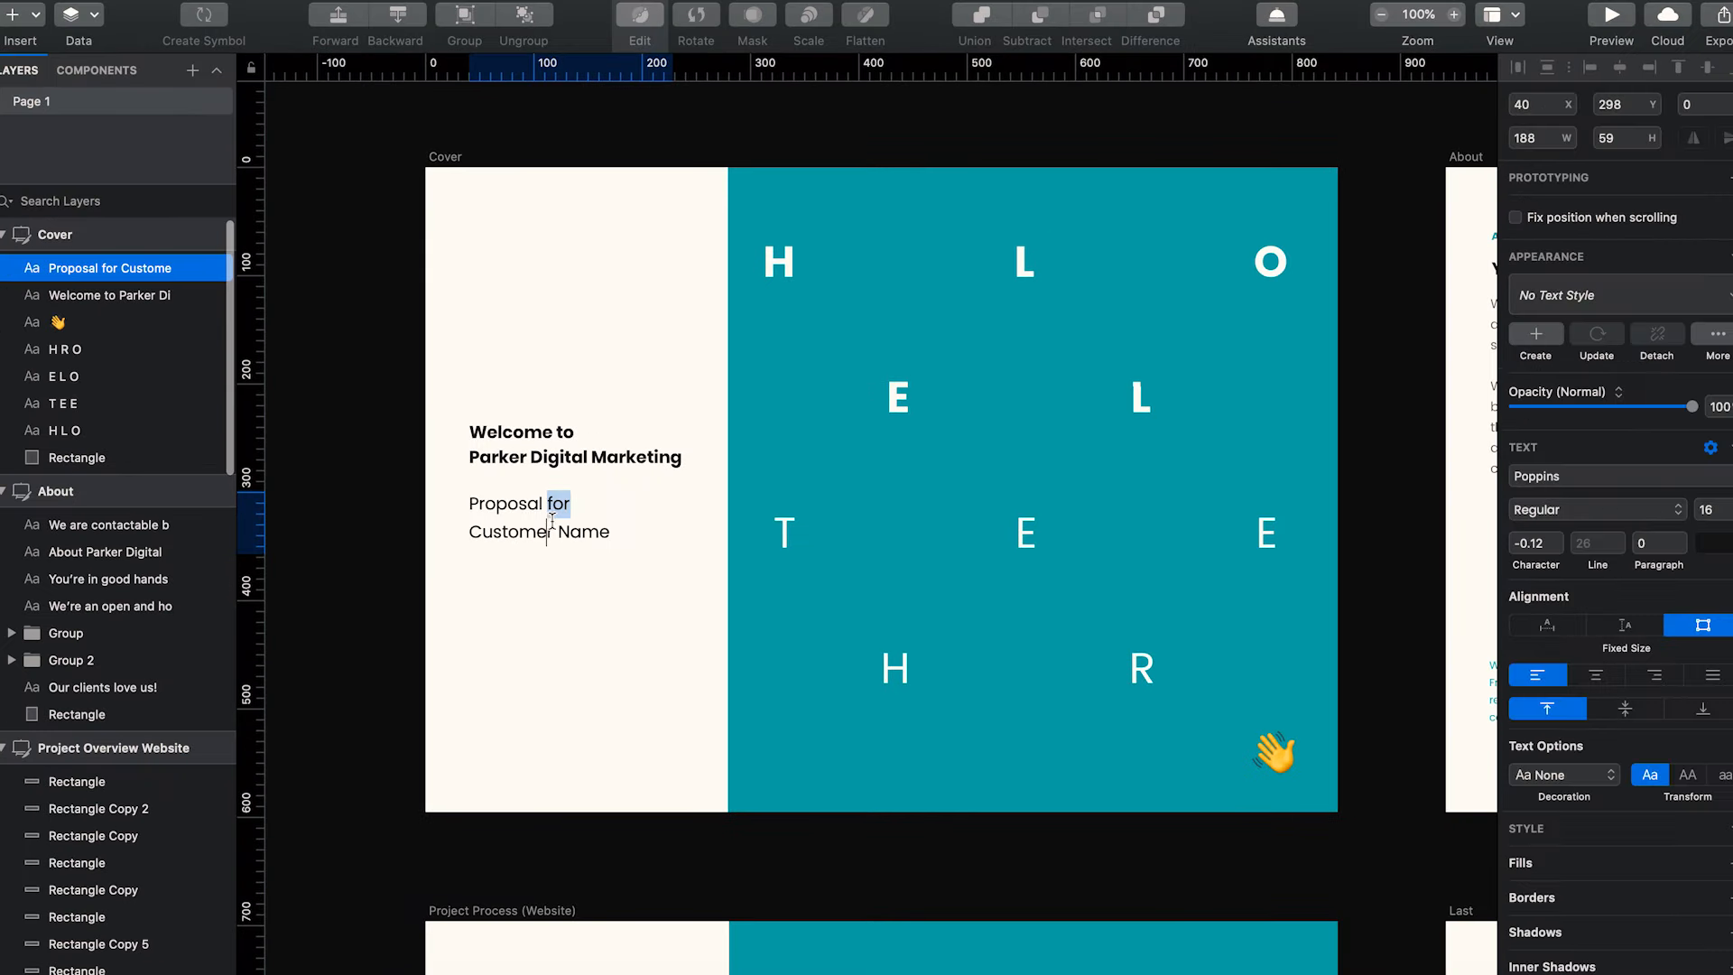
Inspect the cover's placeholder customer name and welcome heading, then deselect everything
double_click(538, 531)
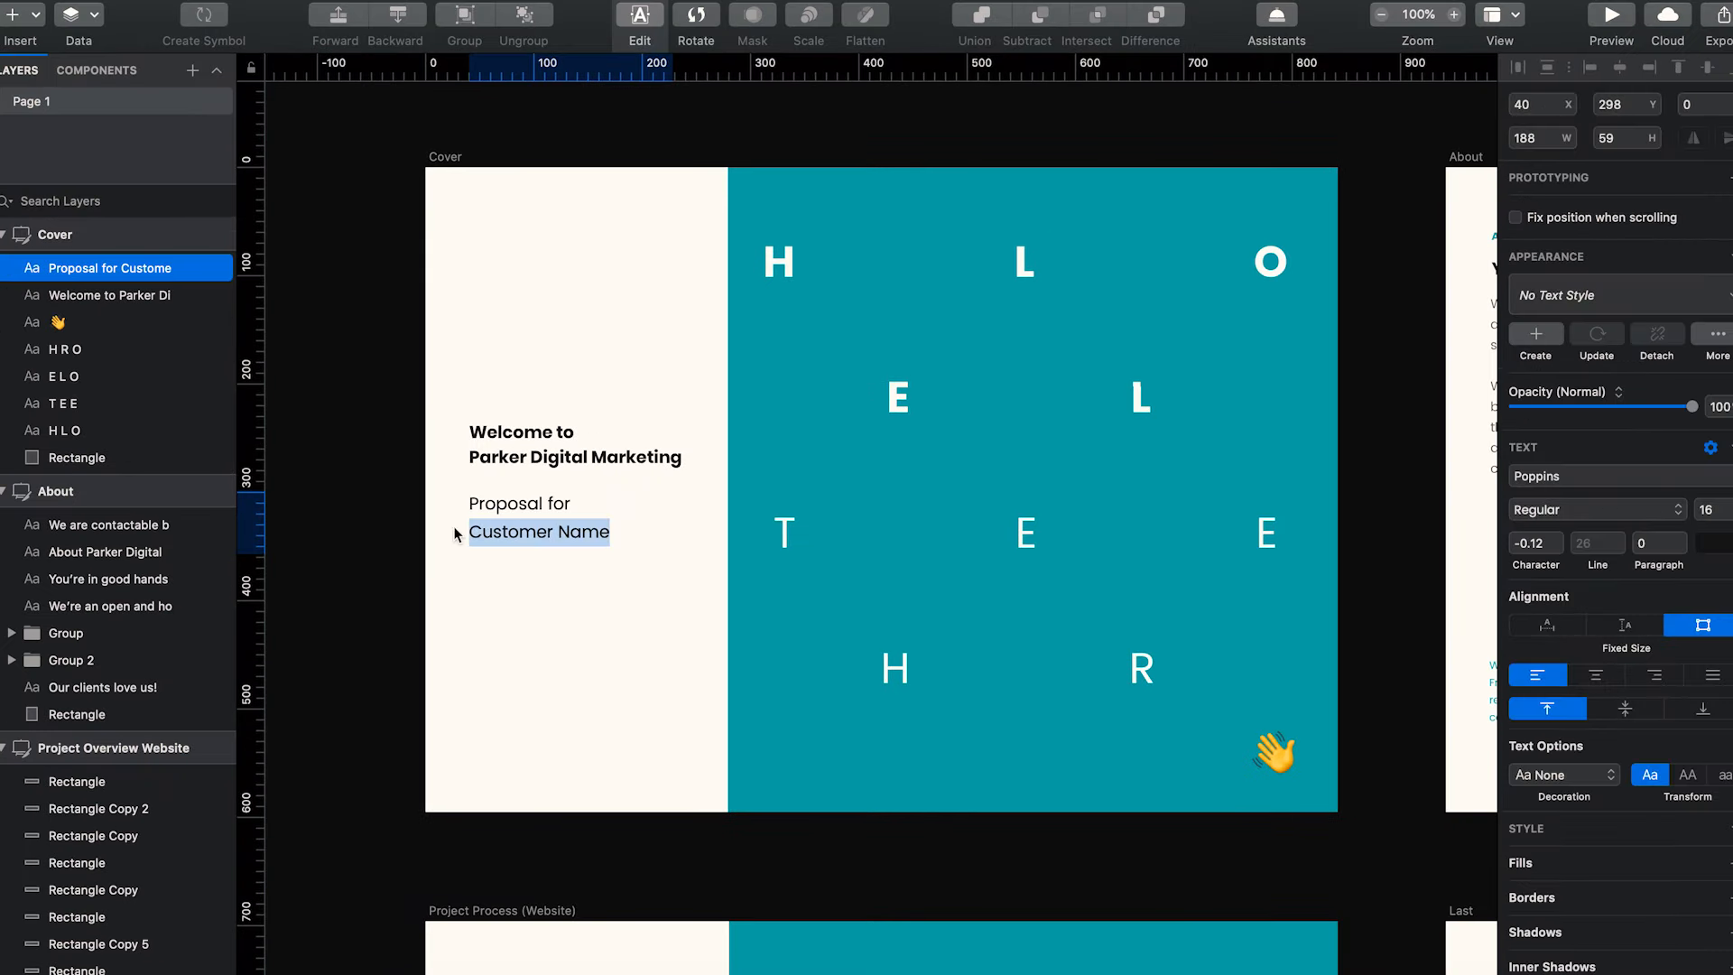
left_click(578, 448)
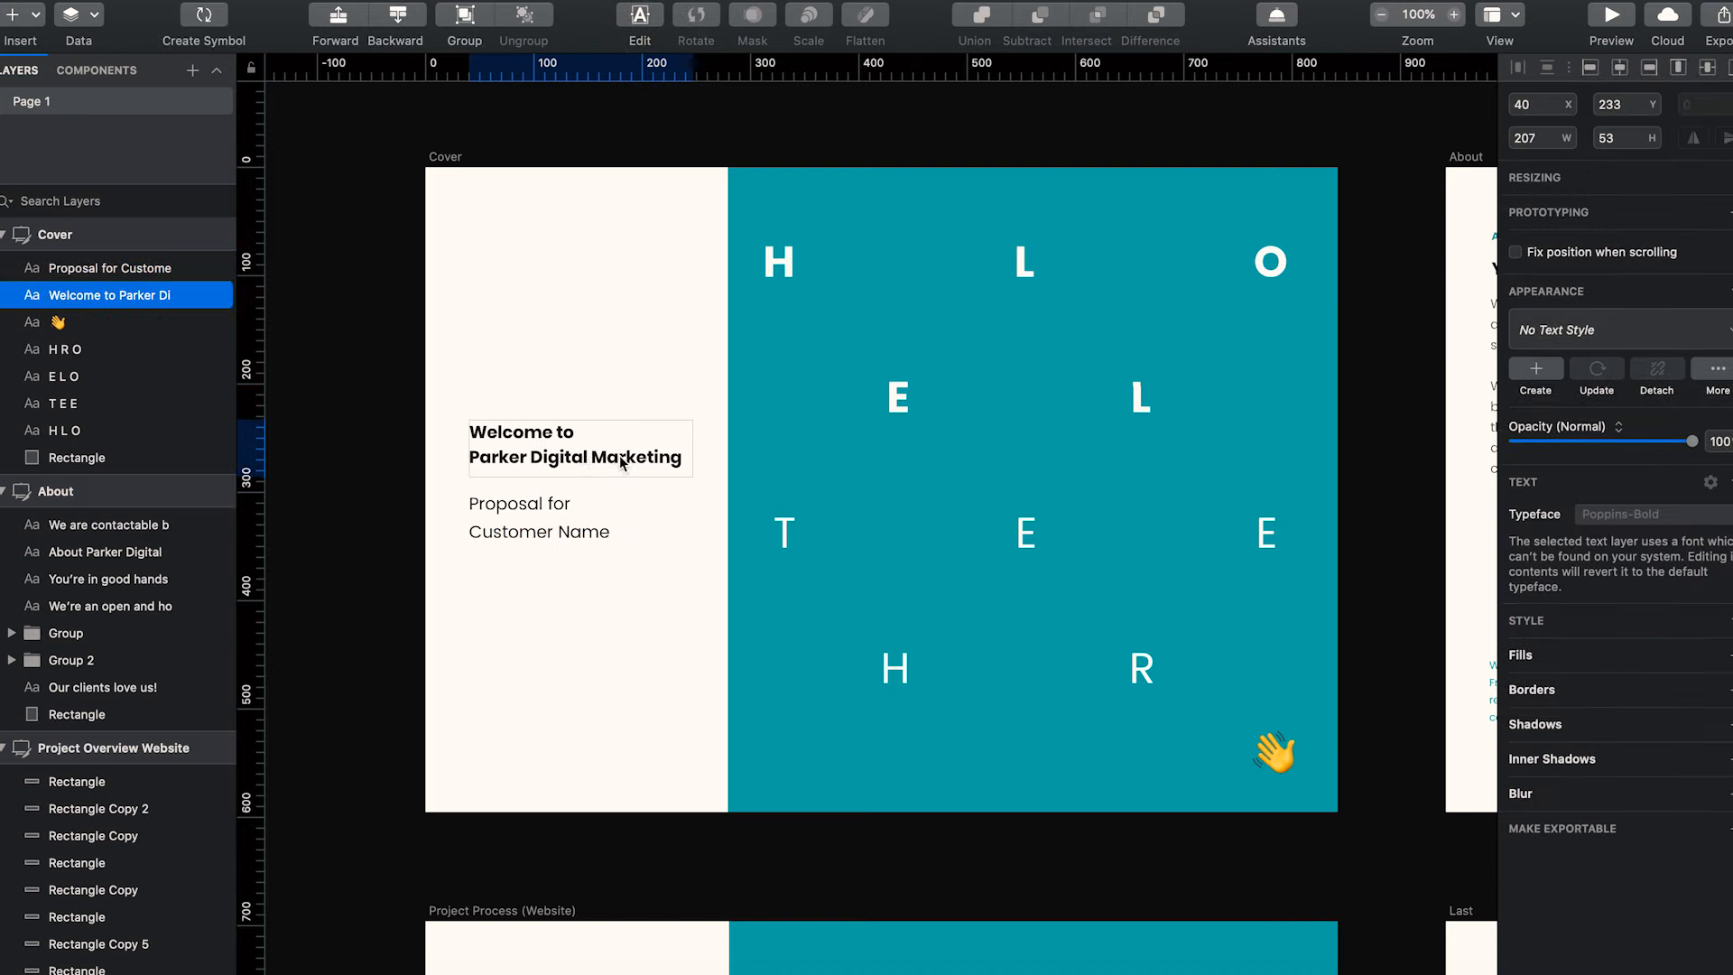
mouse_move(377, 407)
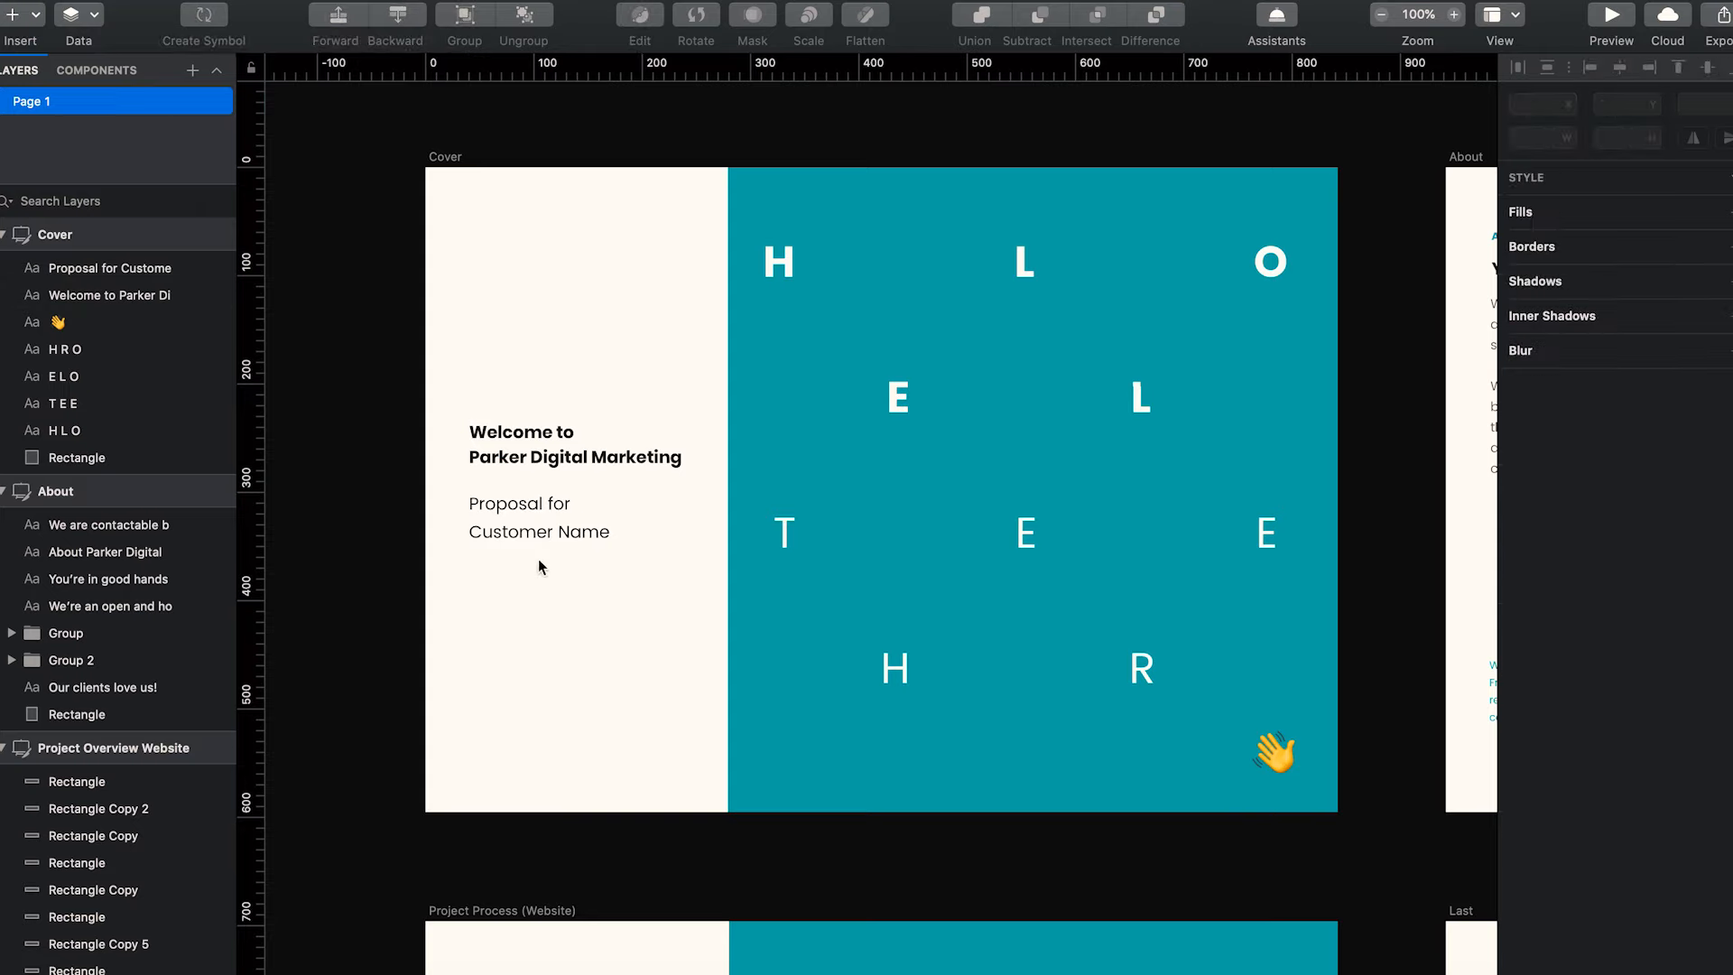
left_click(65, 429)
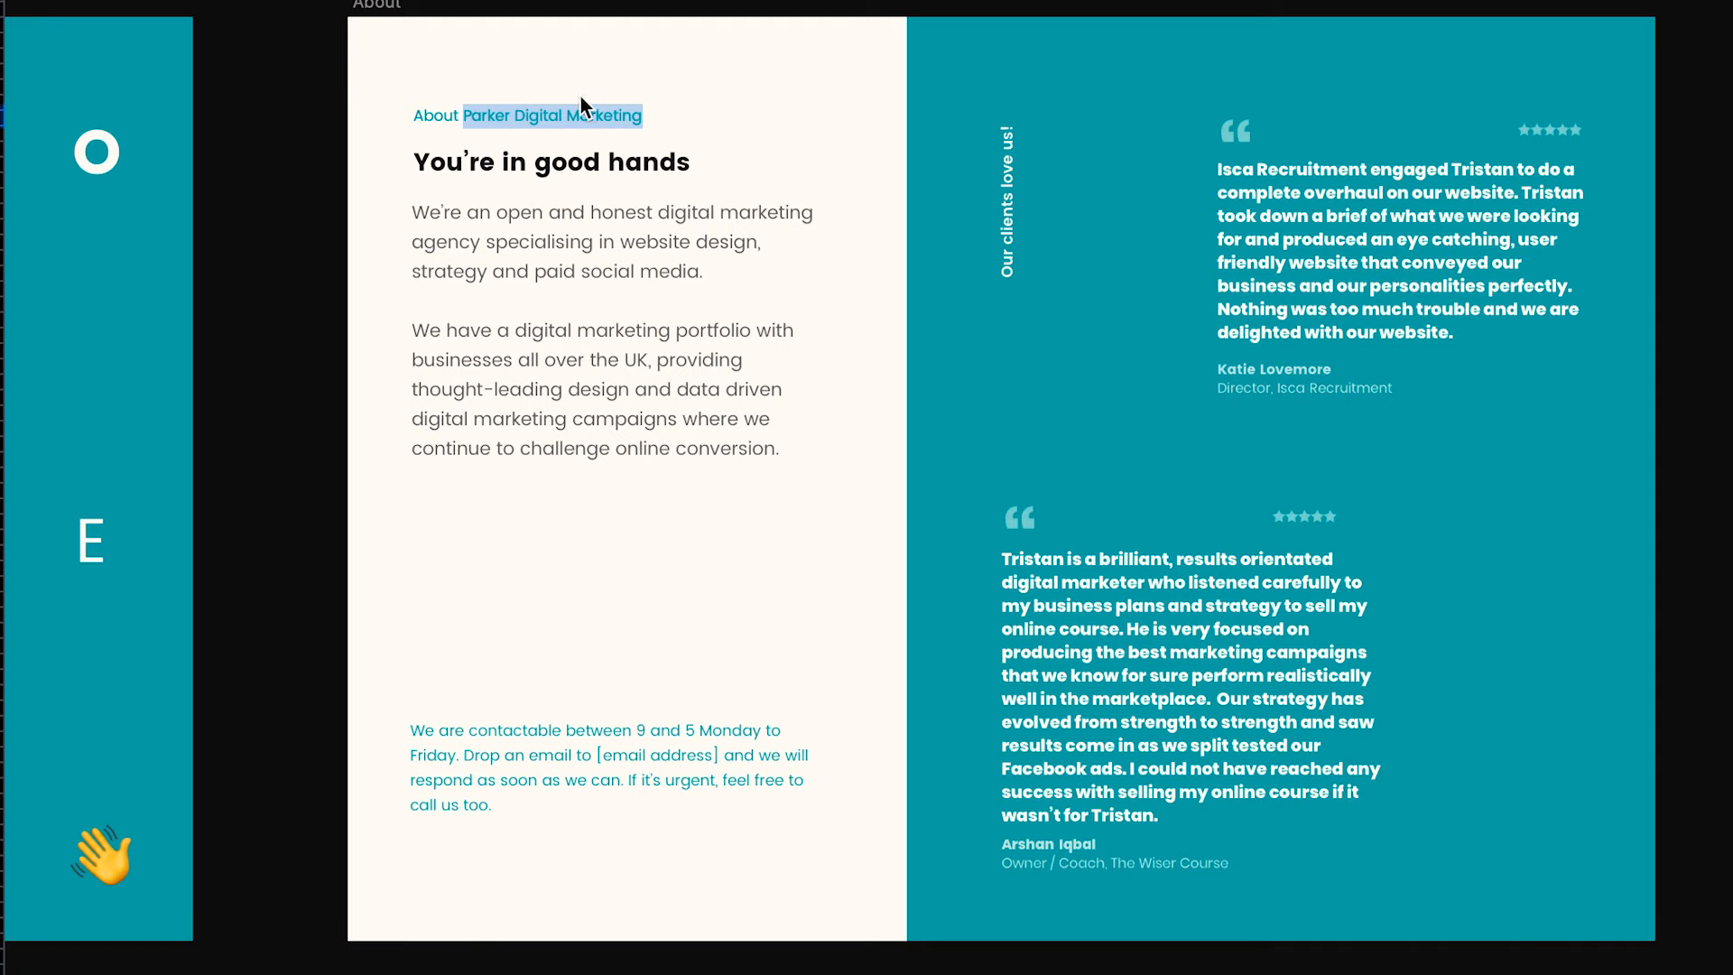
mouse_move(646, 61)
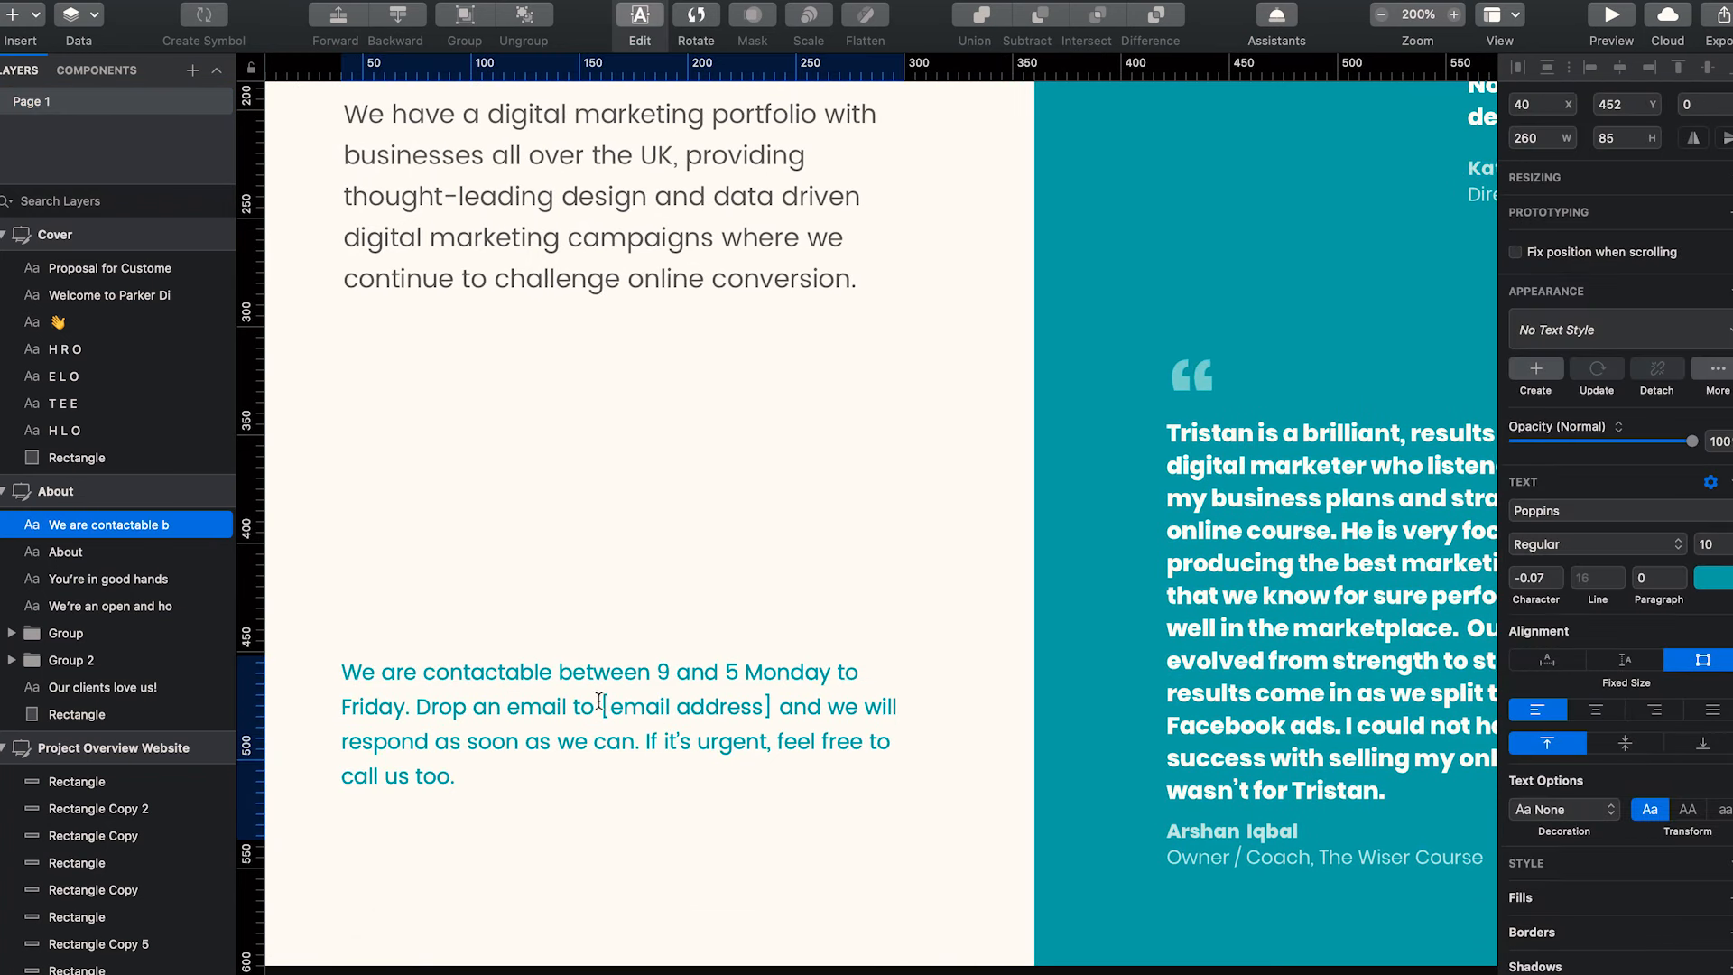
Review the contact paragraph's email placeholder and scroll down past the About artboard
double_click(673, 706)
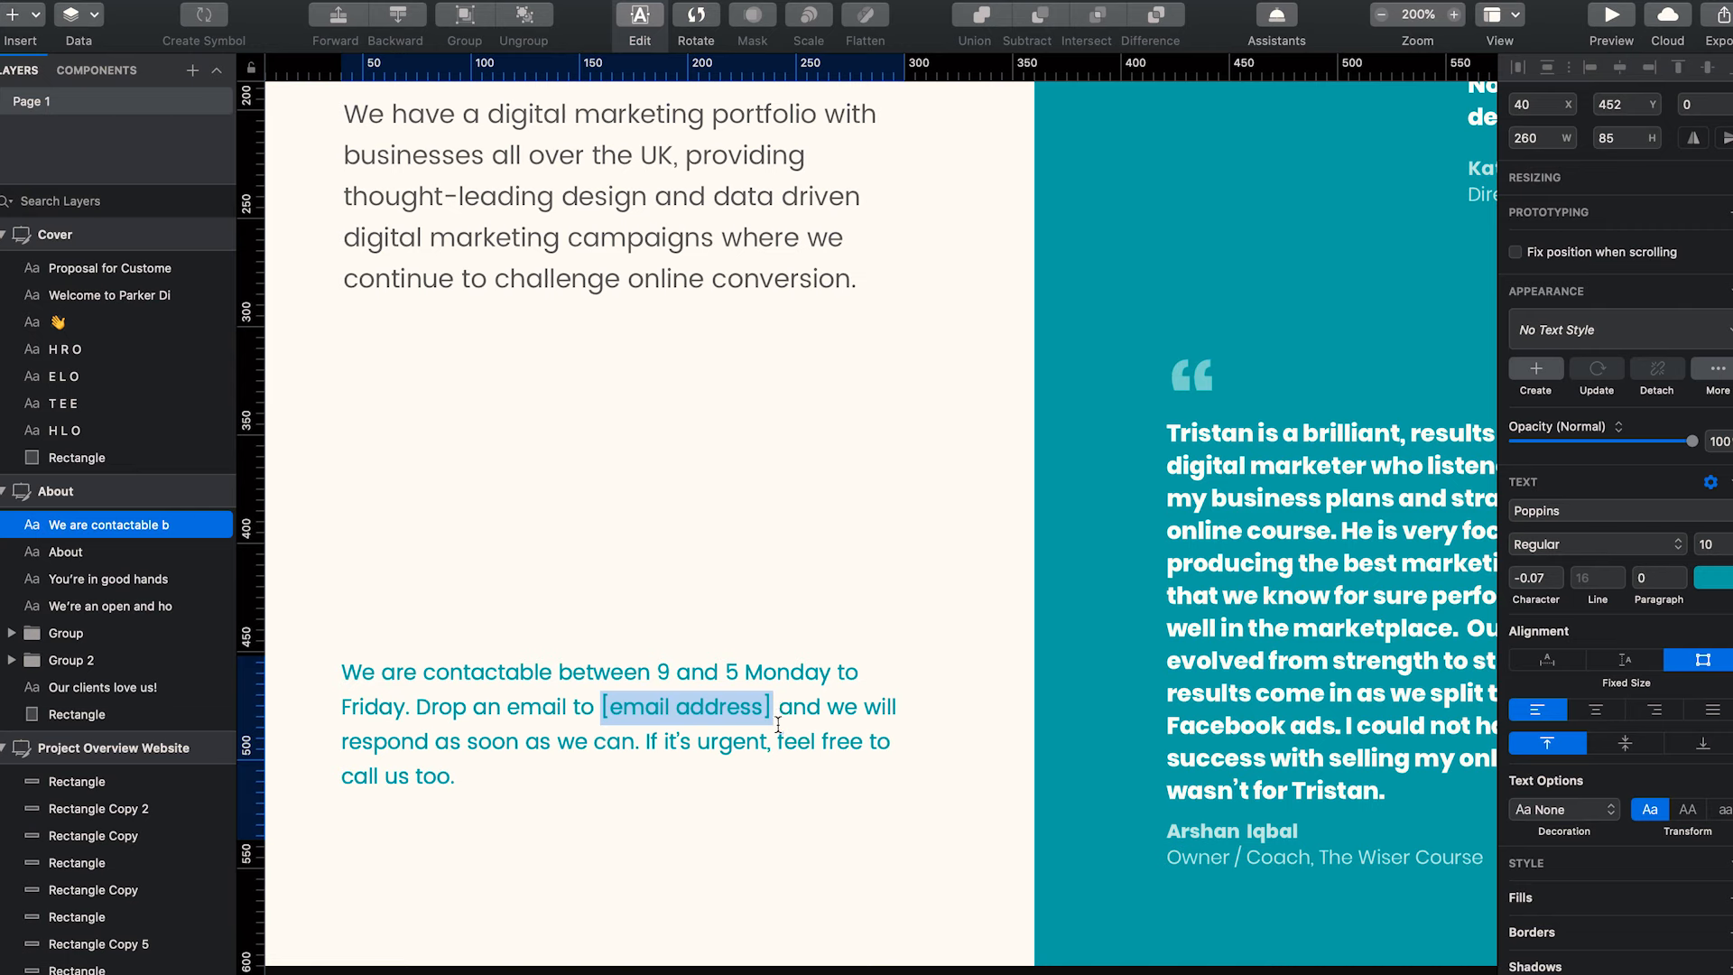
left_click(803, 639)
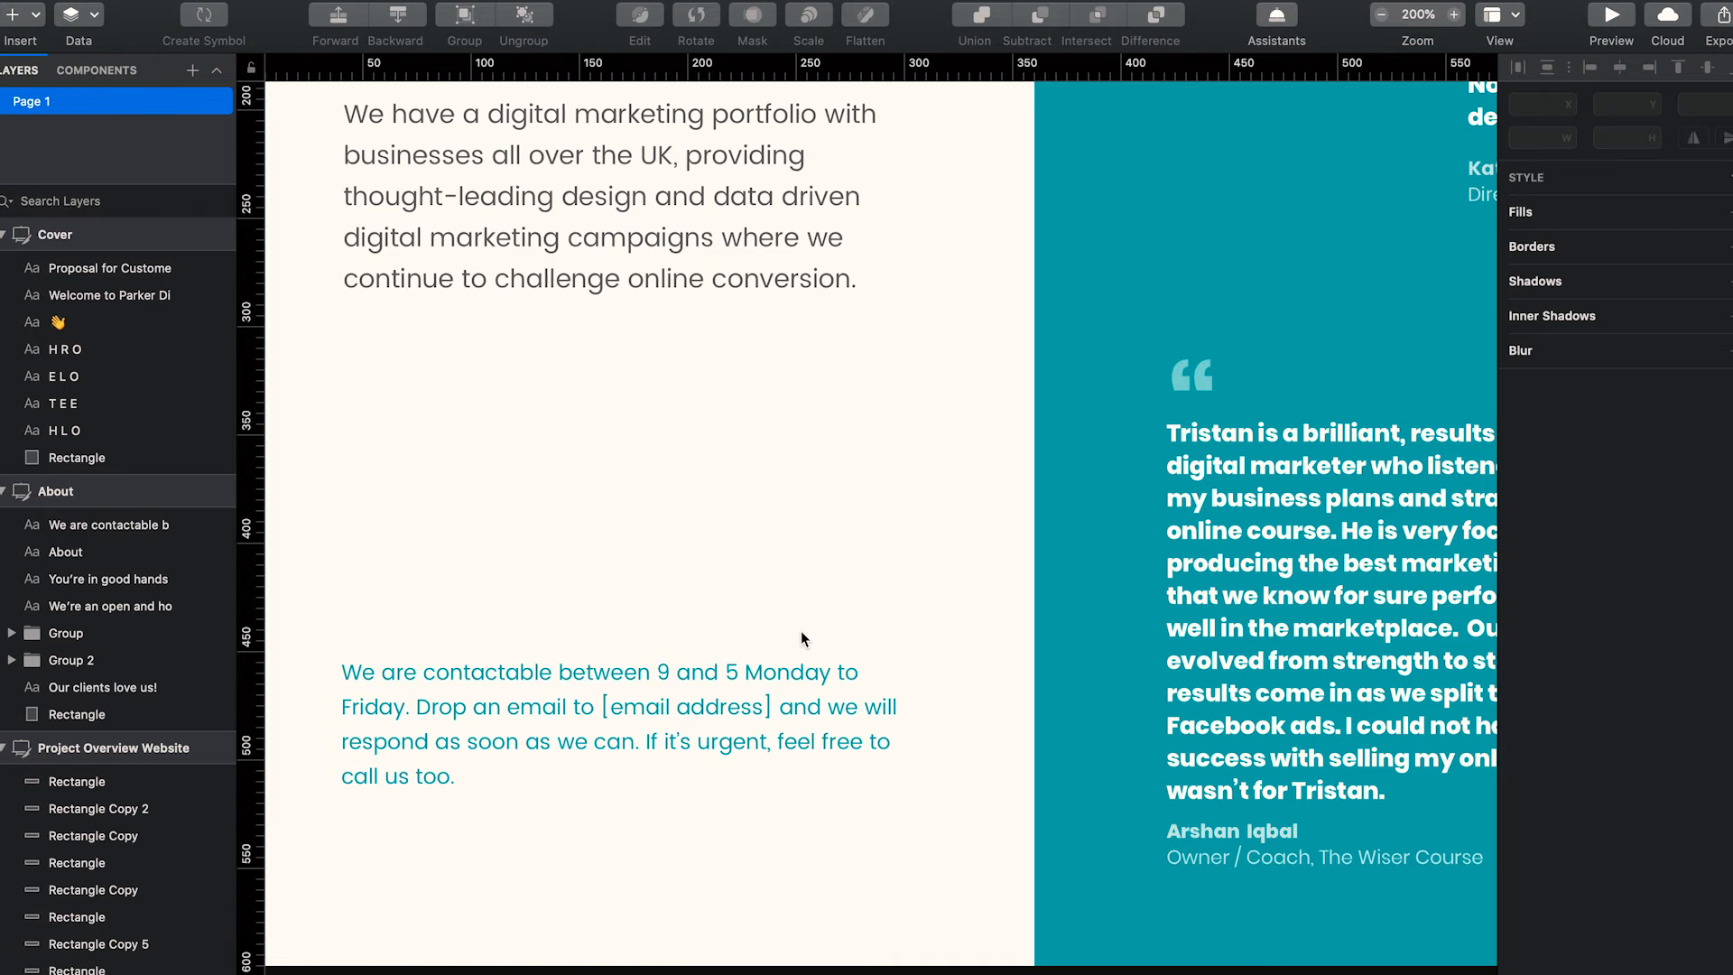
mouse_move(805, 572)
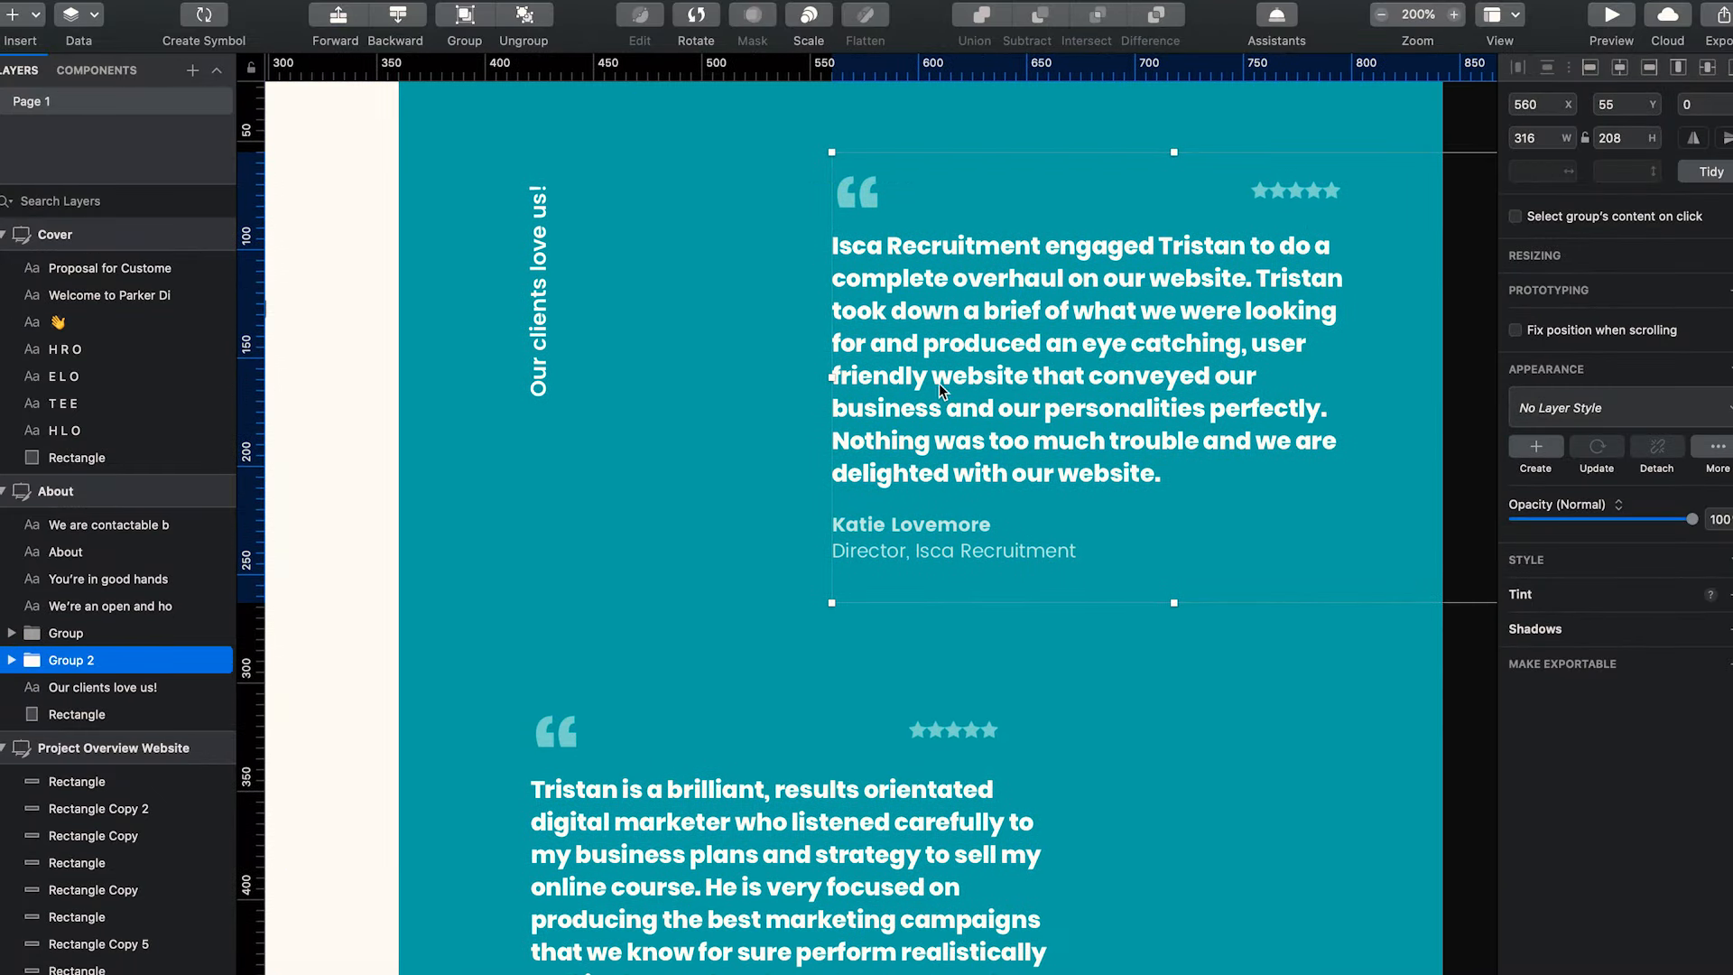
mouse_move(851, 401)
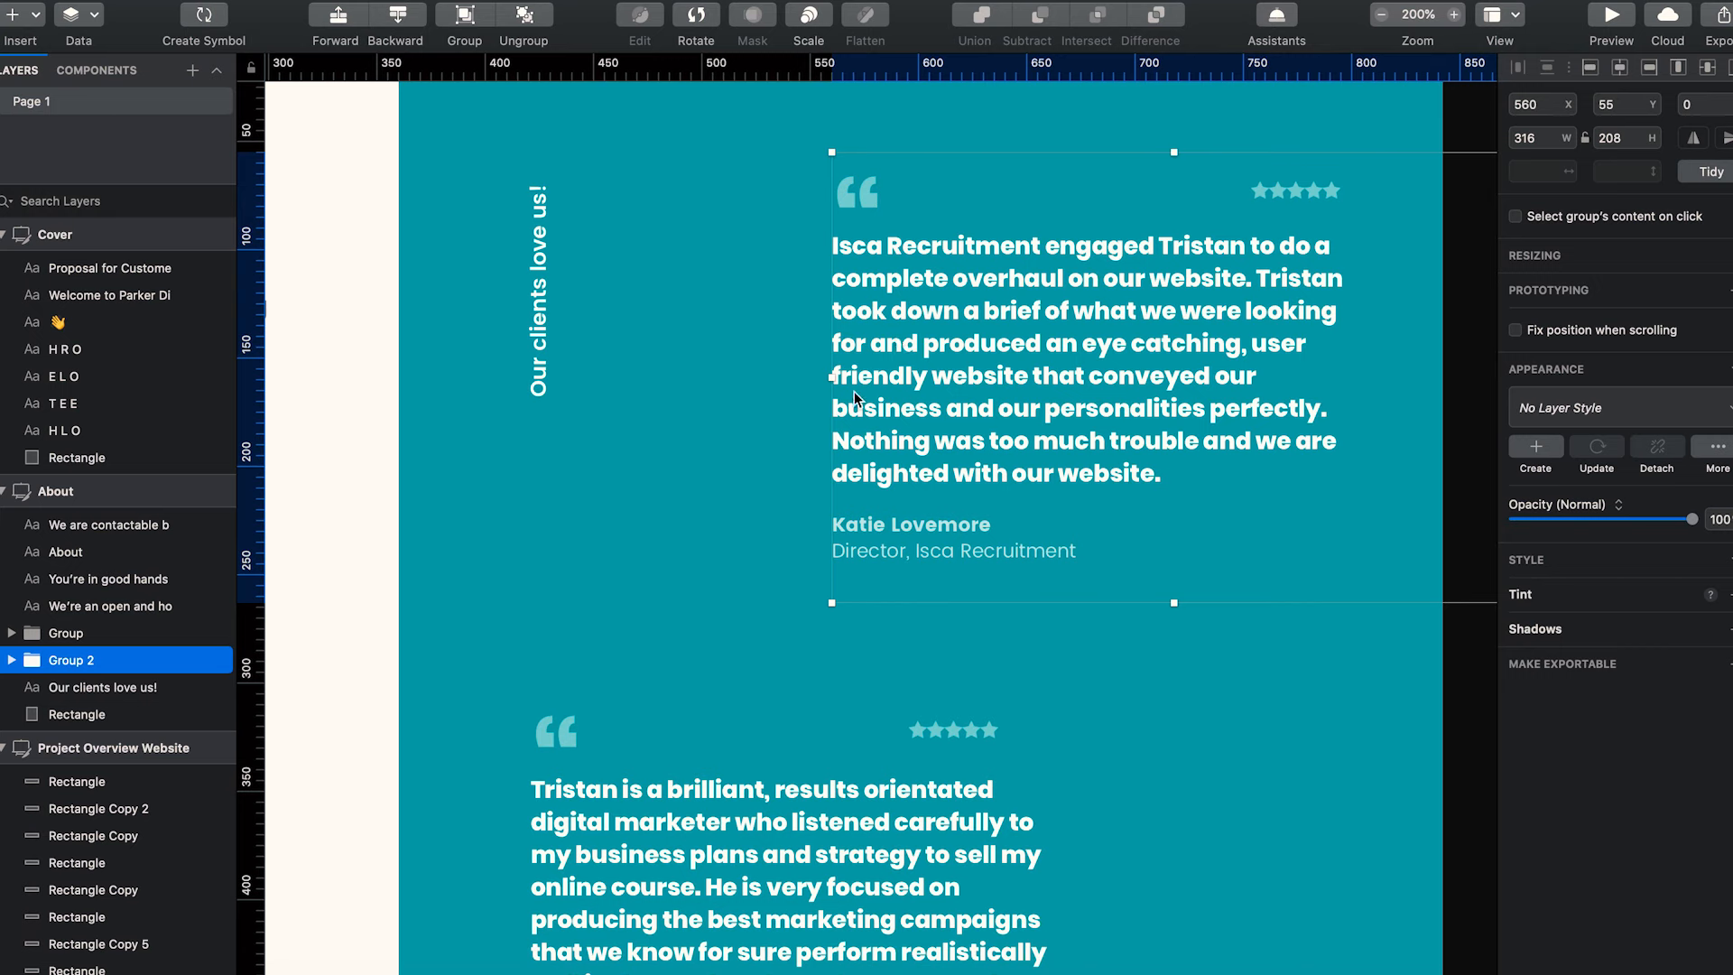
mouse_move(990, 341)
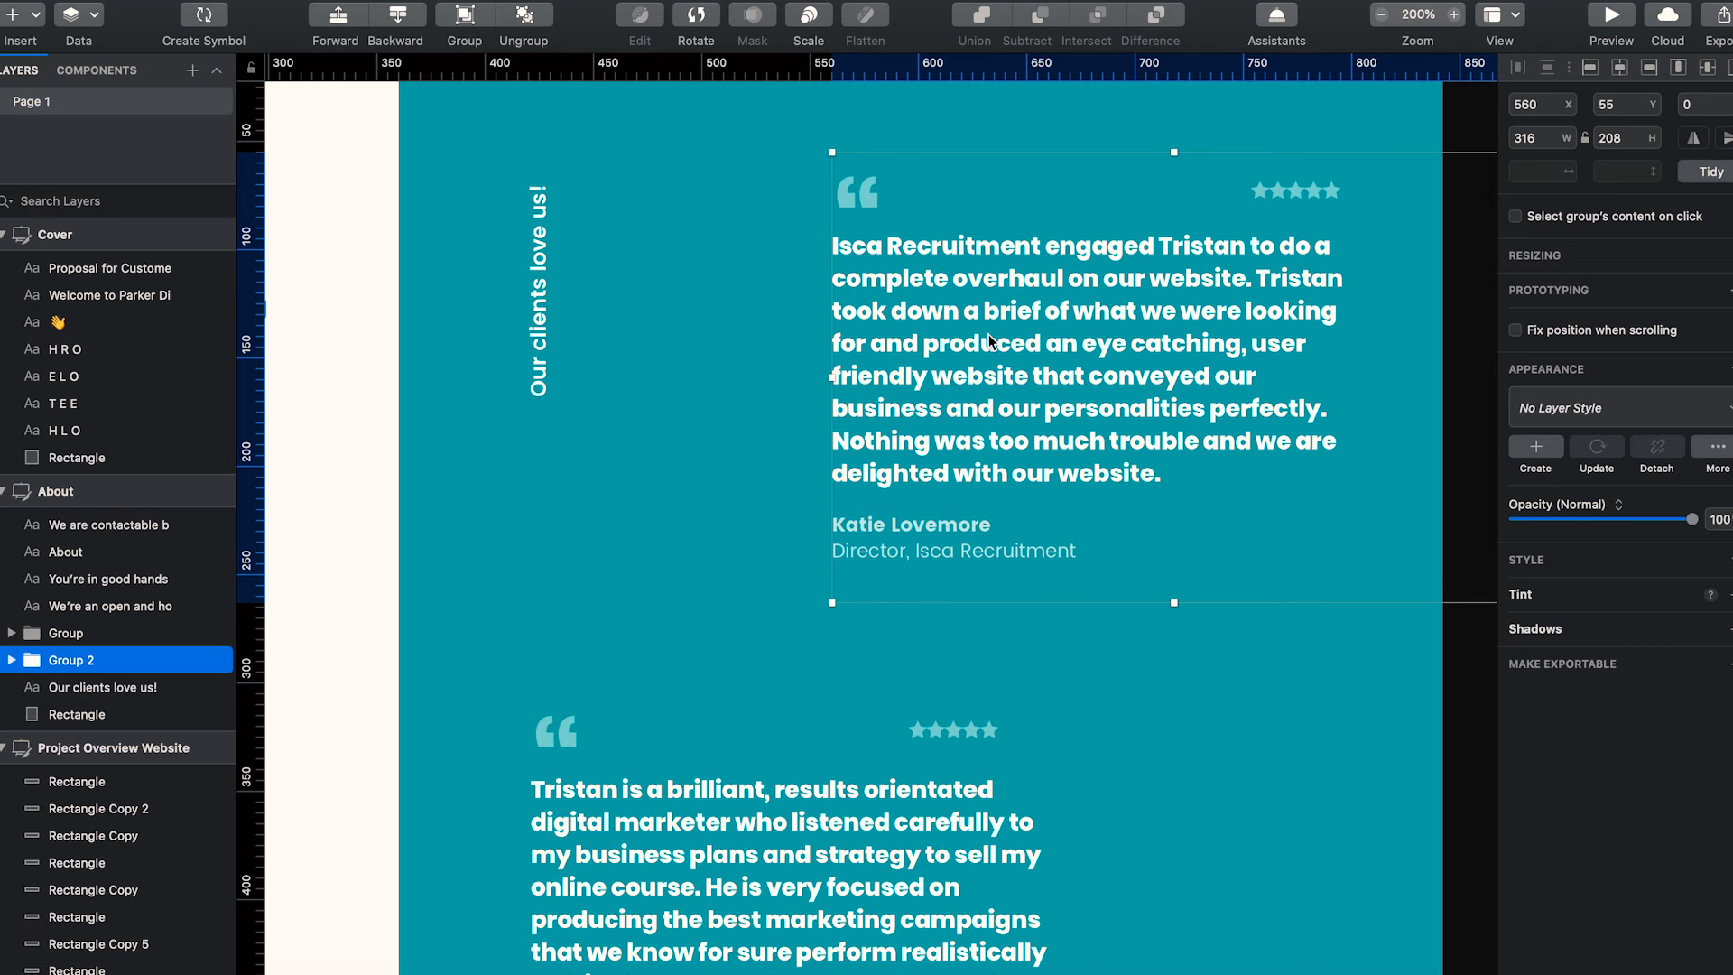
scroll("down", 3)
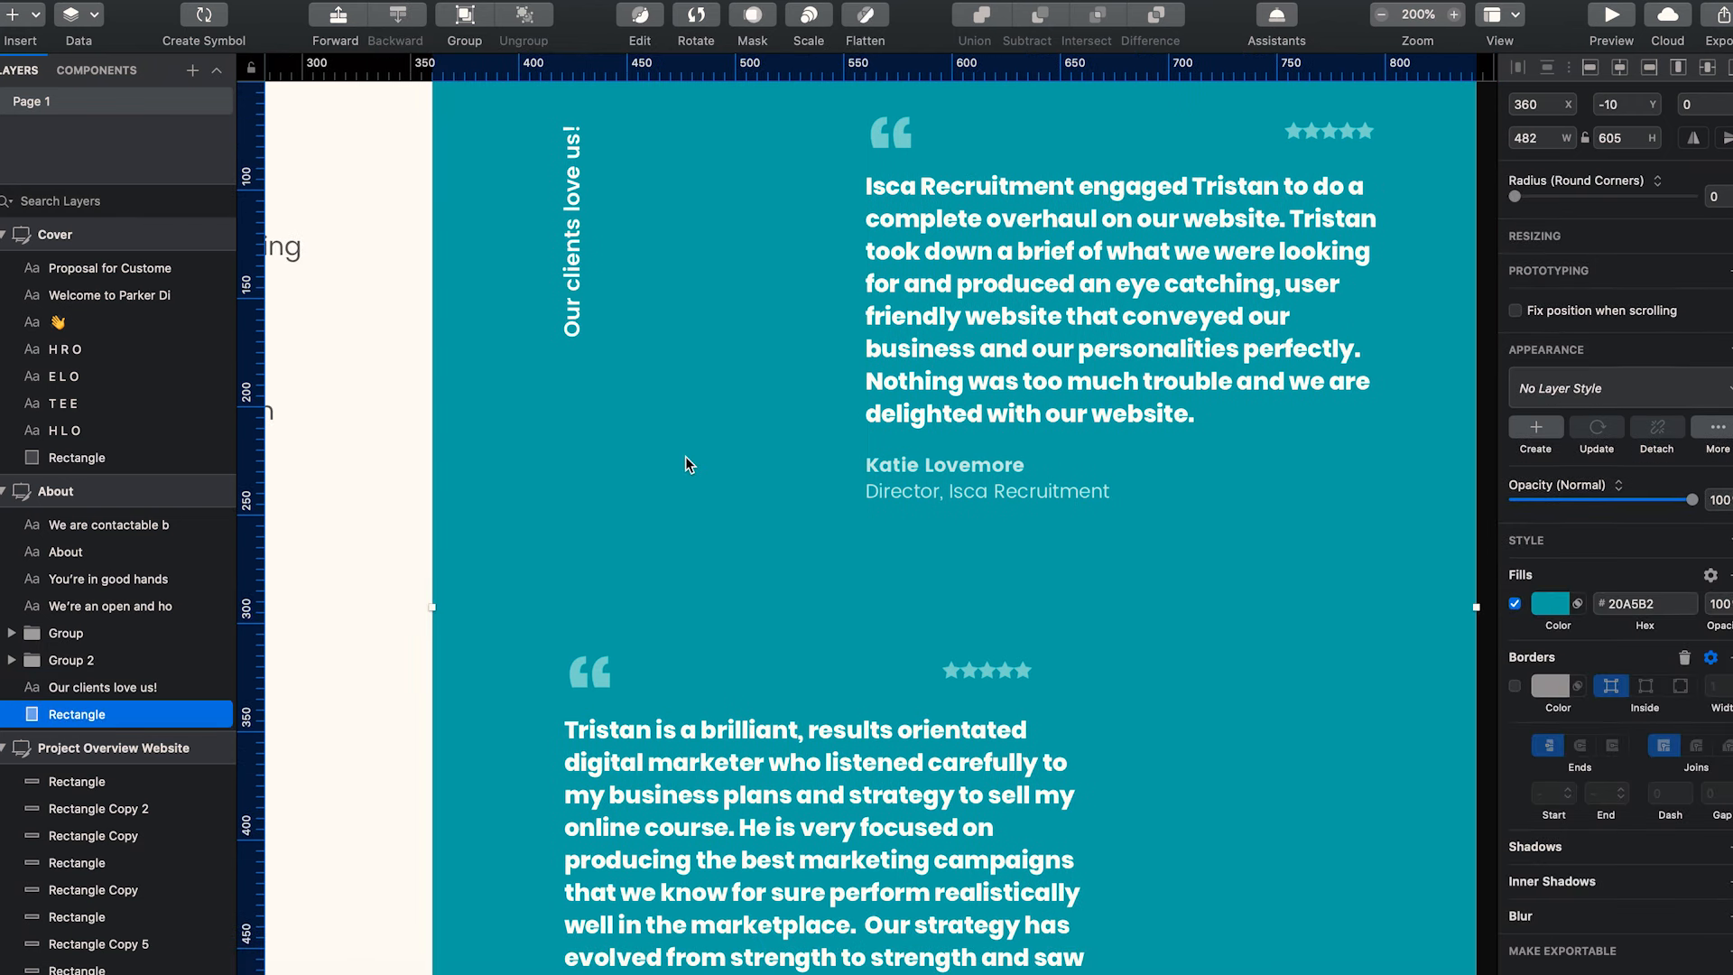
scroll("down", 3)
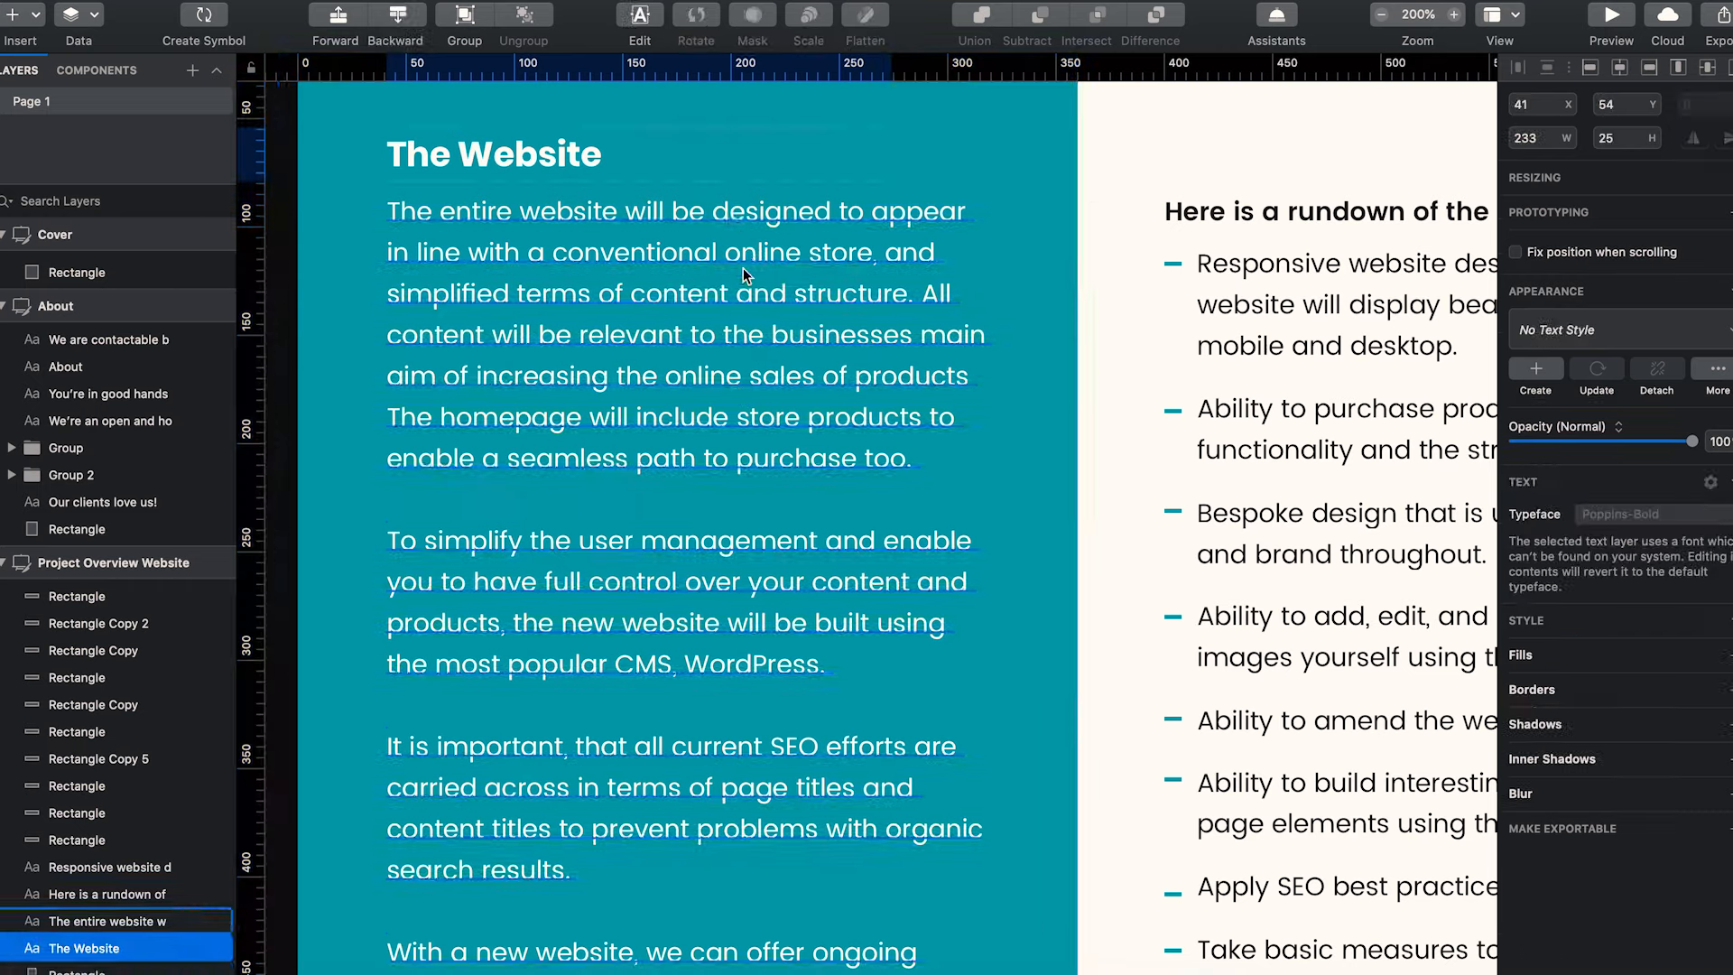
Review The Website heading on Project Overview and scroll down to the Project Process timescales
left_click(495, 154)
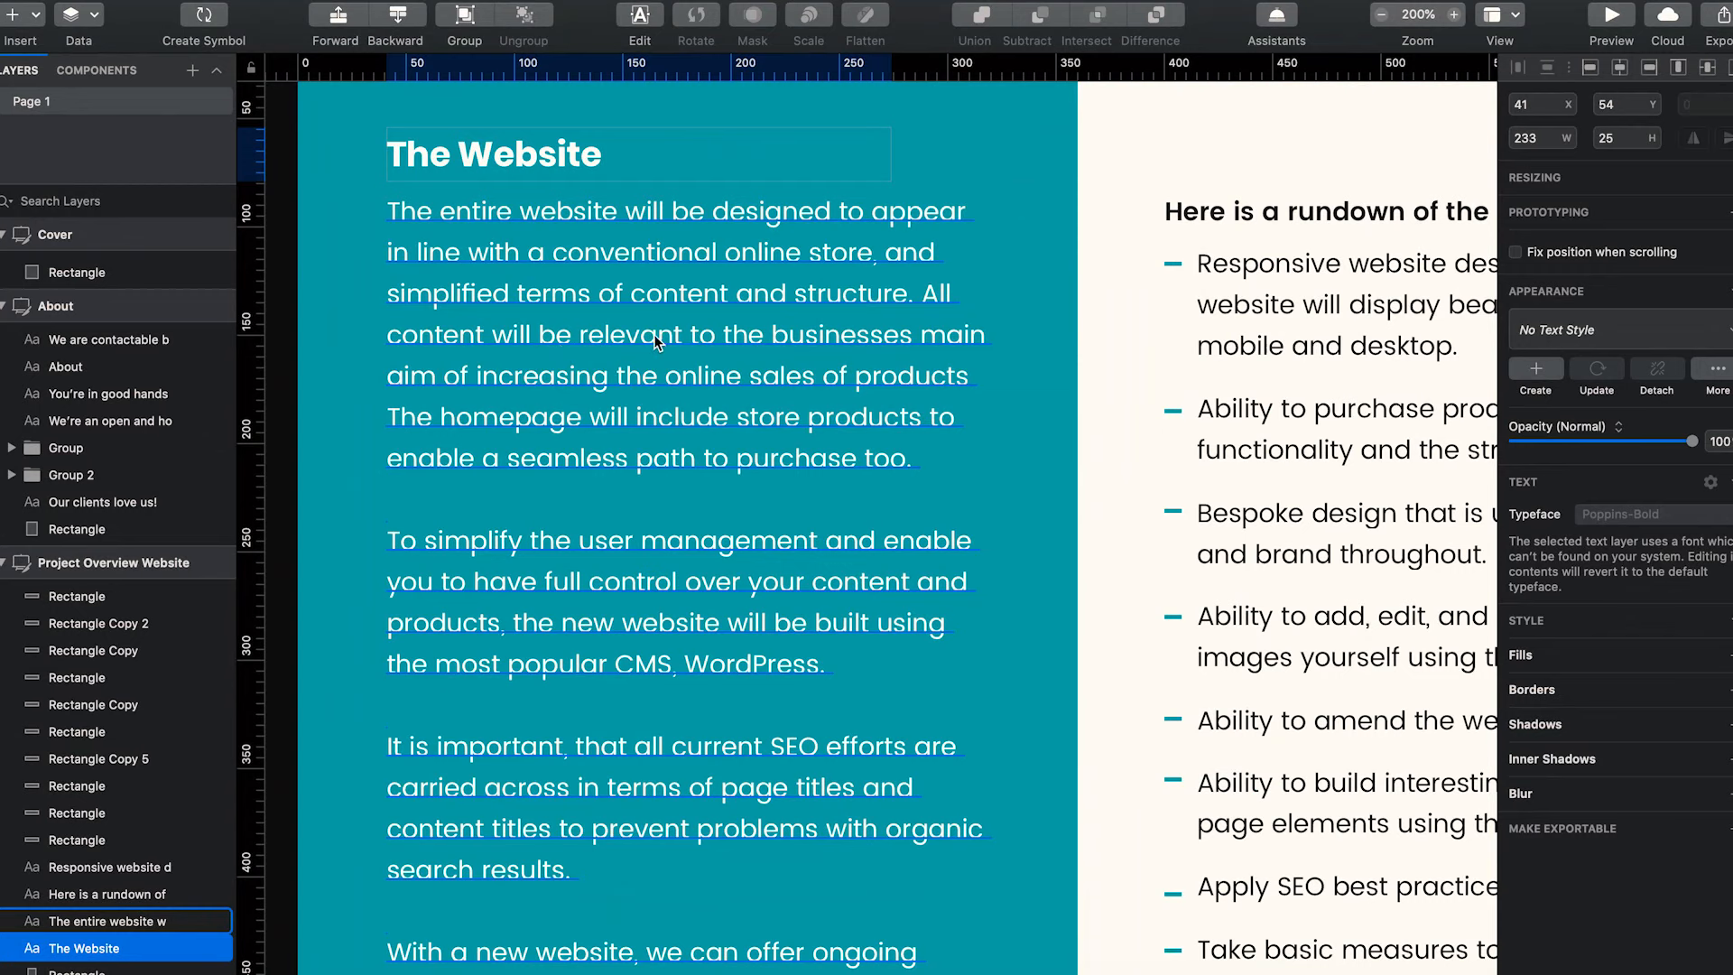
mouse_move(657, 307)
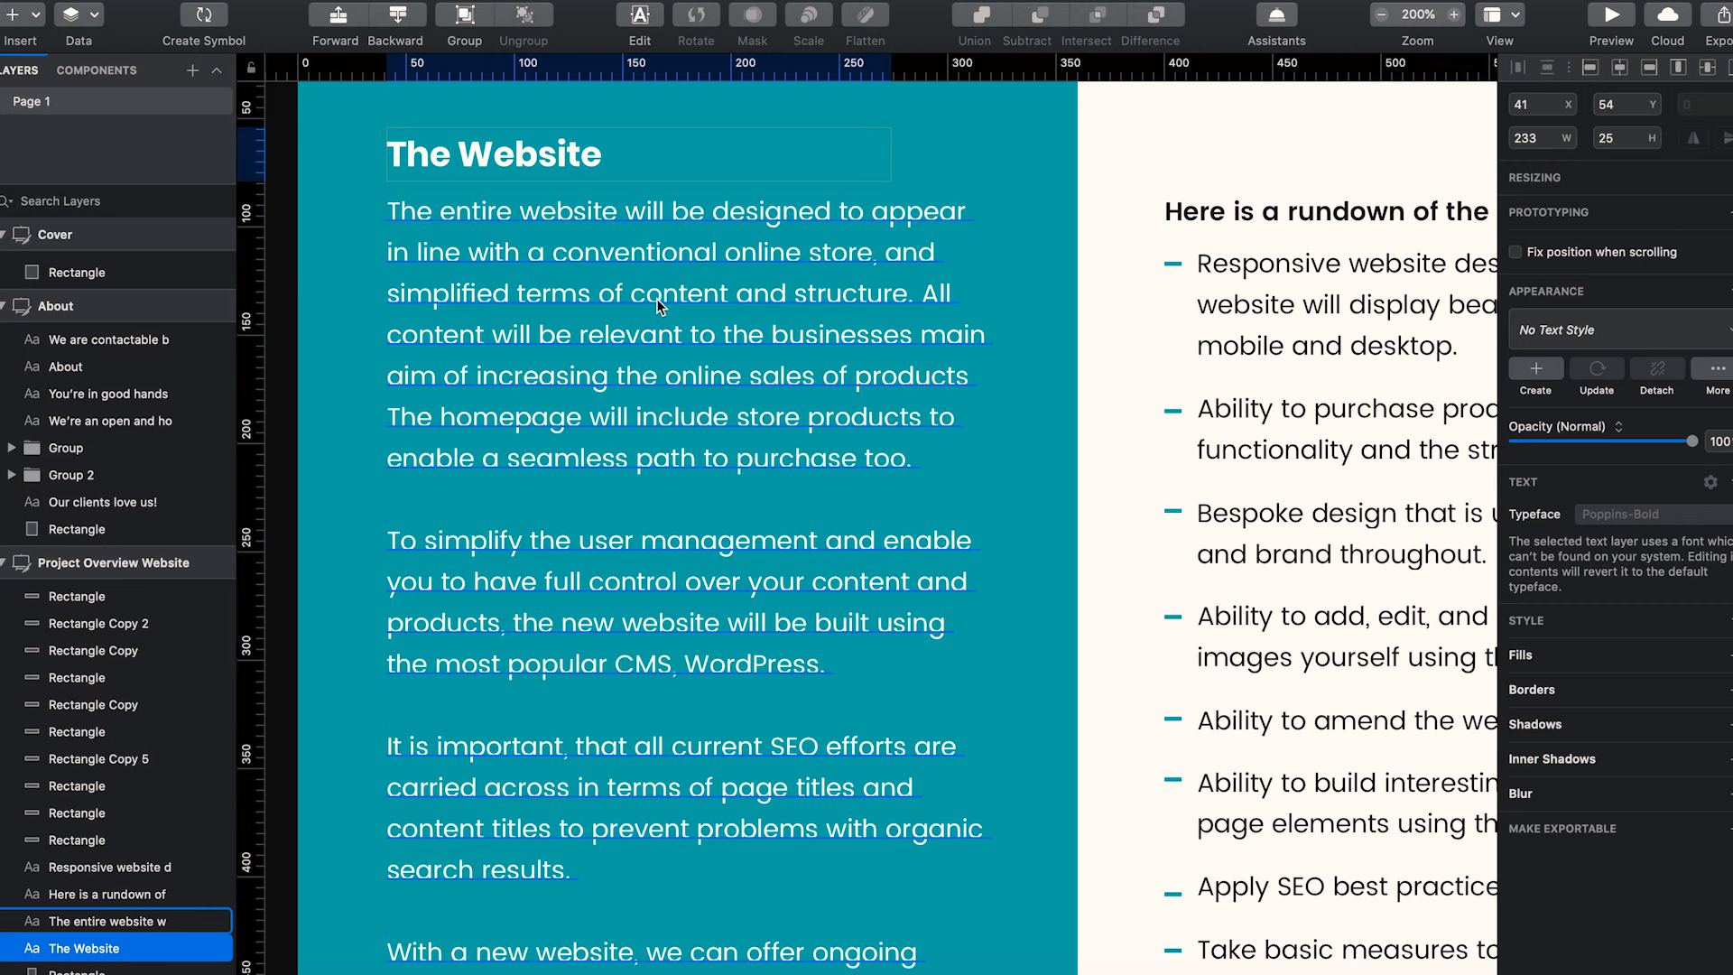
mouse_move(801, 269)
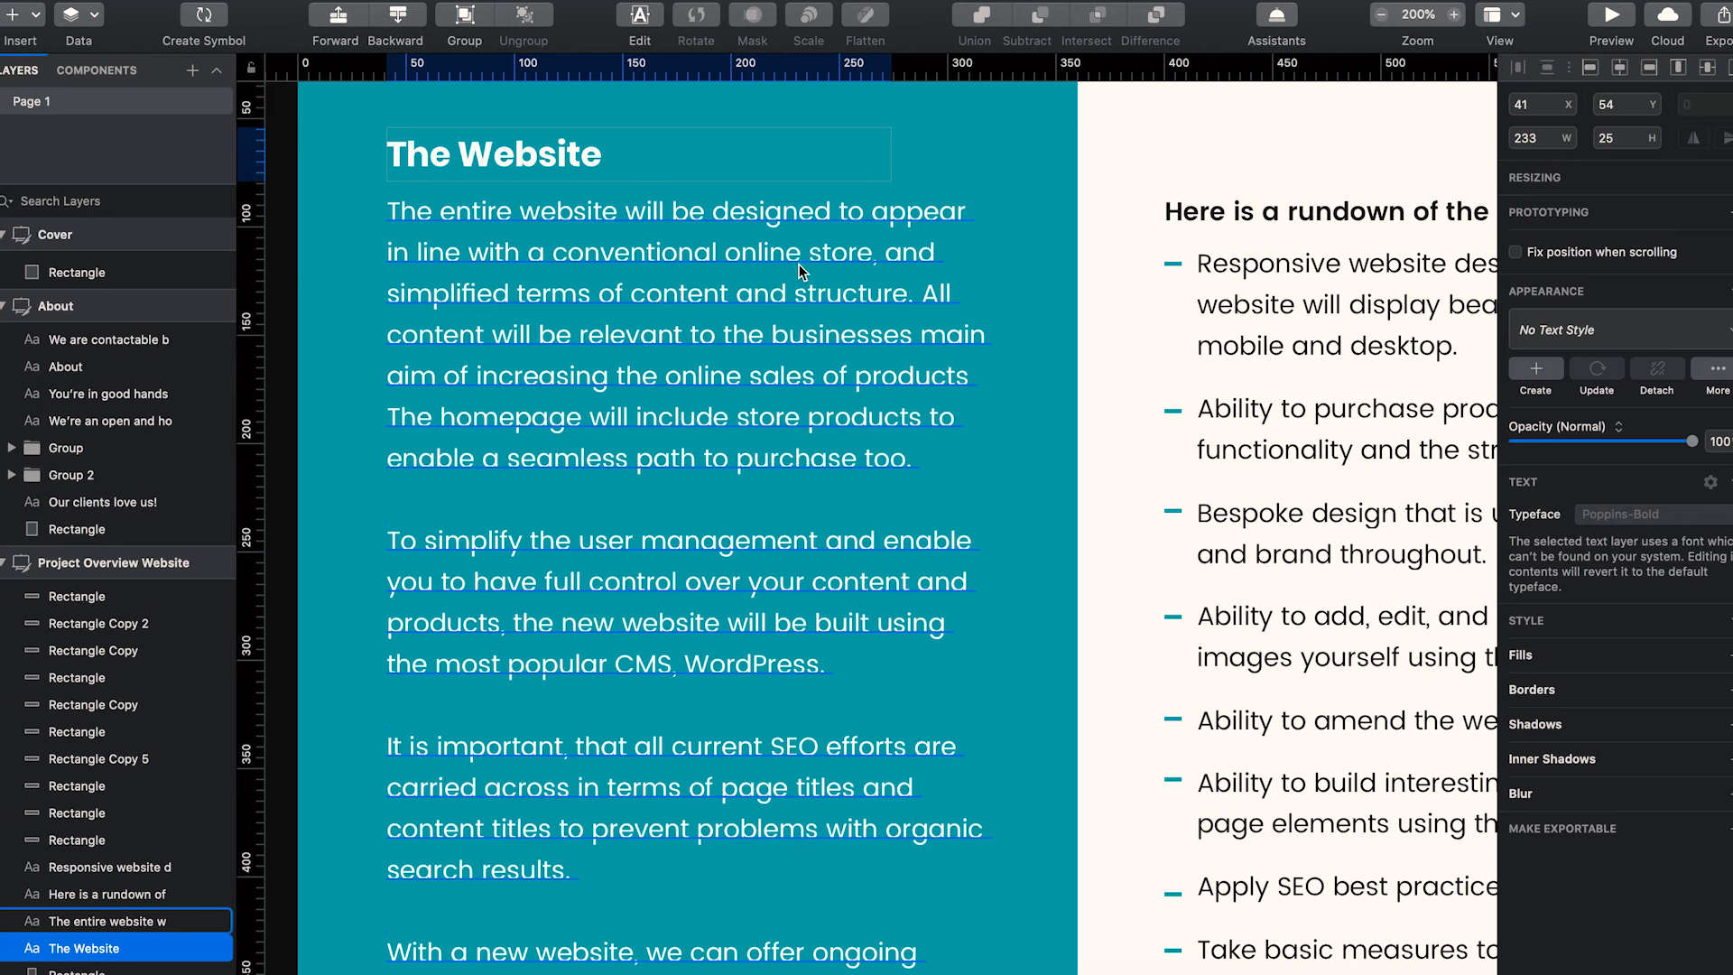
mouse_move(898, 282)
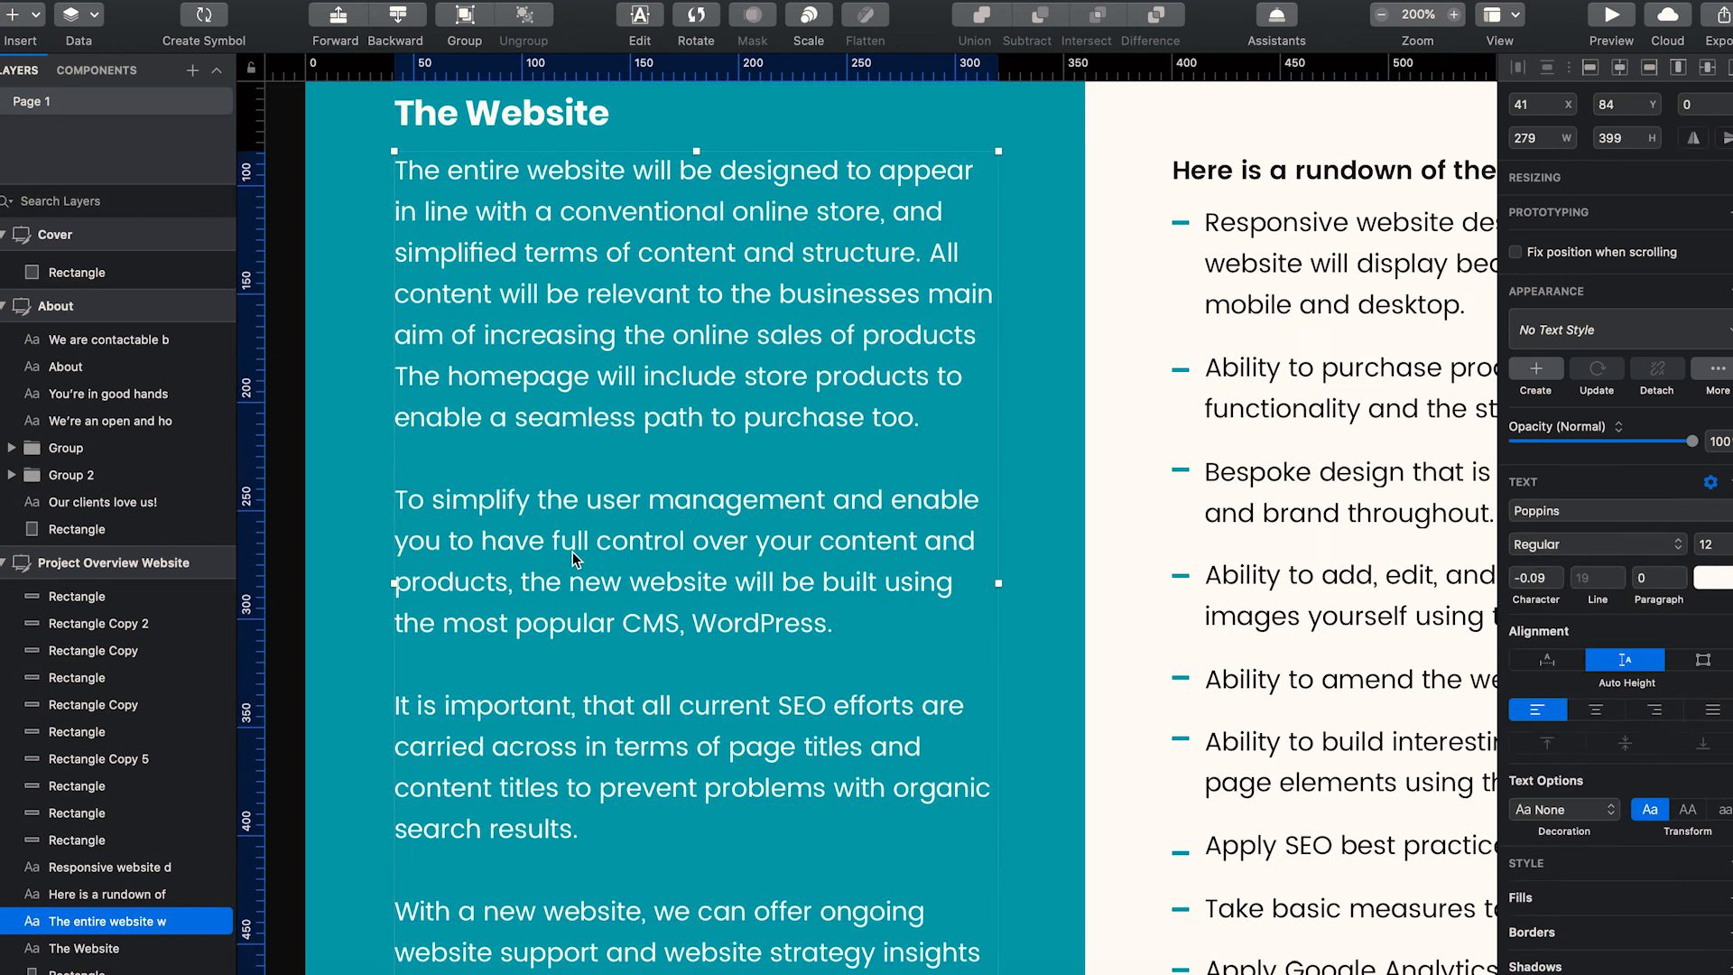
mouse_move(630, 518)
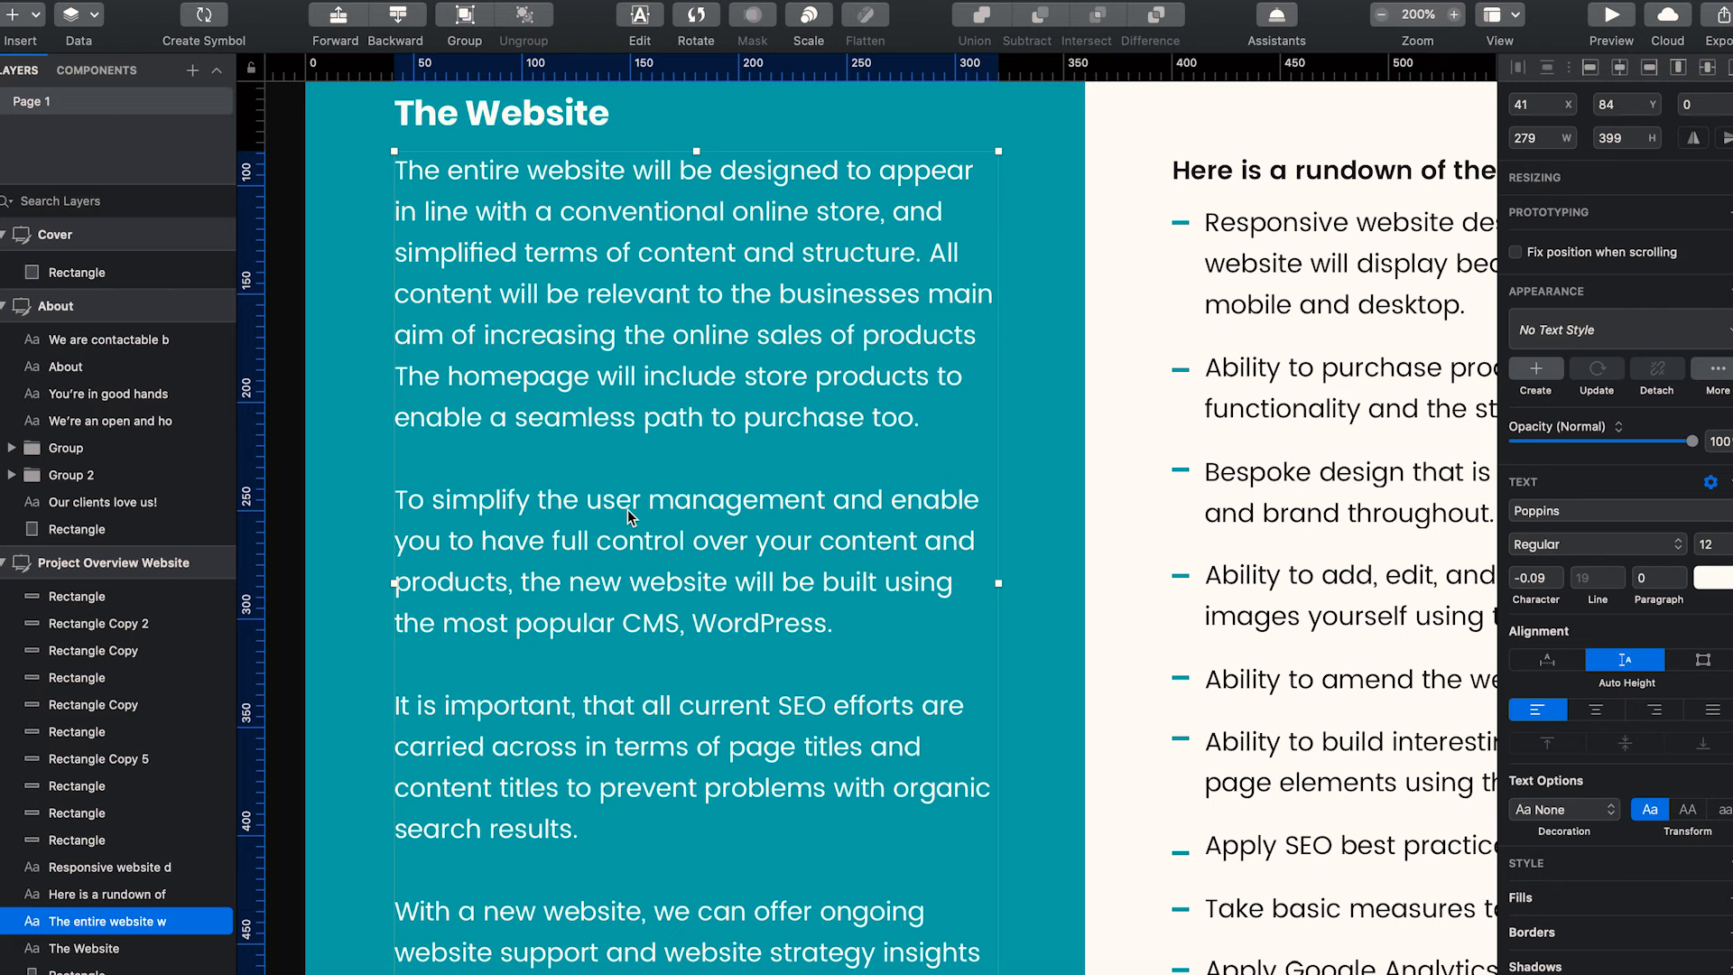
scroll("down", 3)
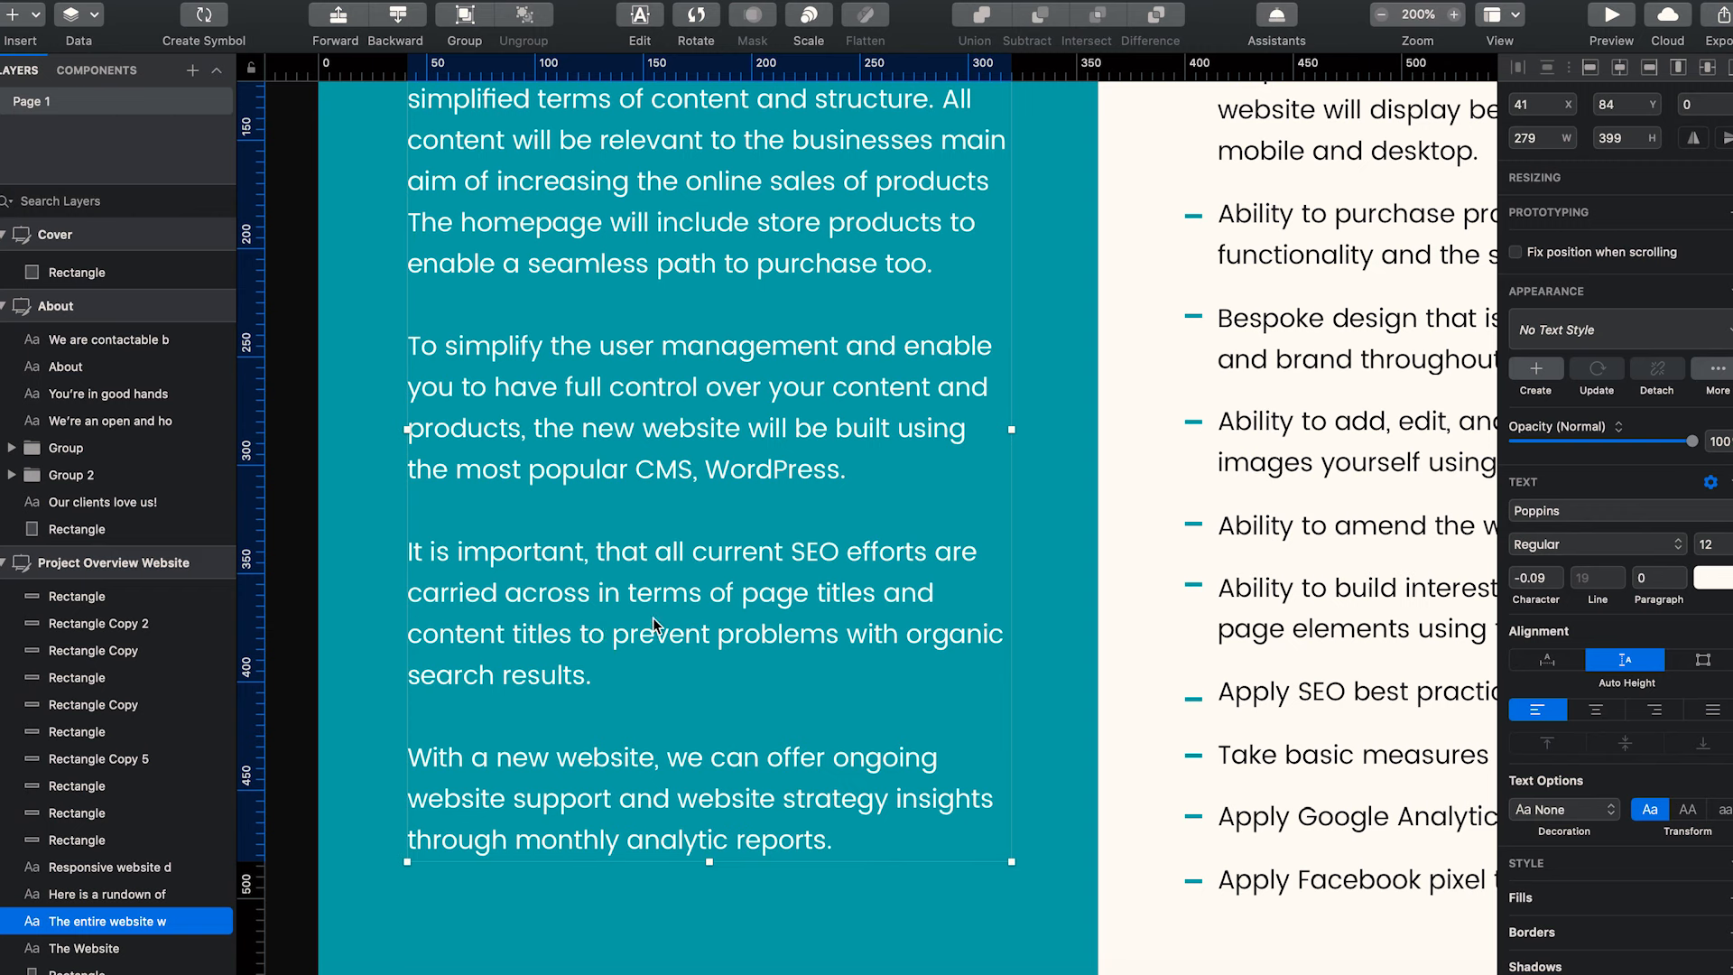
mouse_move(679, 819)
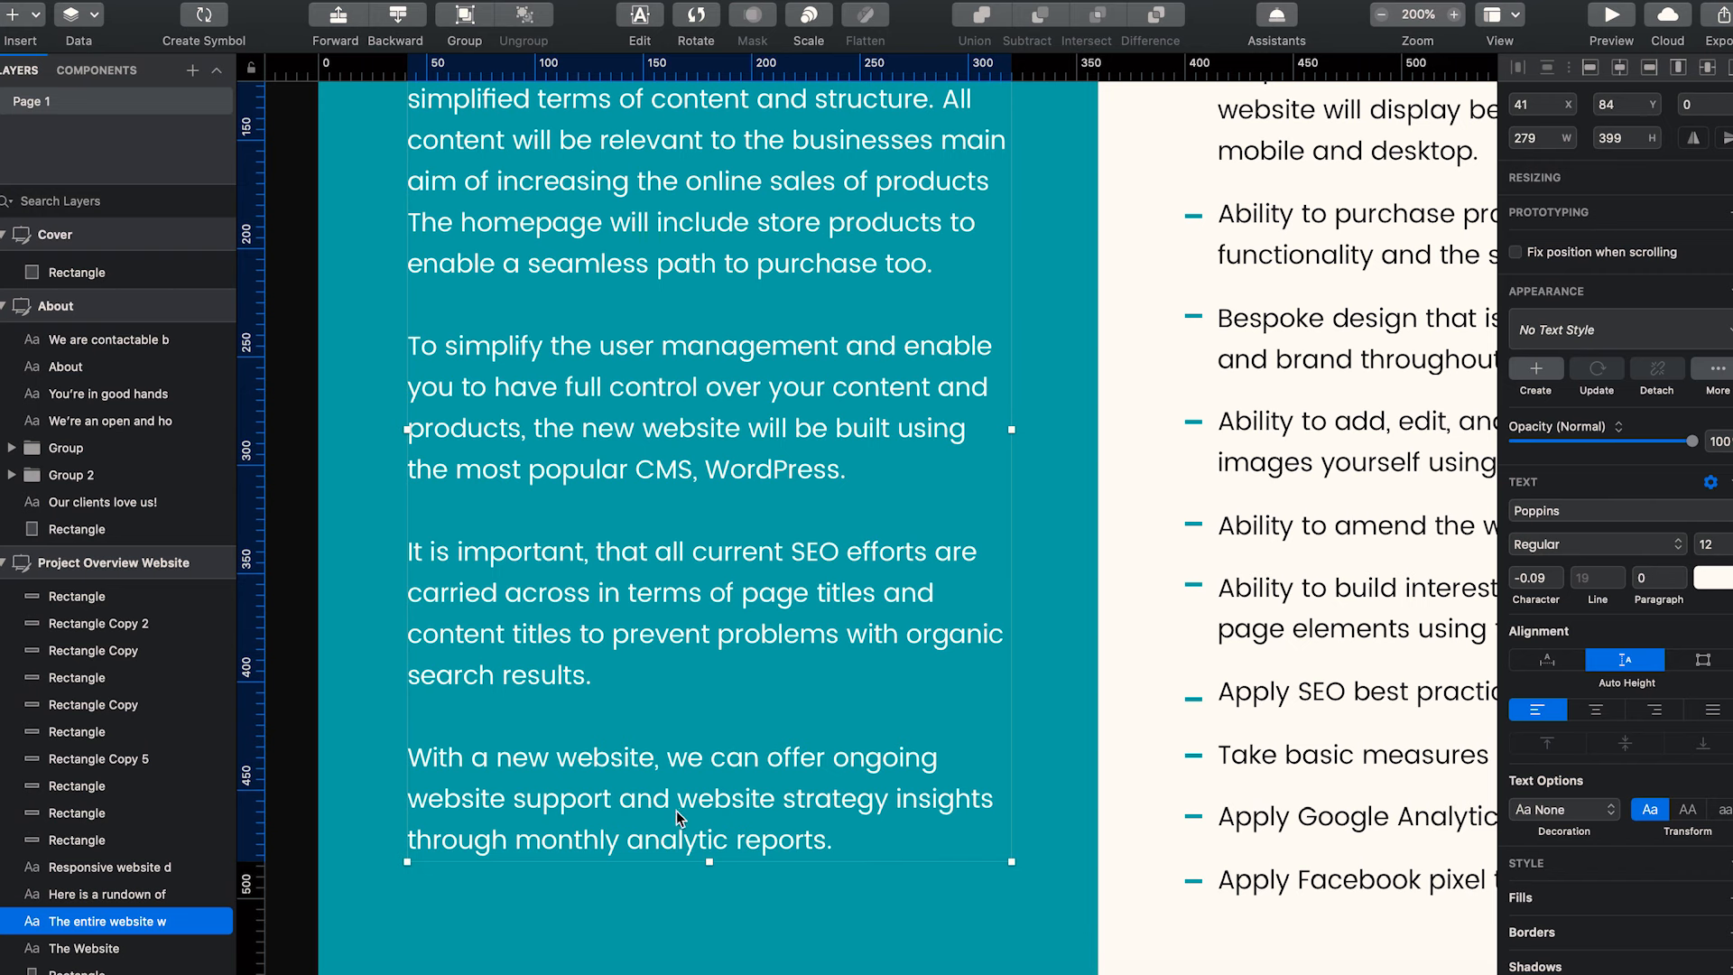
mouse_move(739, 766)
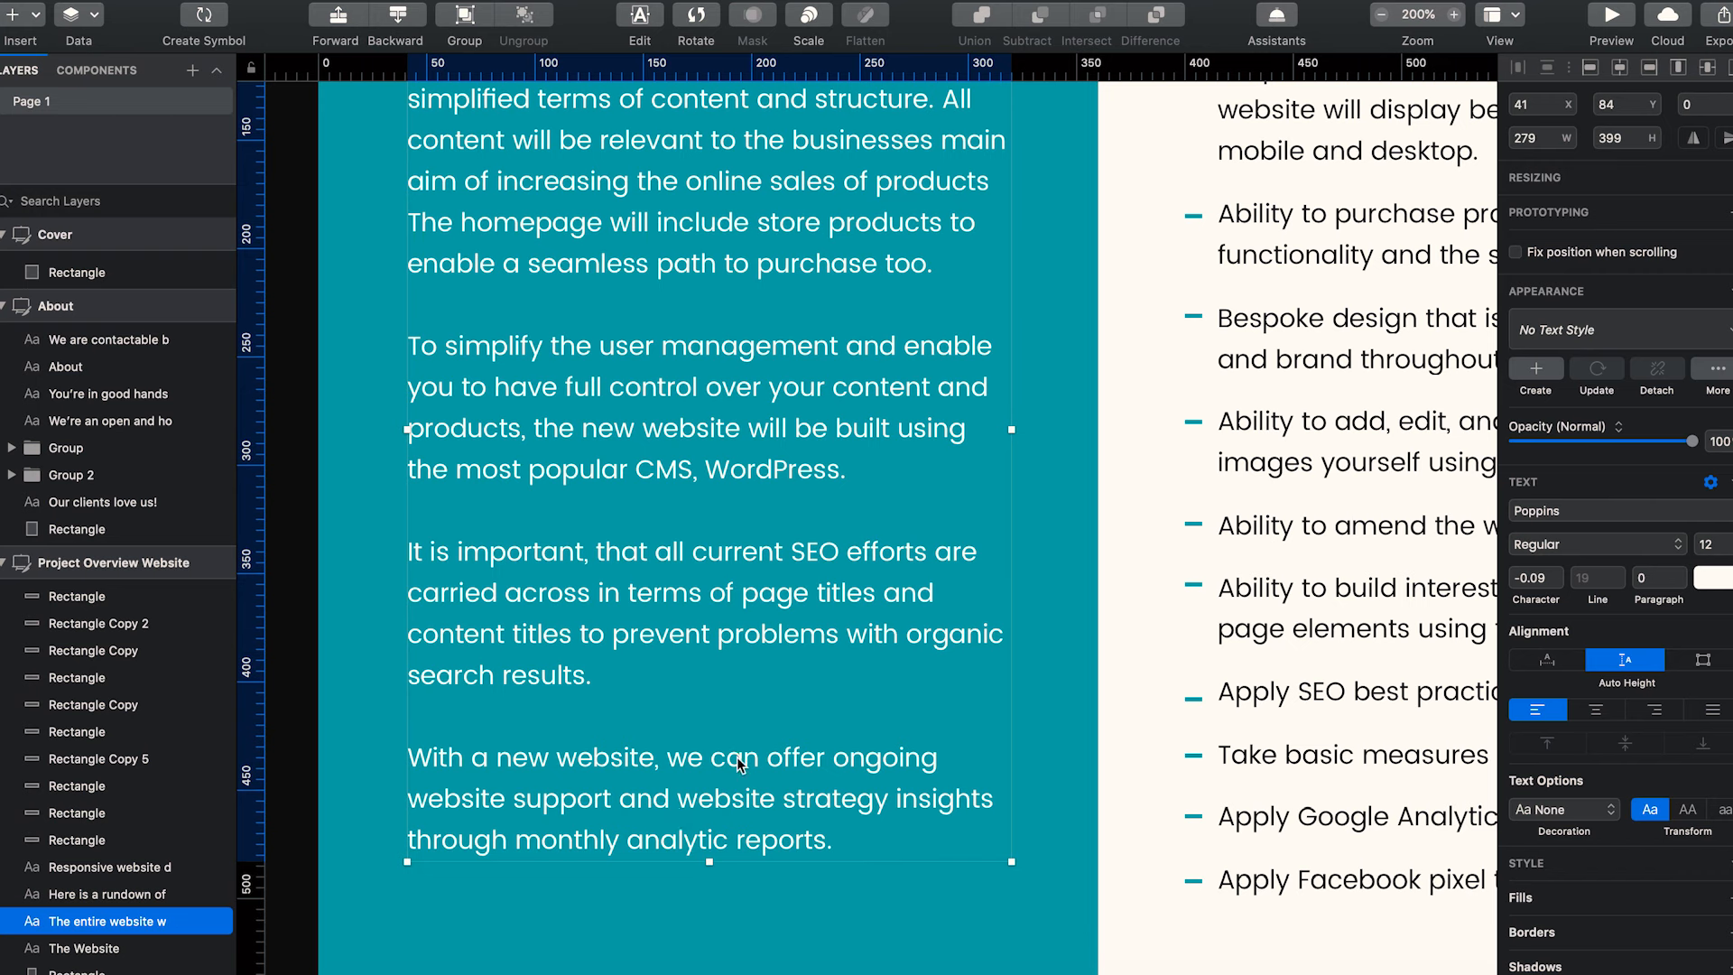
mouse_move(809, 696)
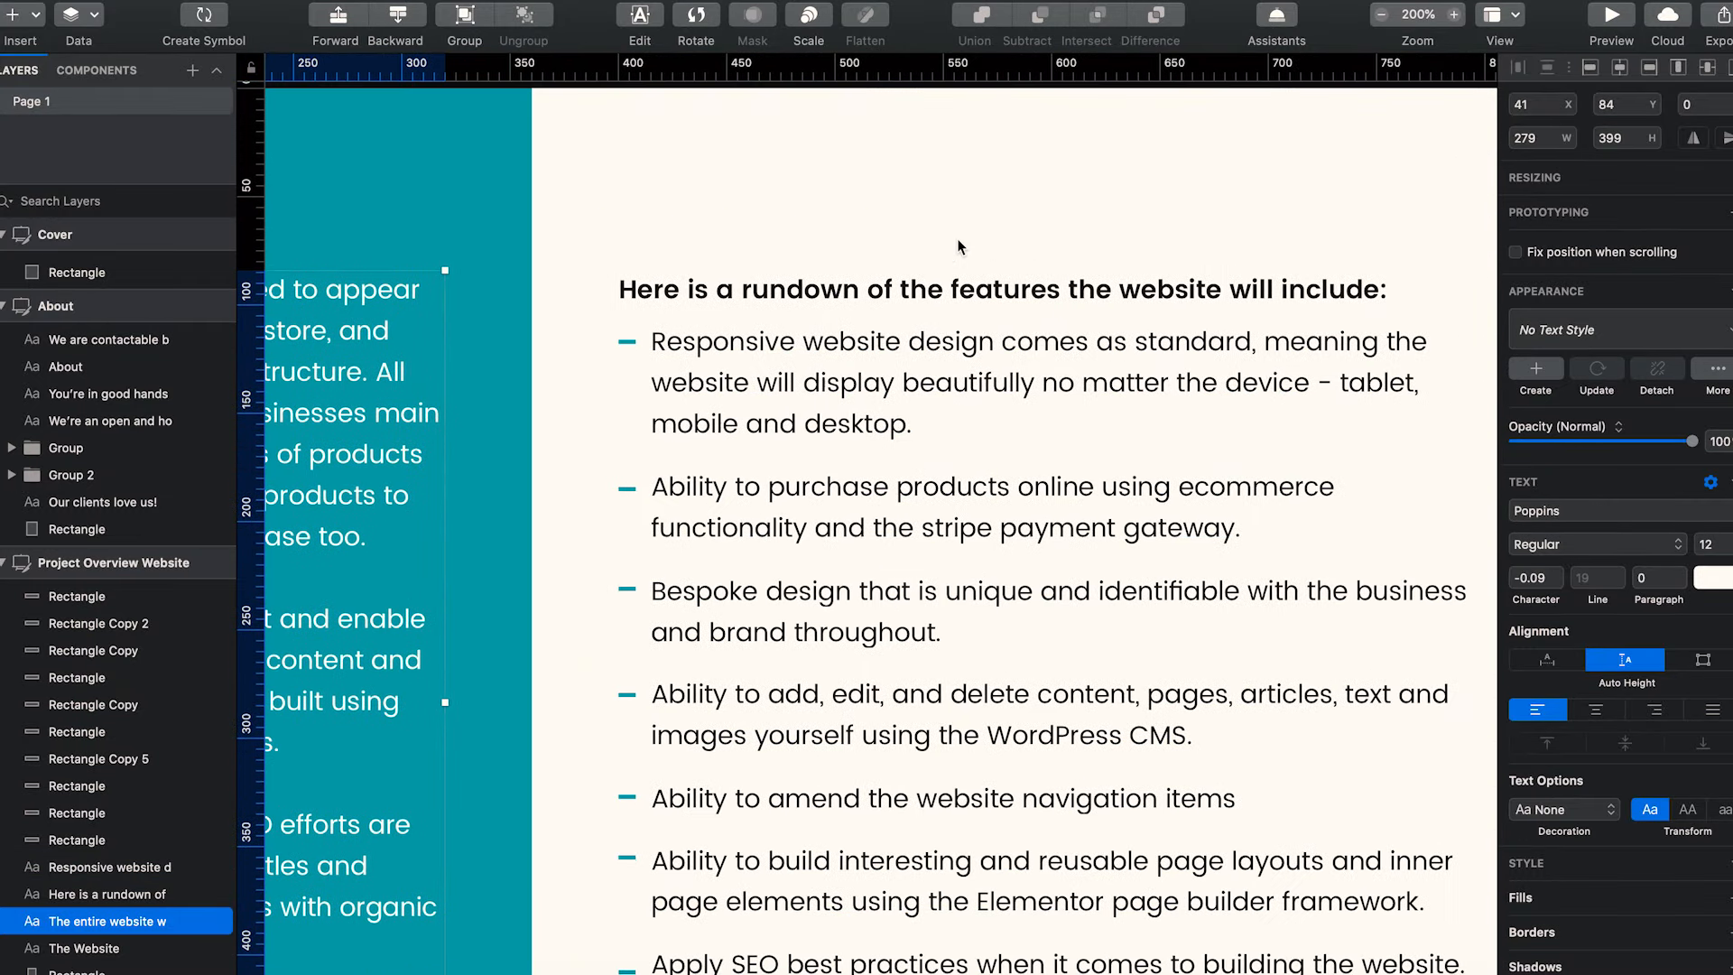
mouse_move(1029, 226)
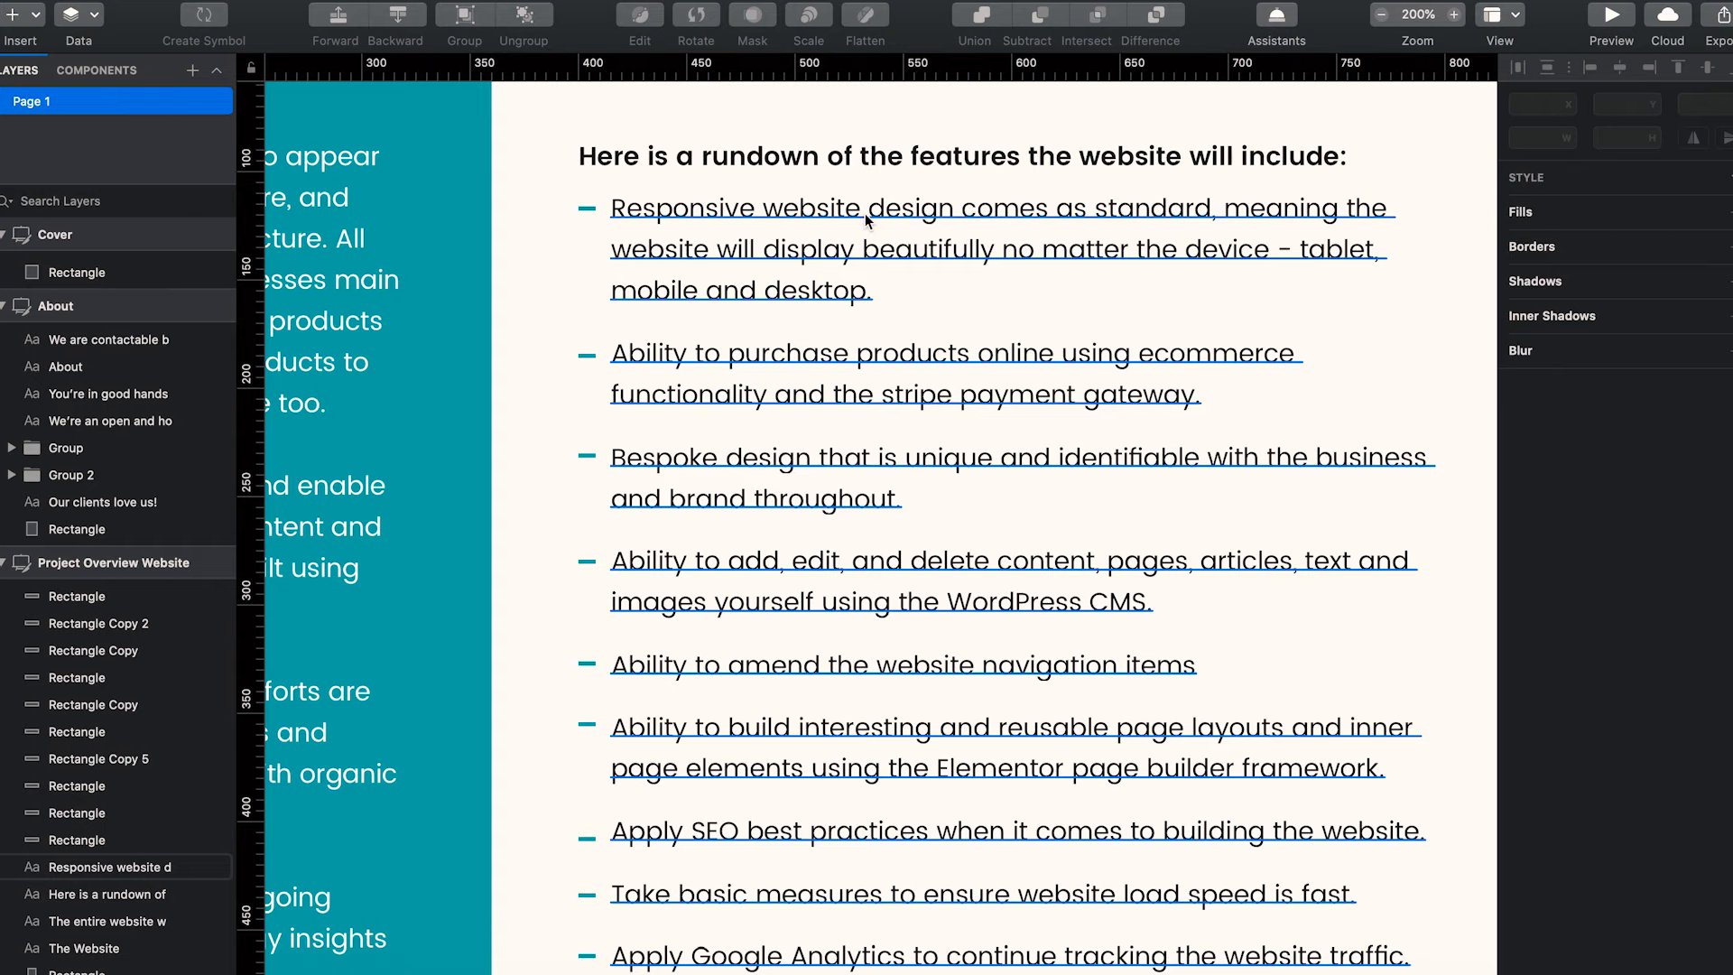
mouse_move(693, 233)
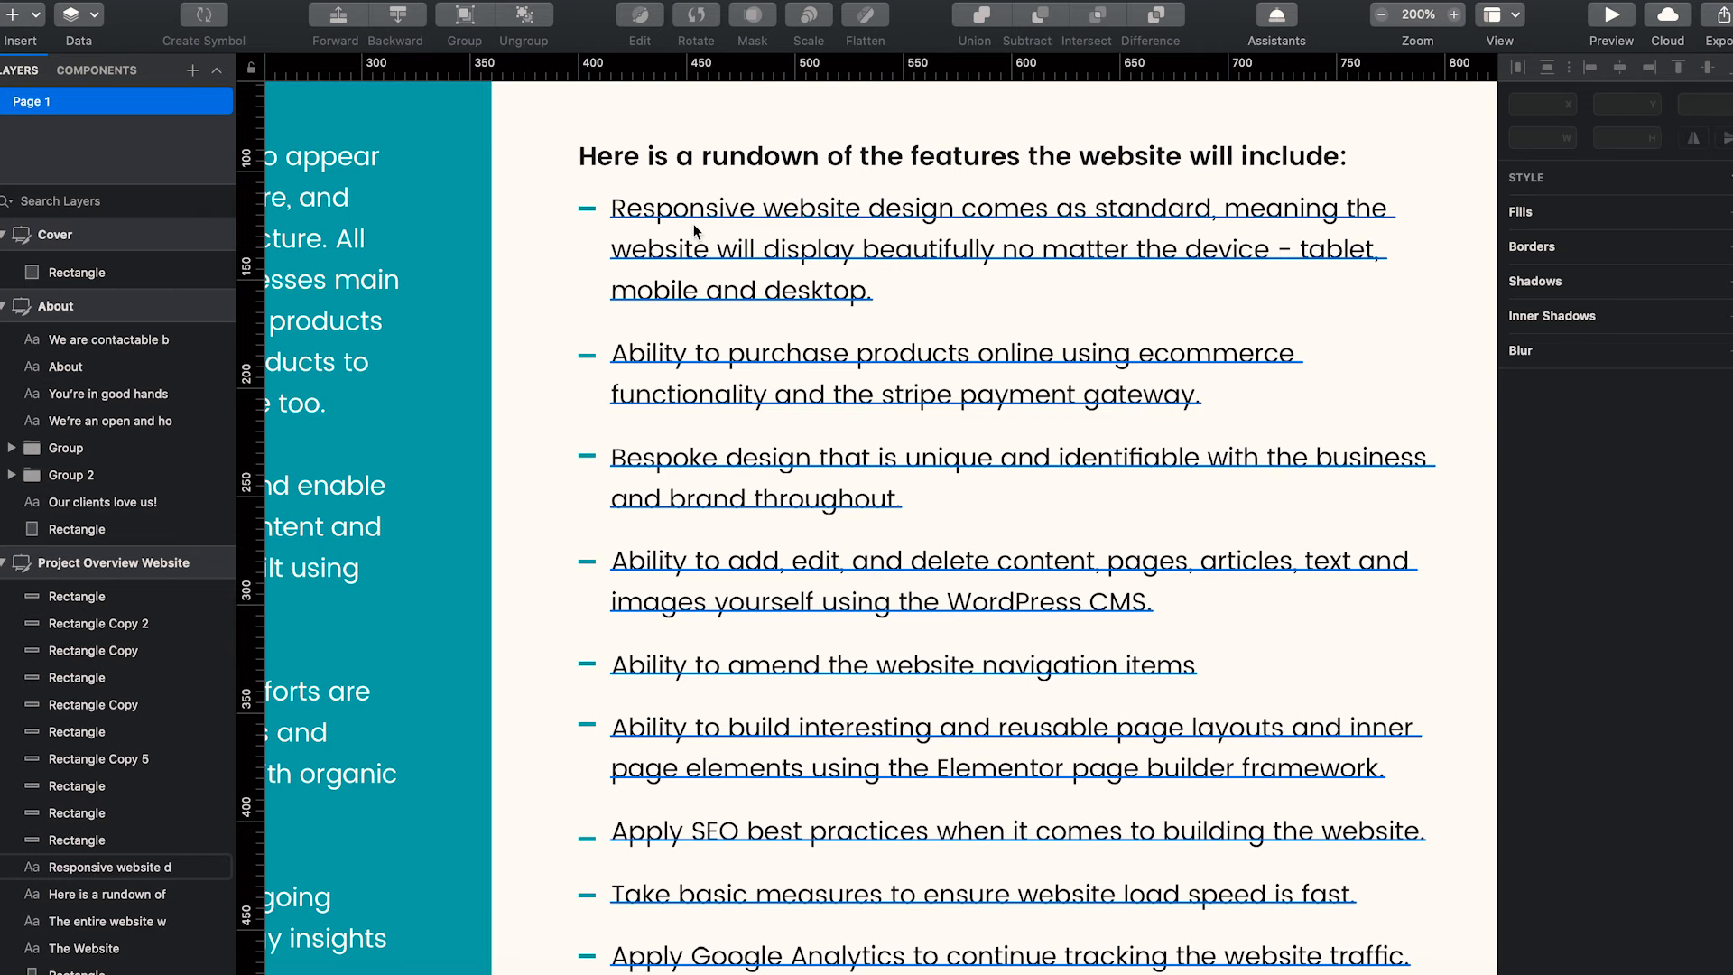
mouse_move(827, 248)
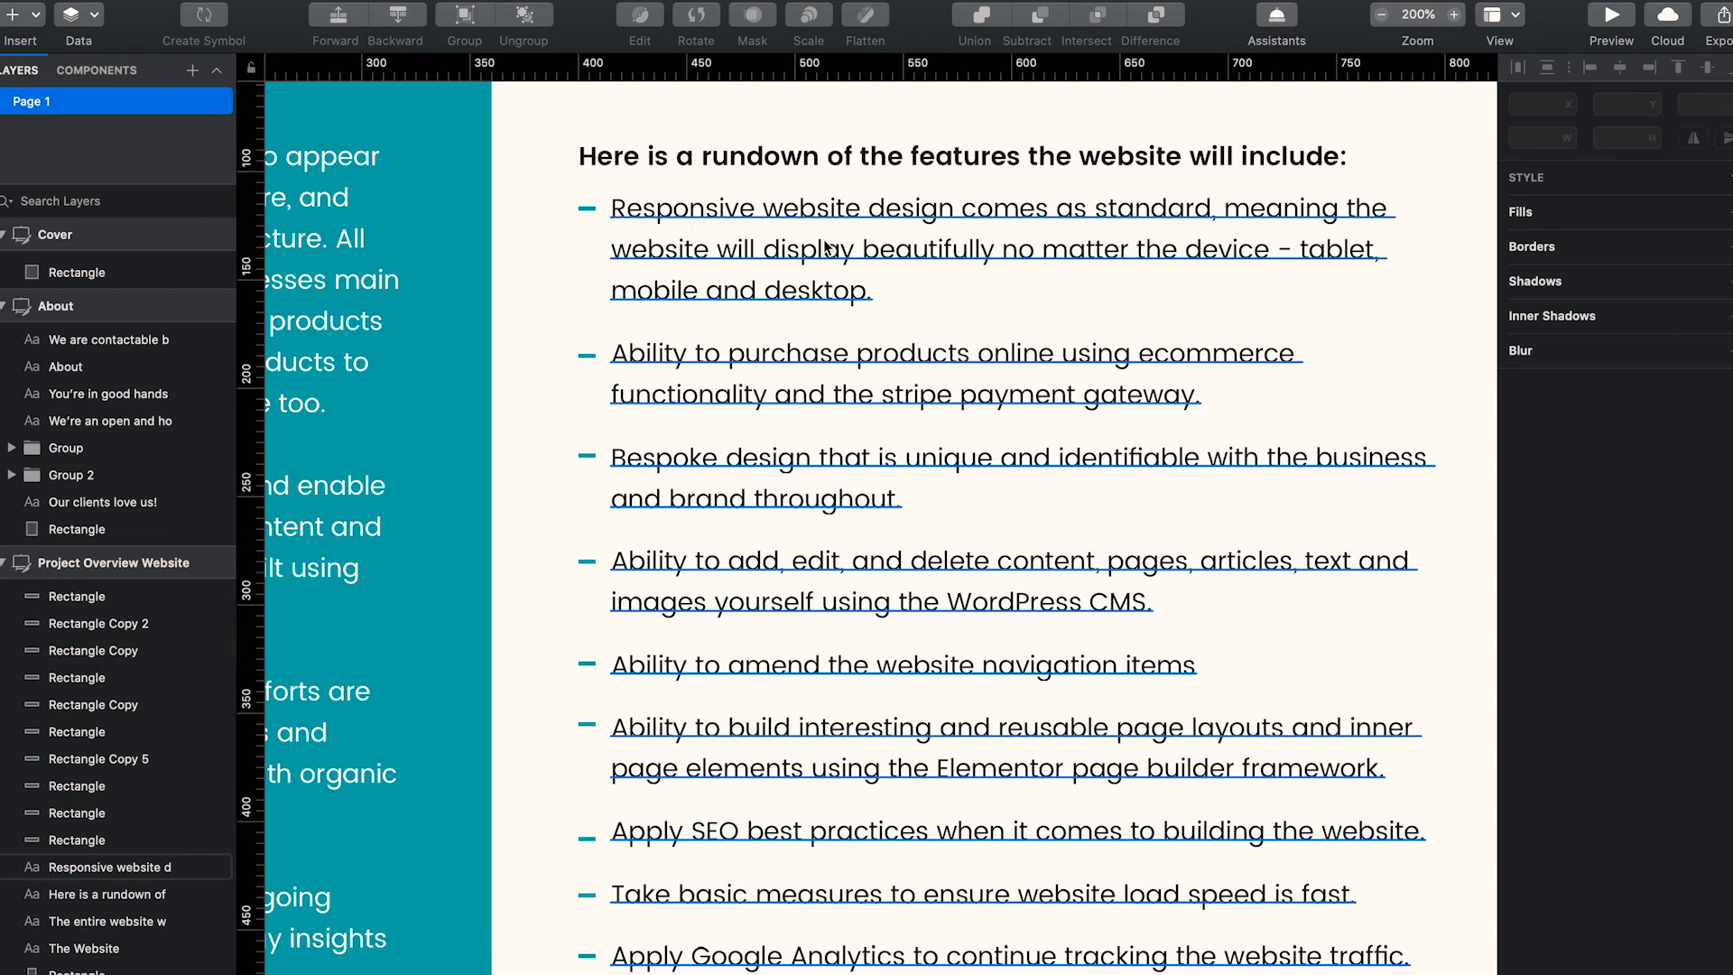
mouse_move(1132, 291)
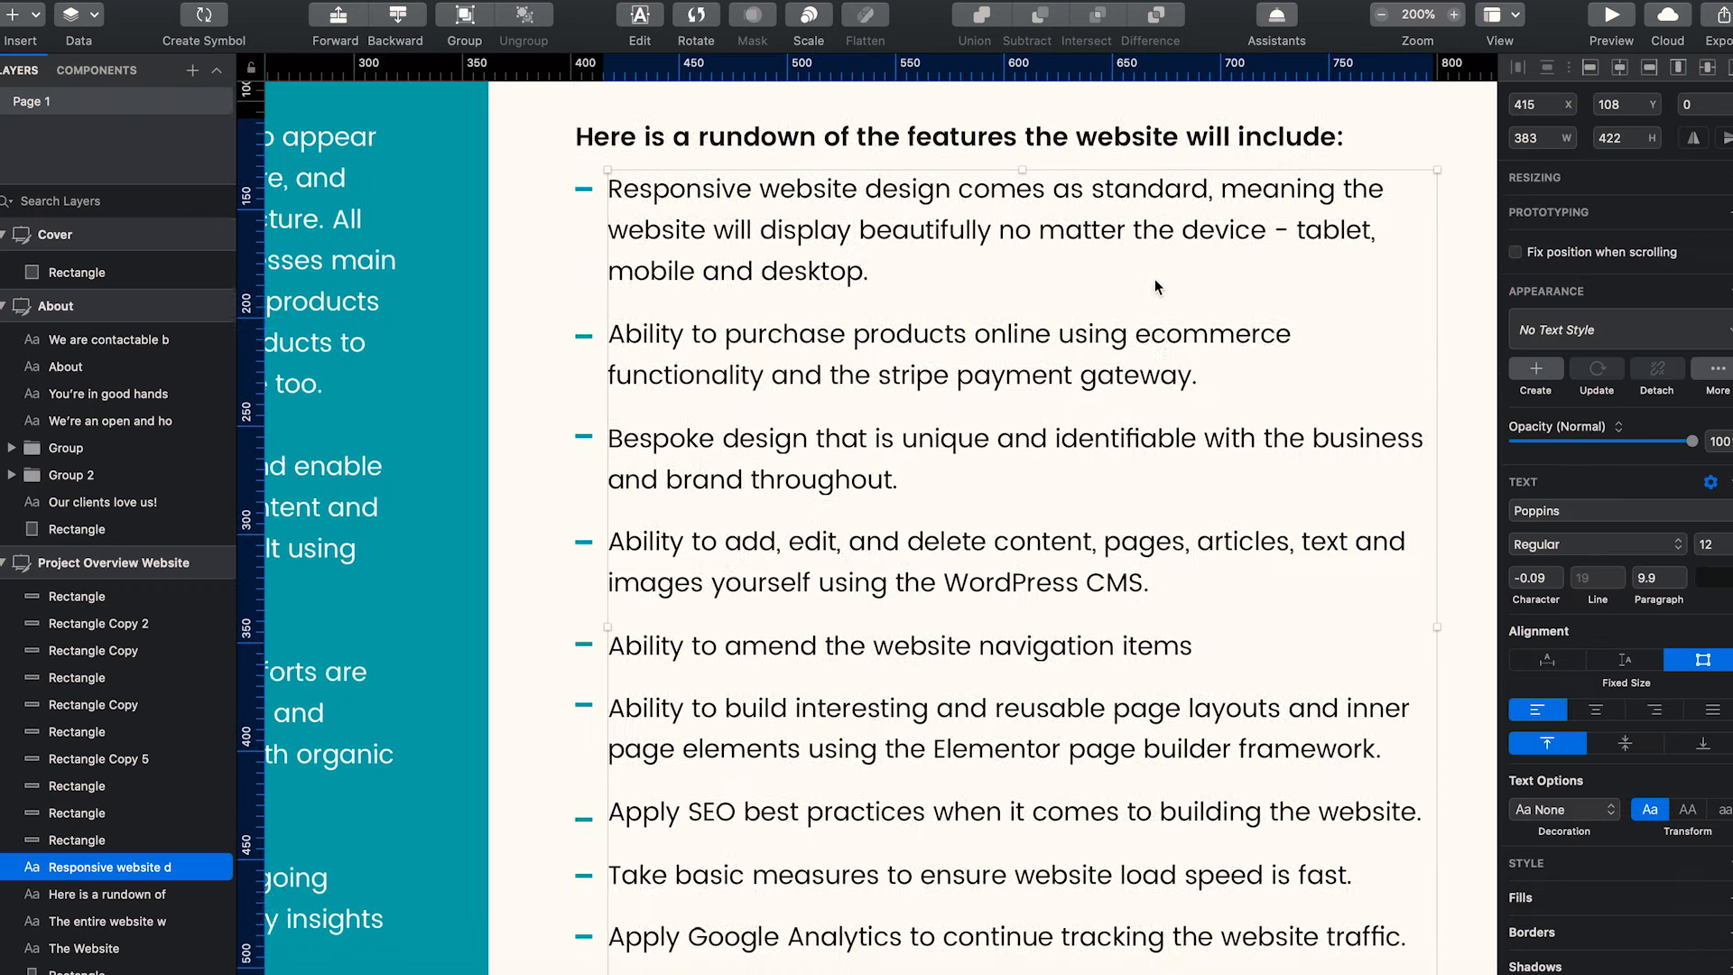
scroll("down", 3)
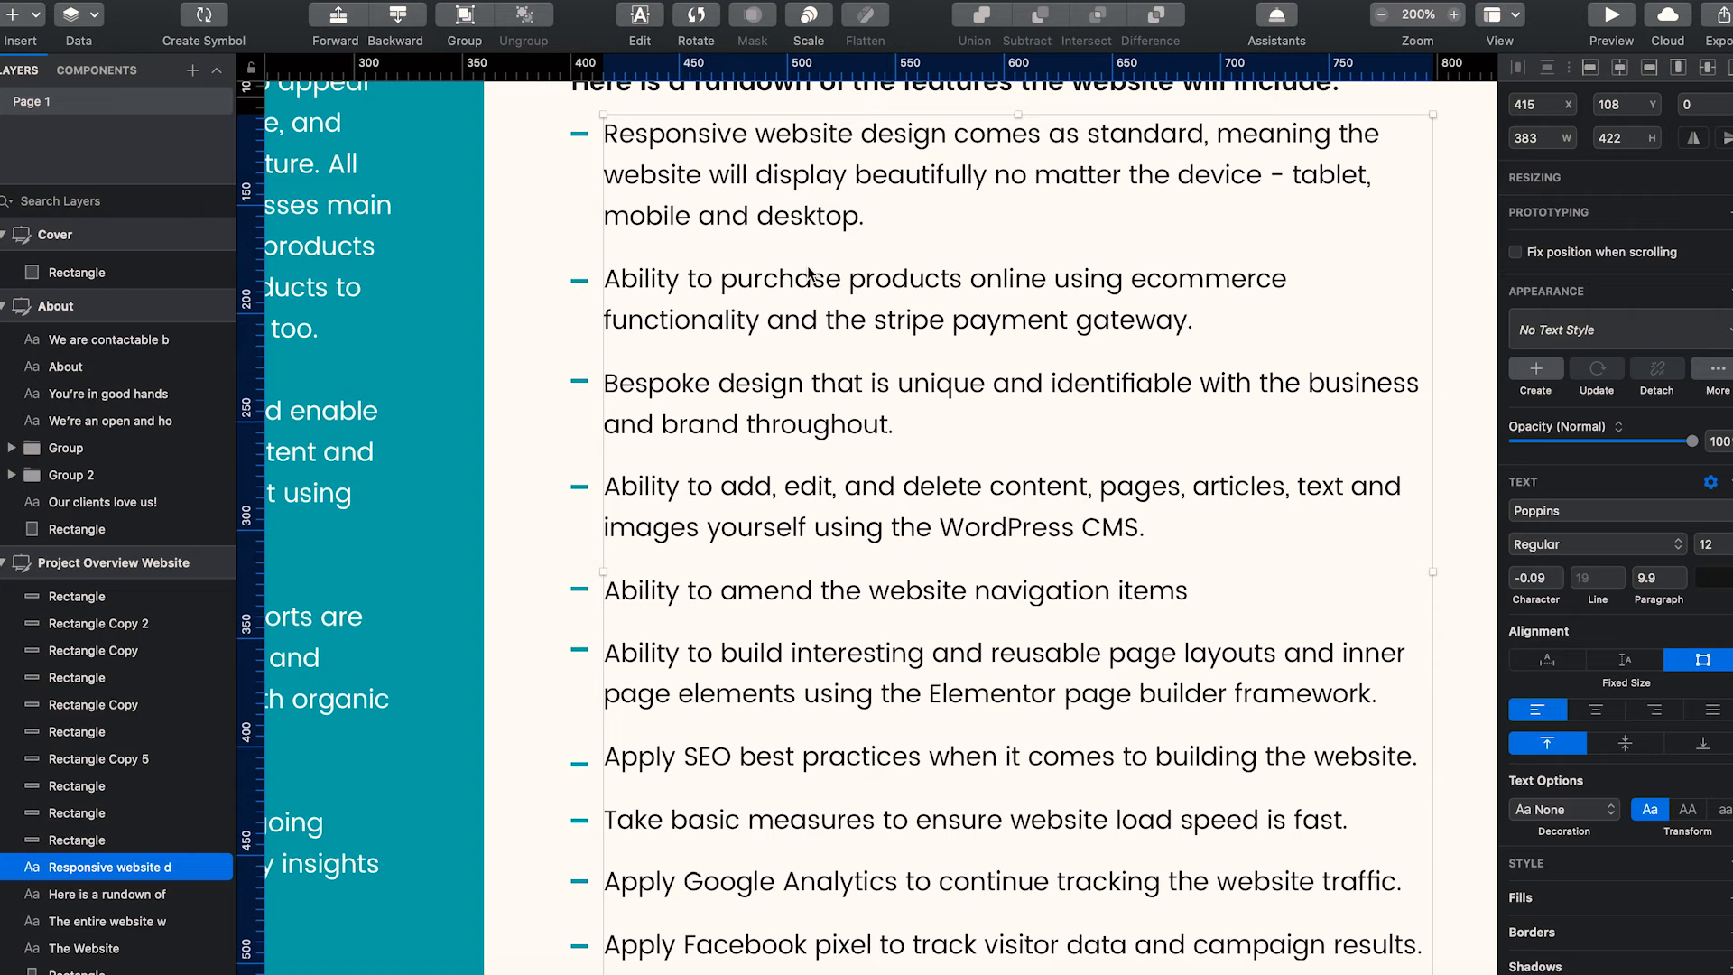
mouse_move(800, 296)
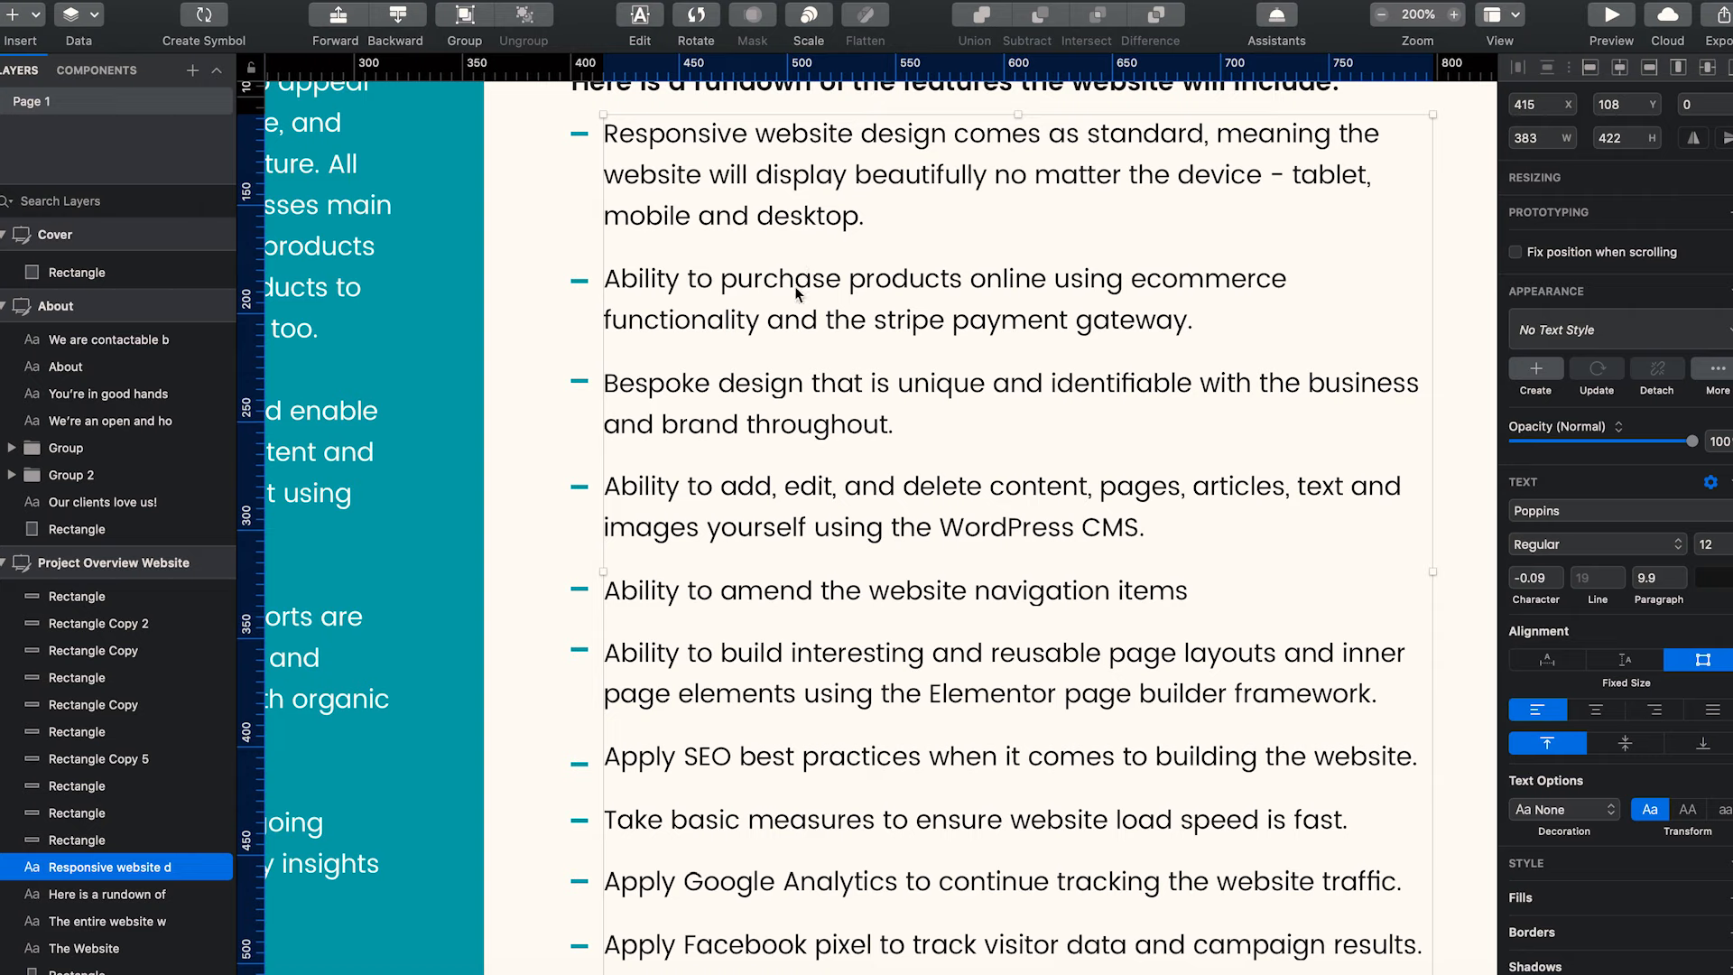
mouse_move(939, 375)
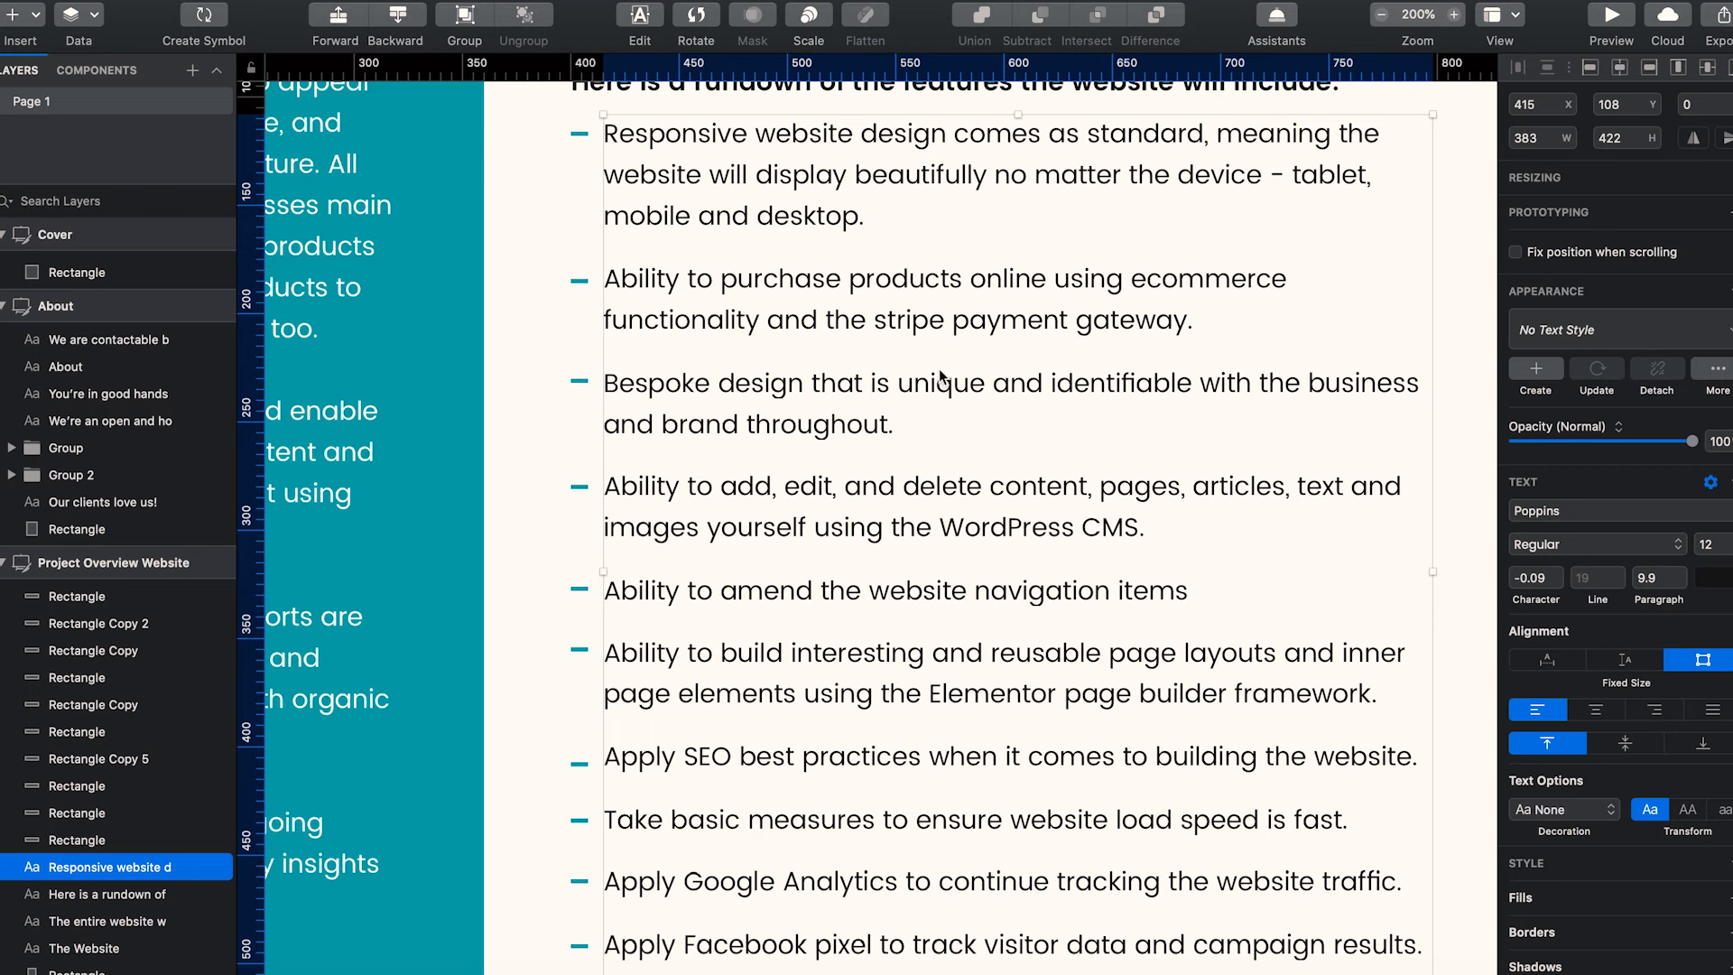
mouse_move(791, 342)
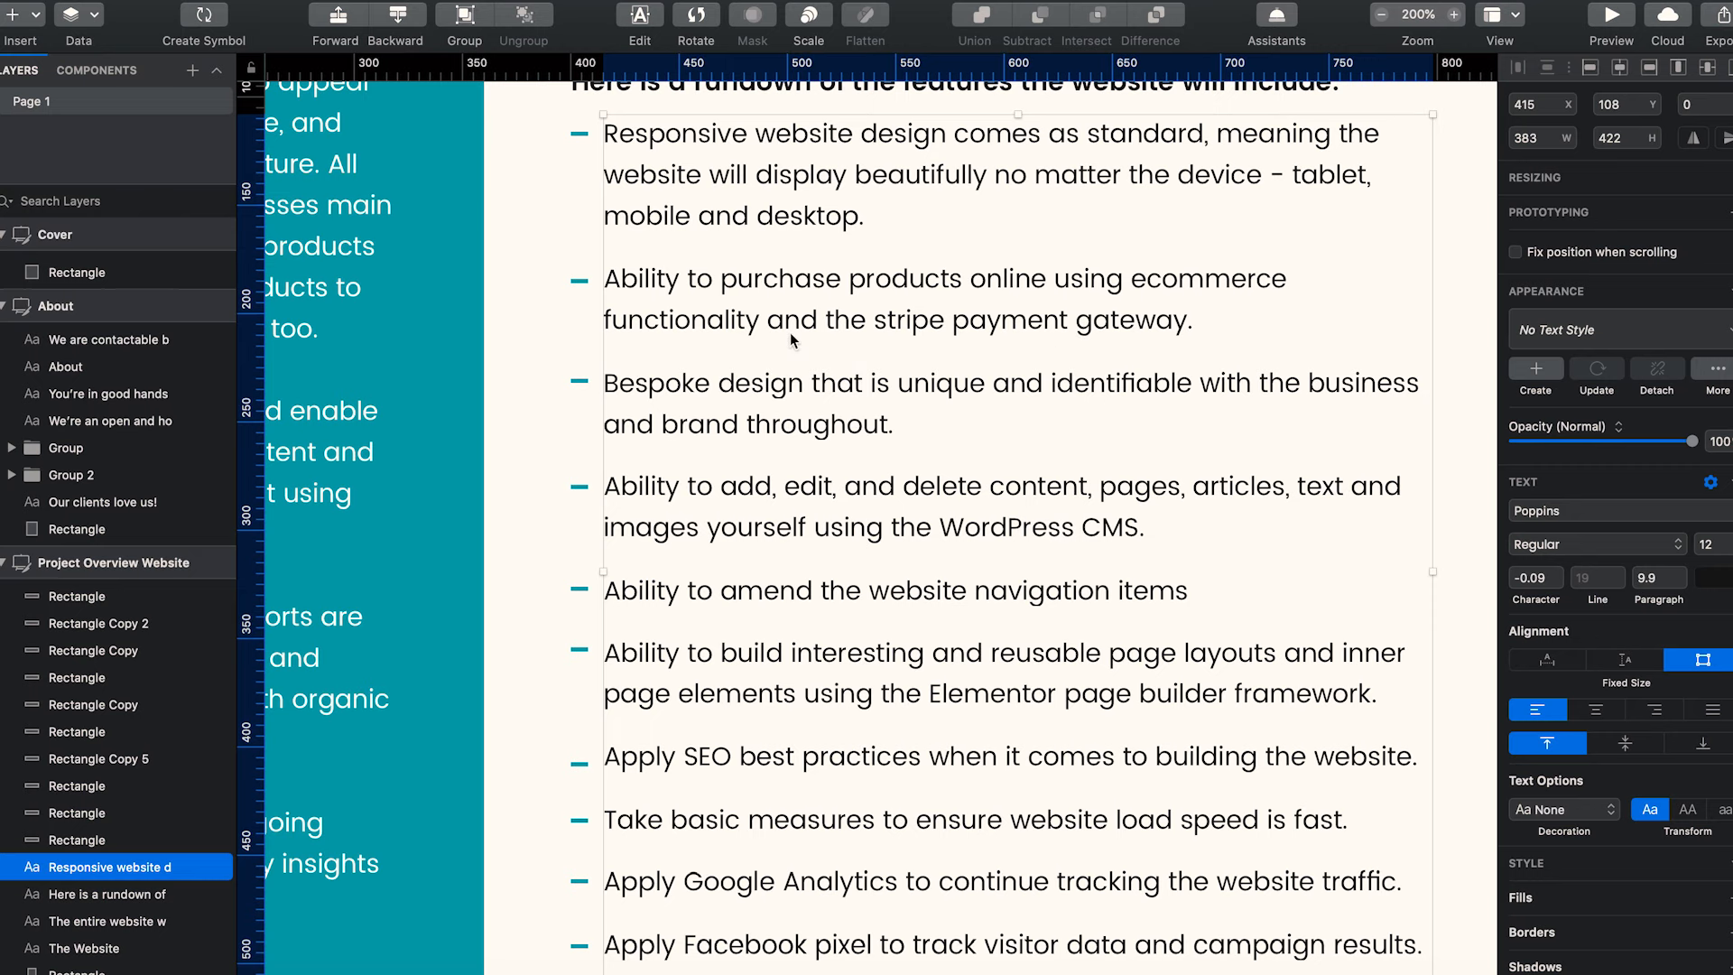
scroll("down", 3)
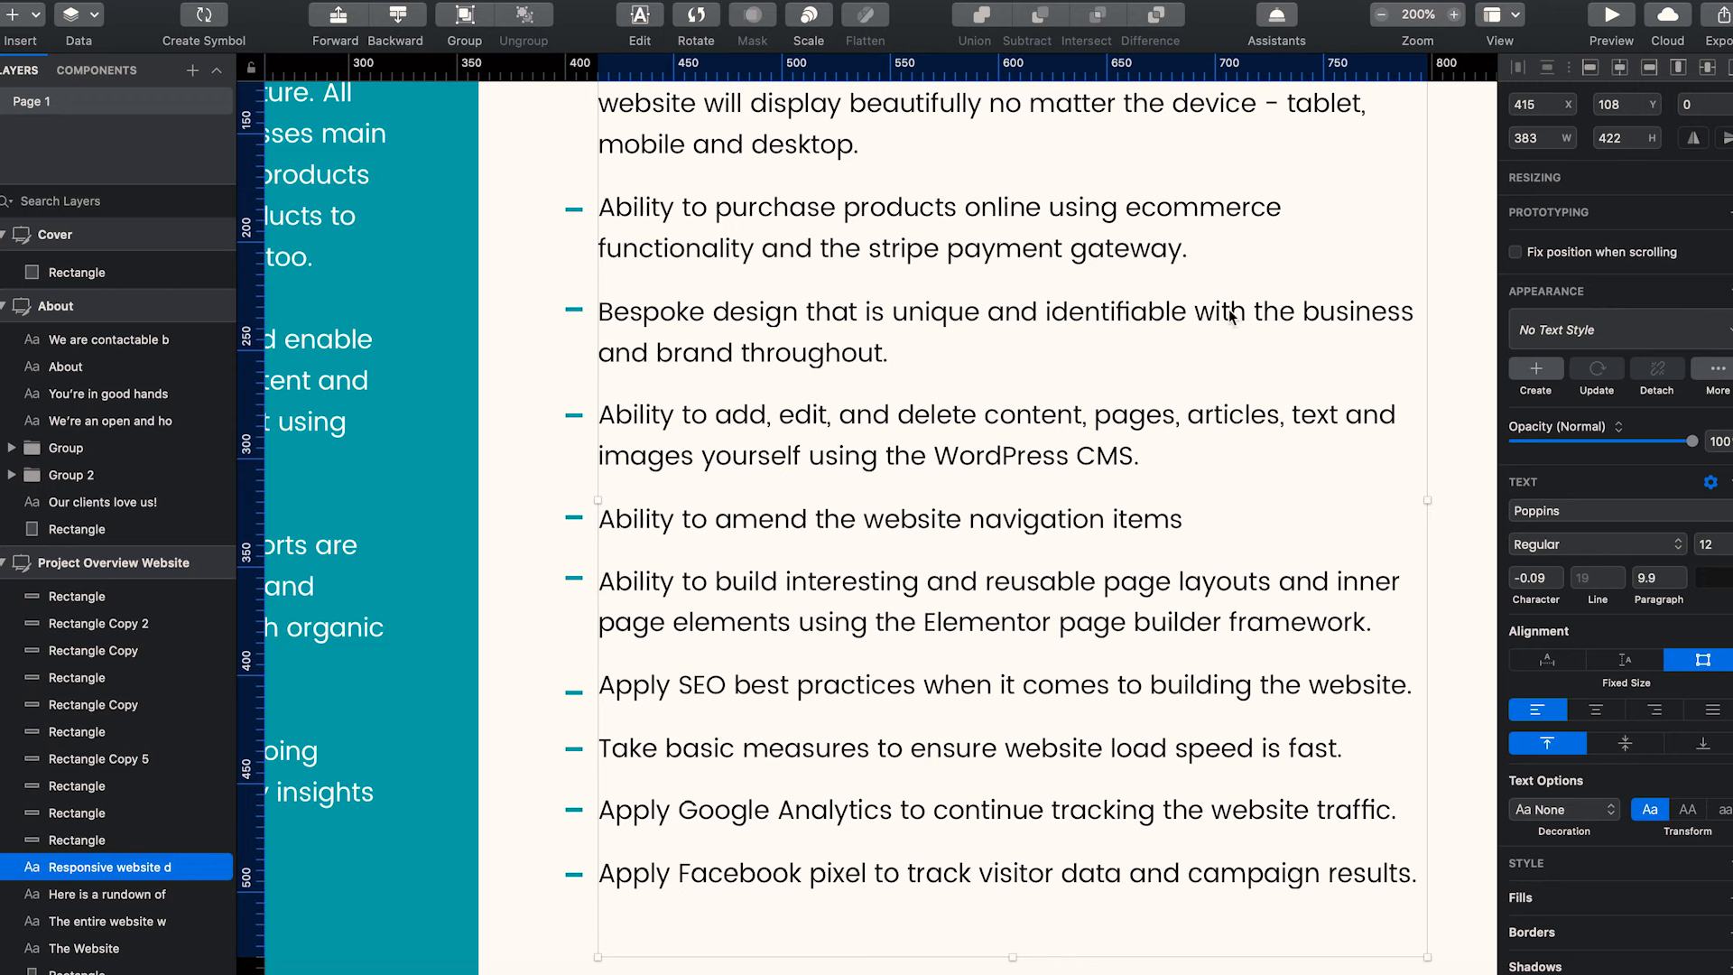
mouse_move(996, 396)
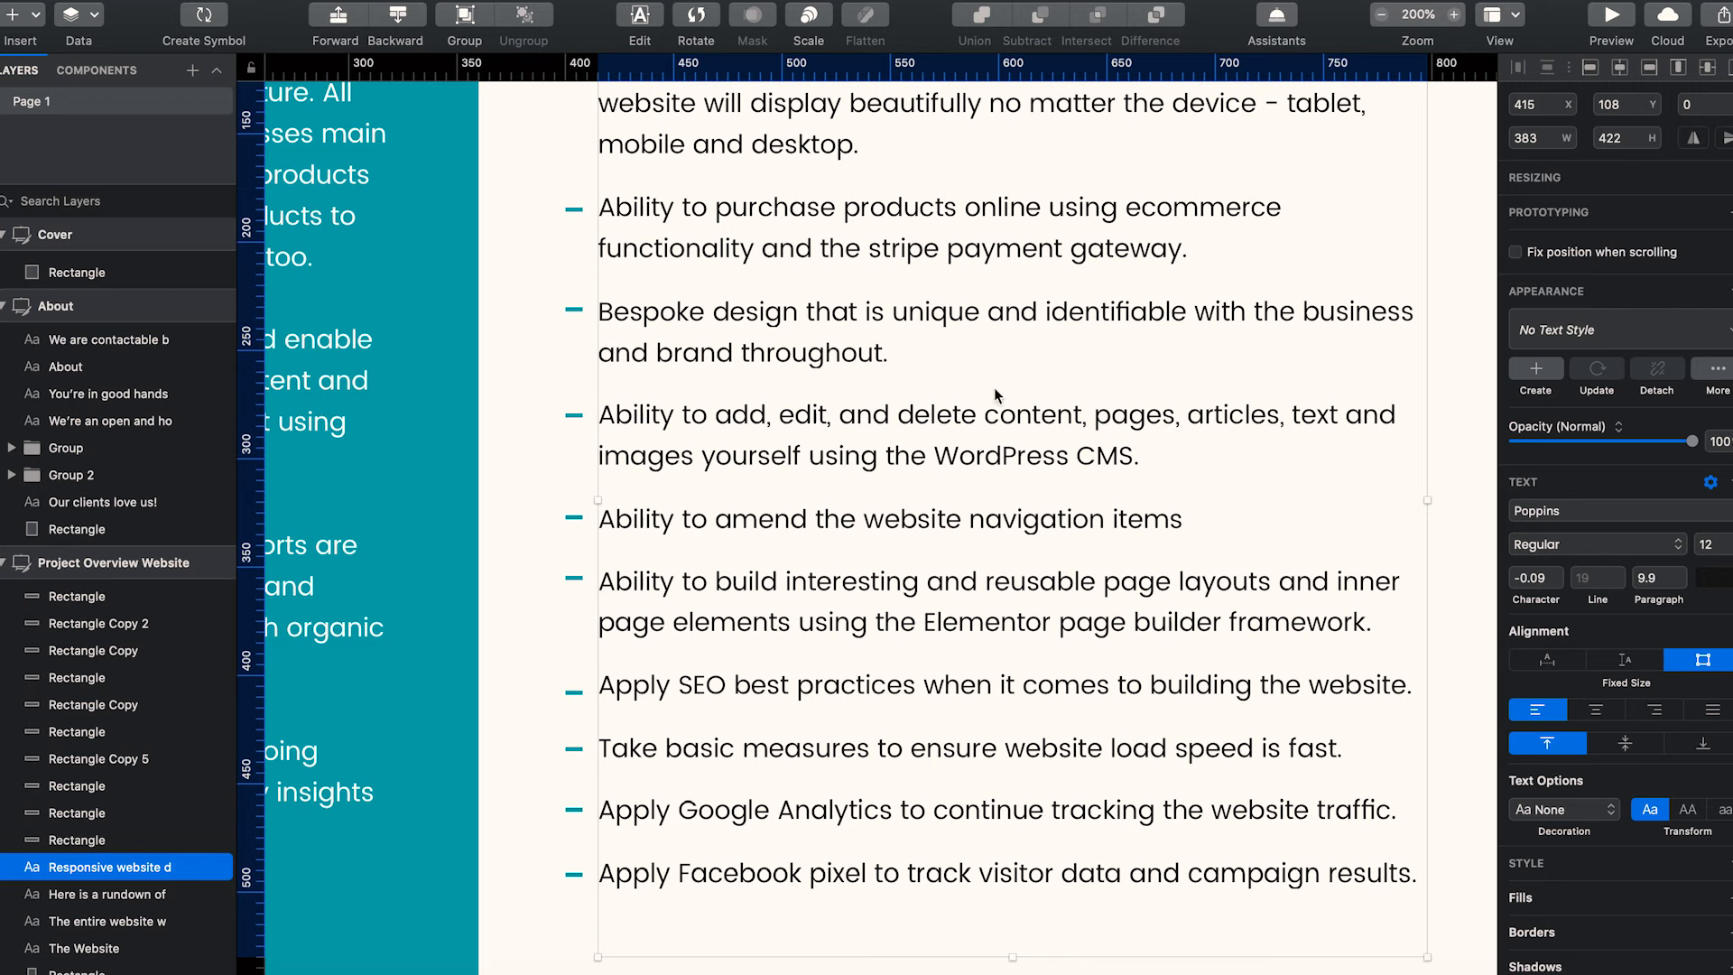
mouse_move(991, 354)
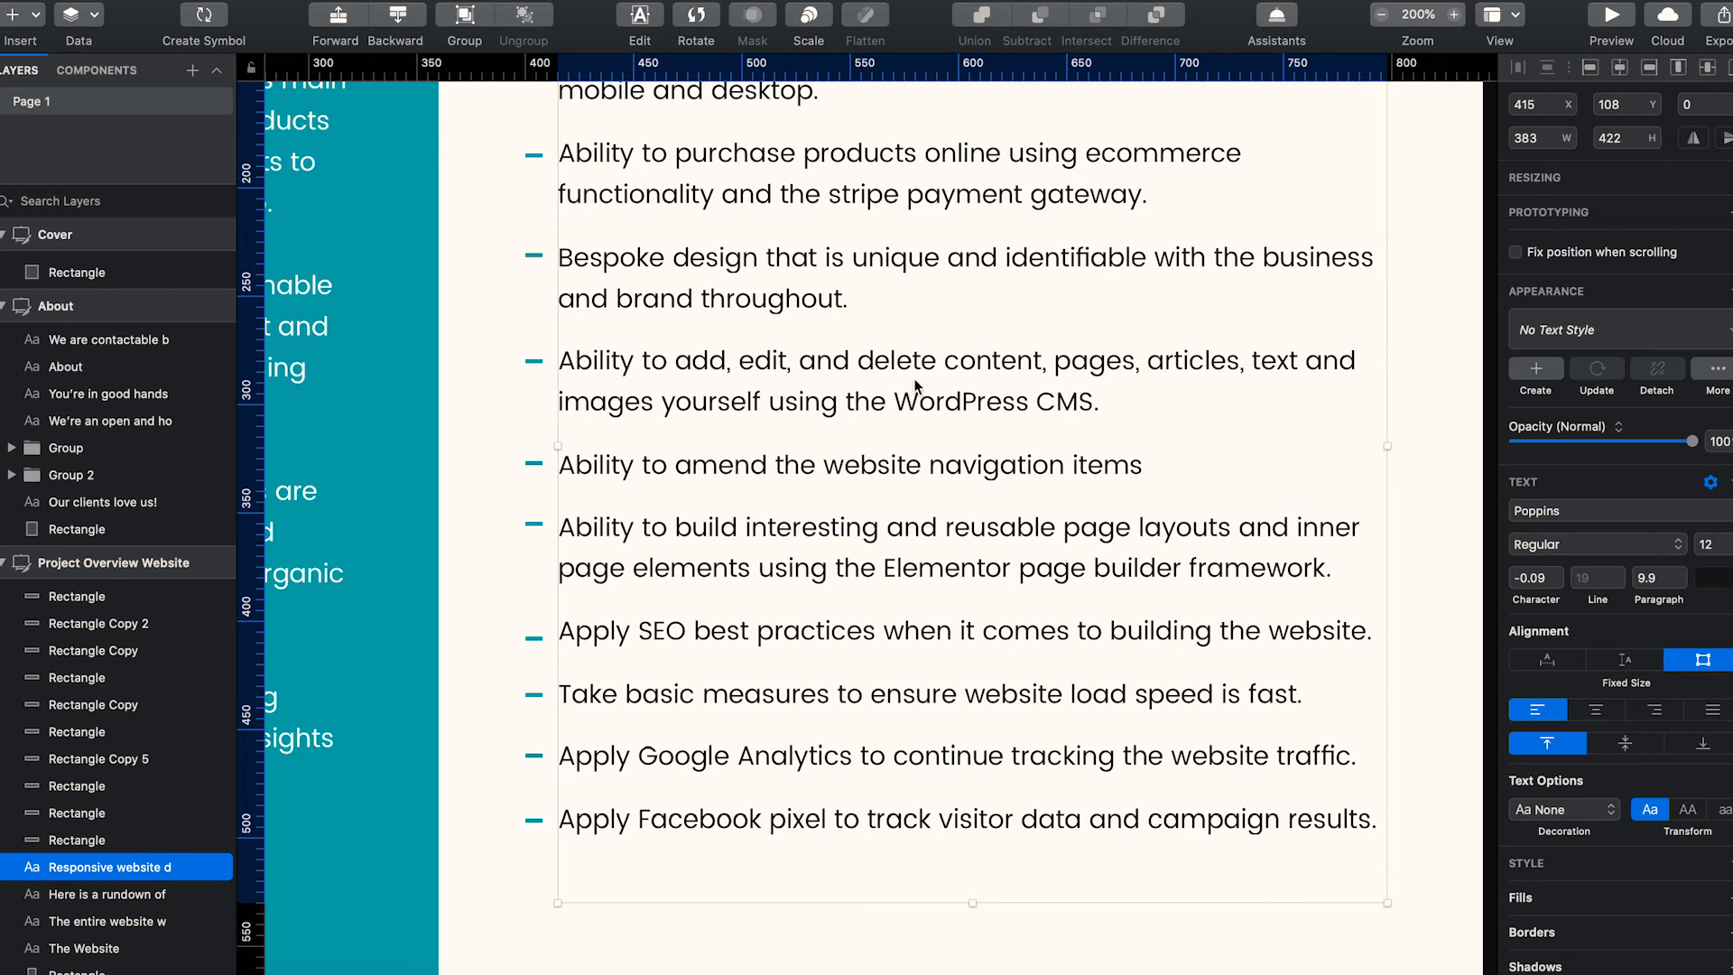
mouse_move(1264, 422)
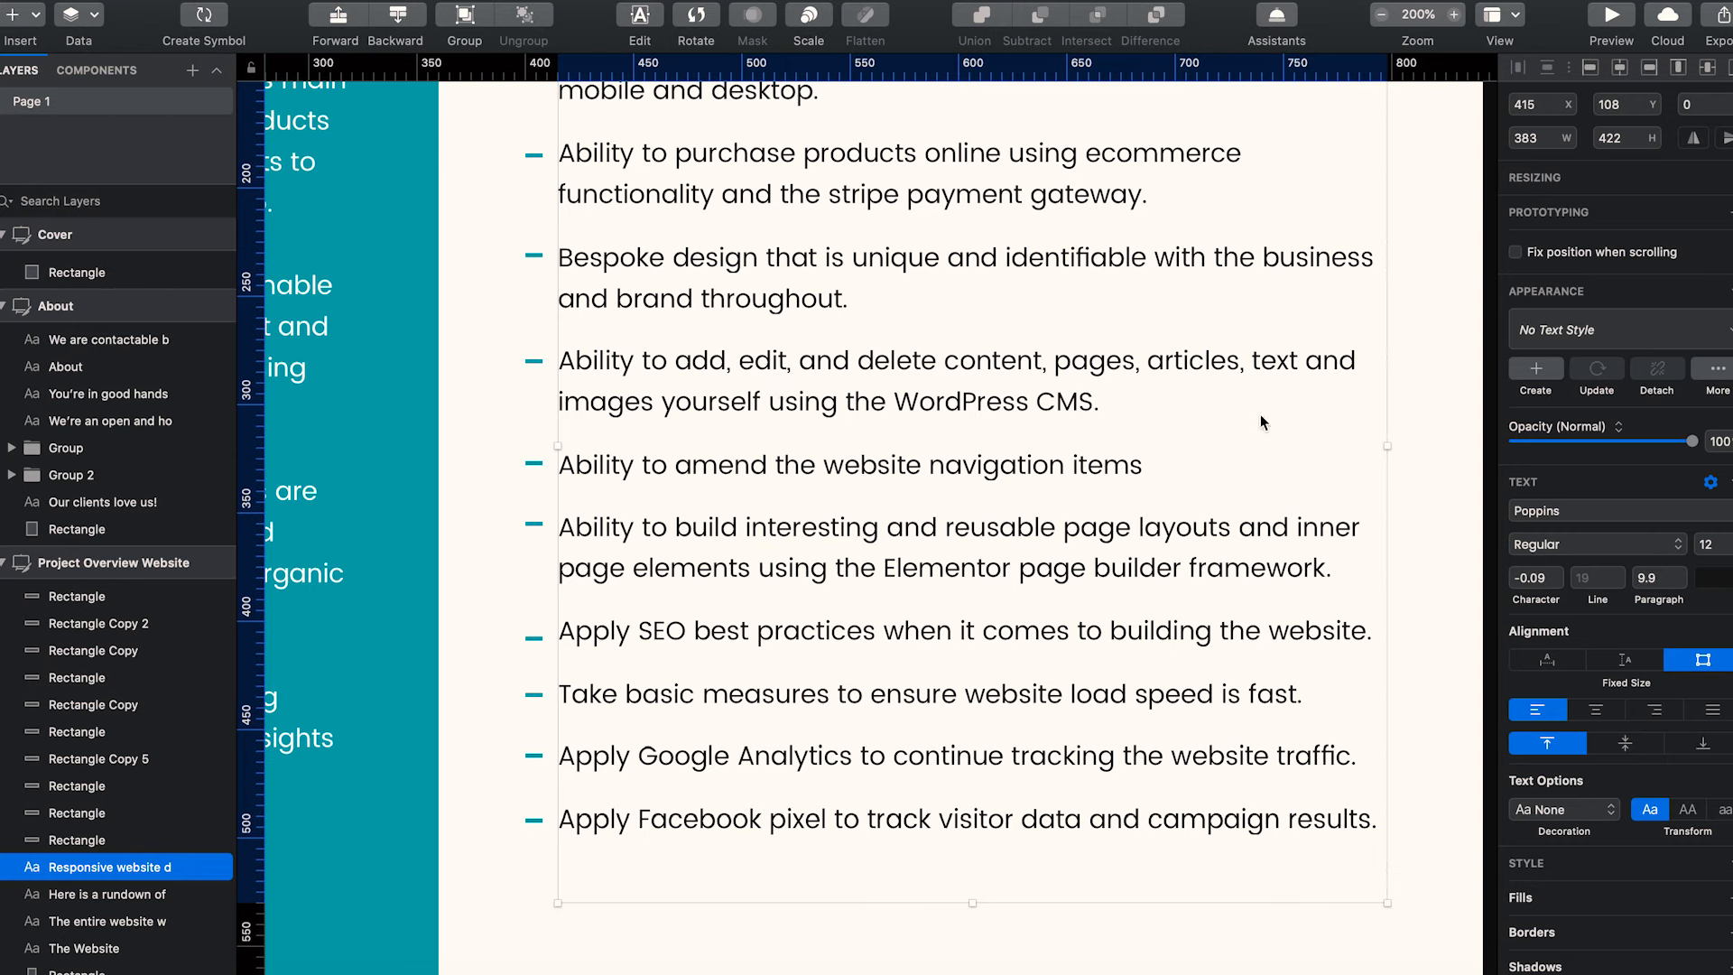
mouse_move(830, 423)
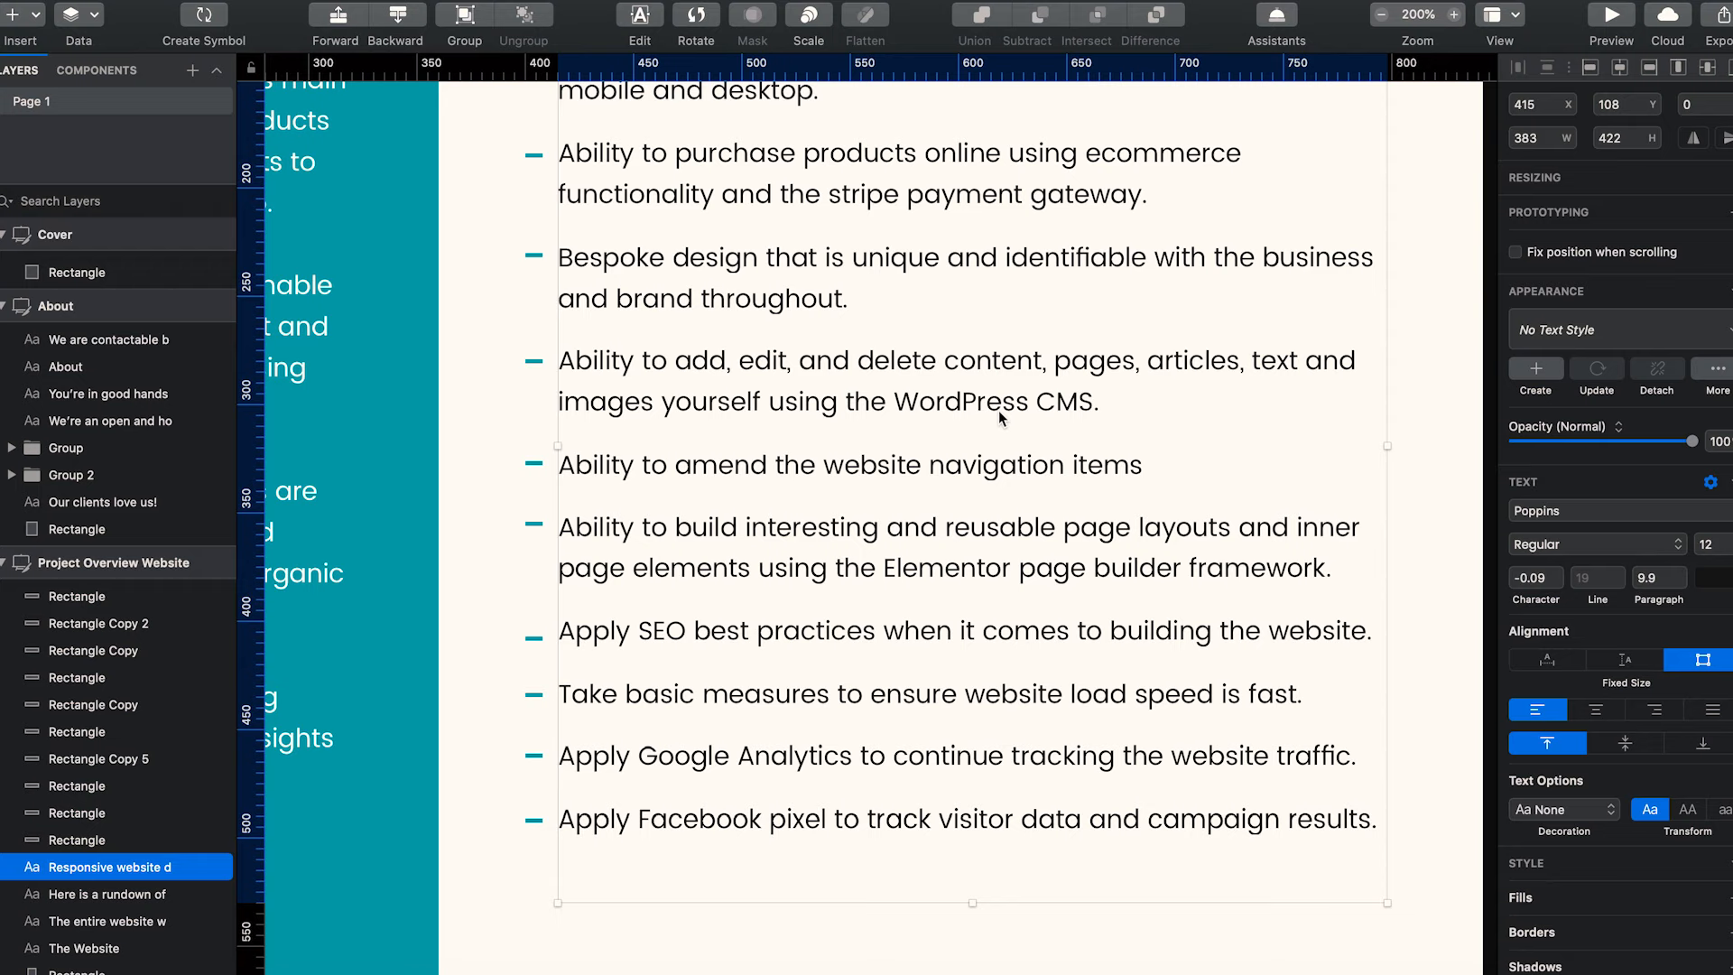
mouse_move(1080, 490)
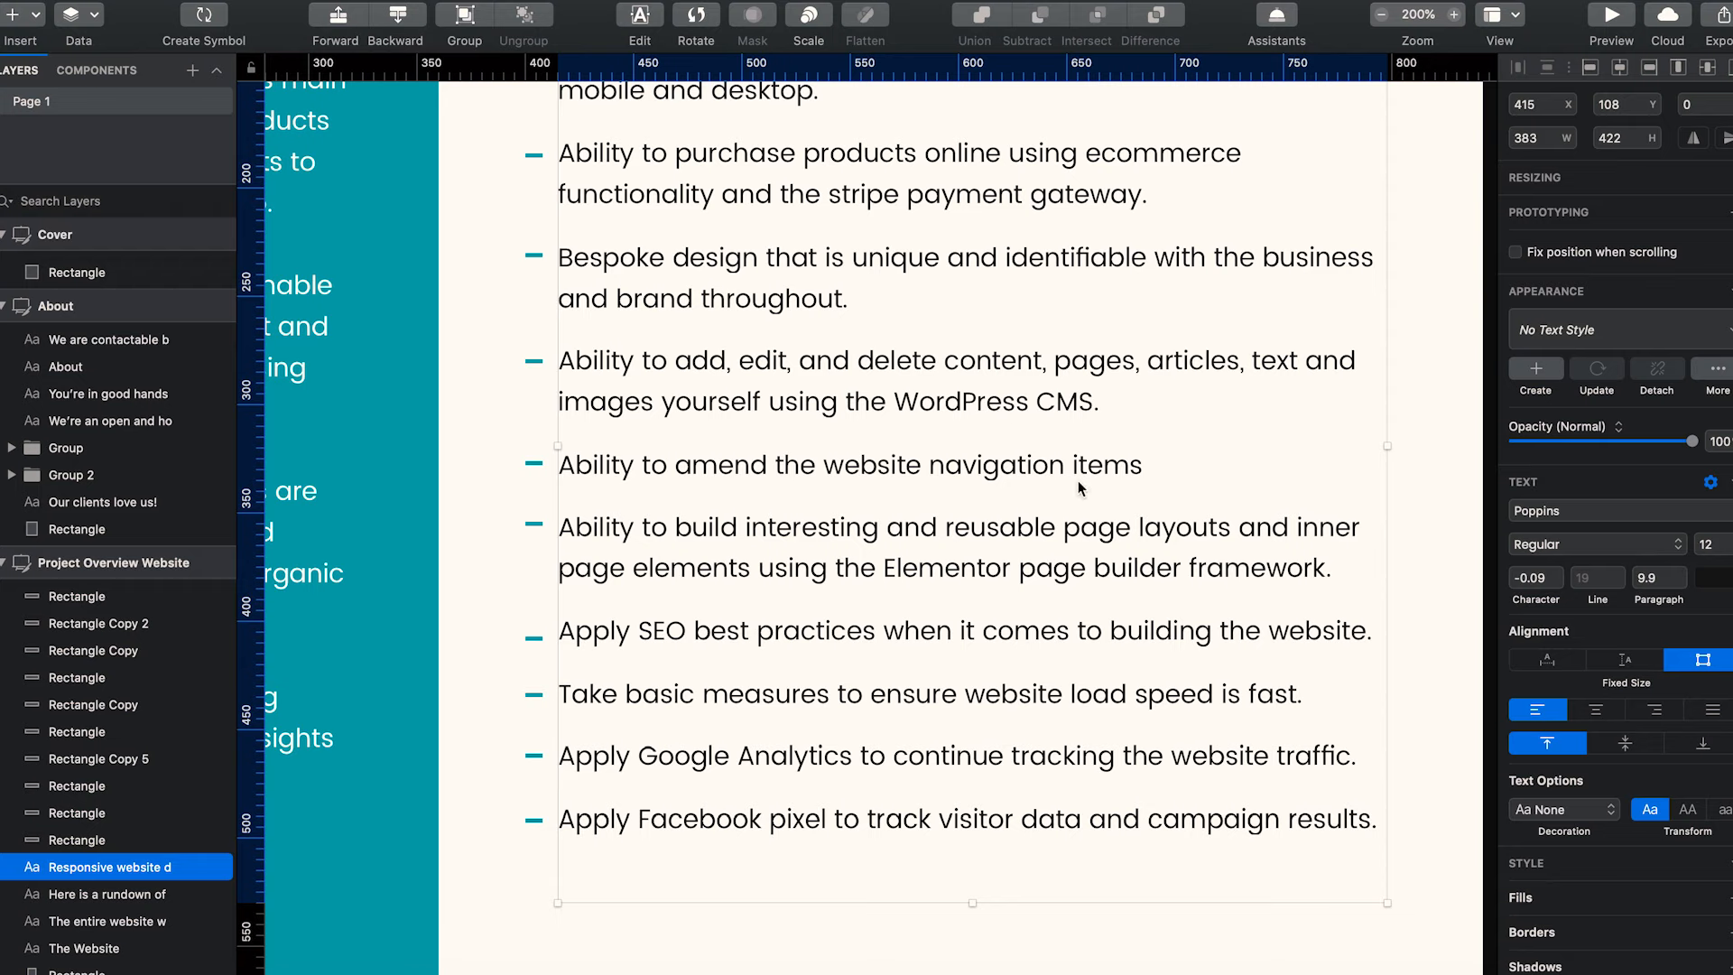
scroll("down", 3)
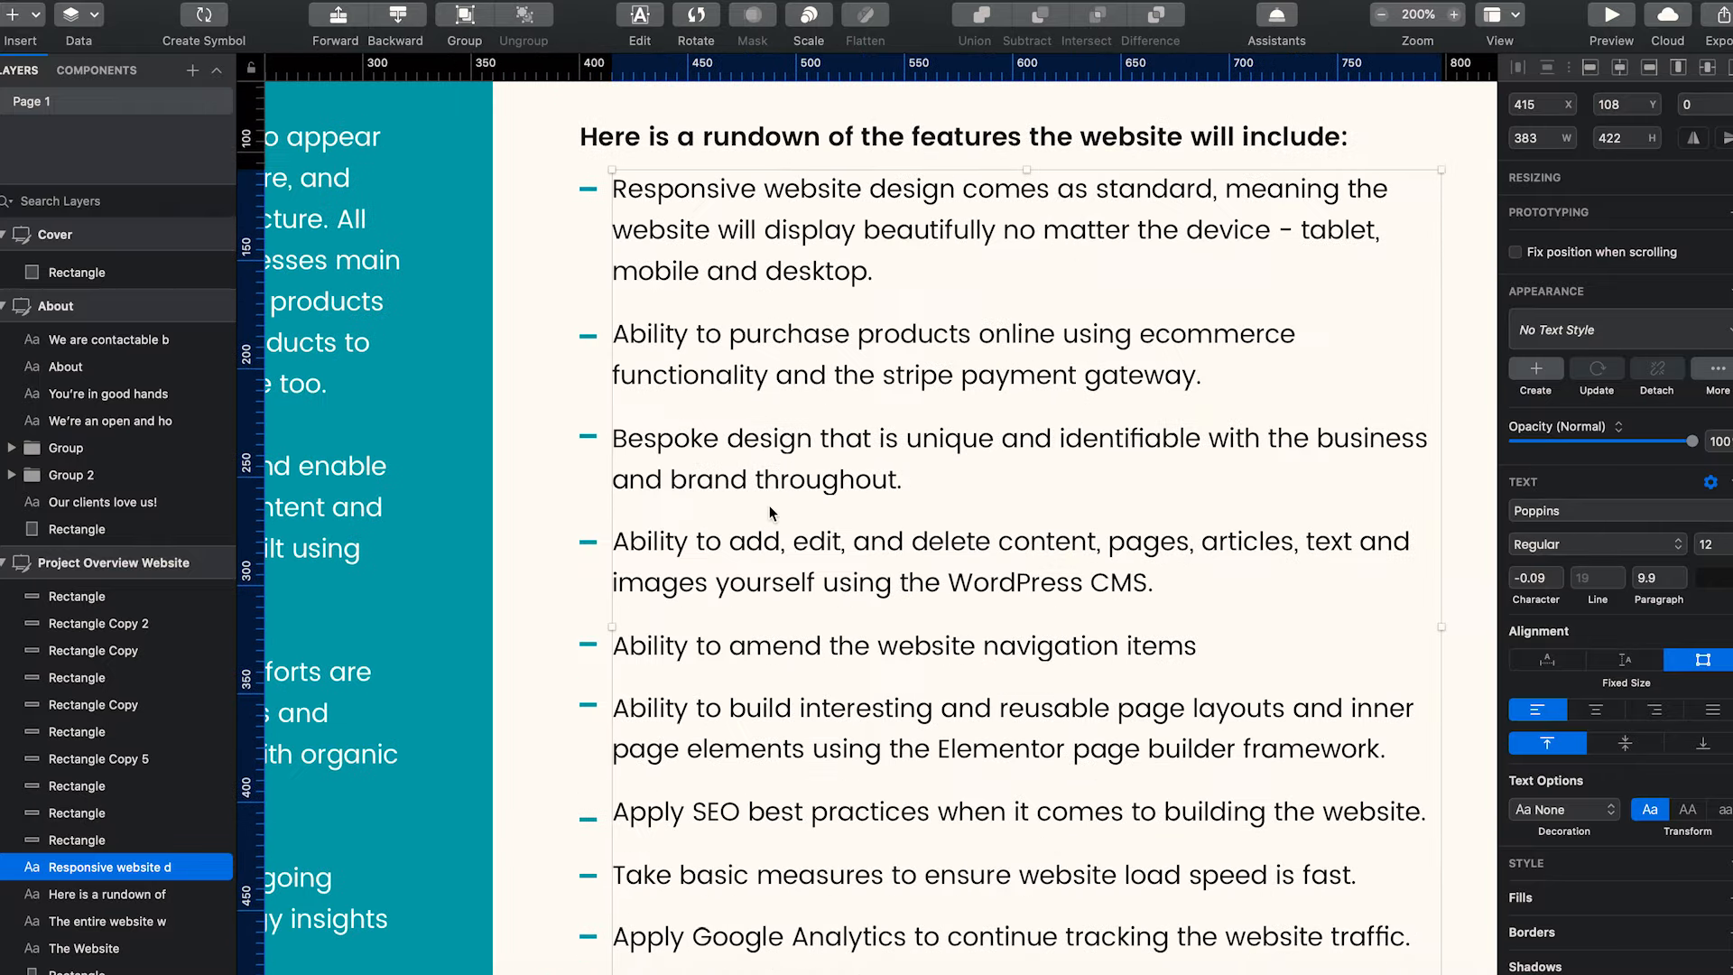
scroll("down", 3)
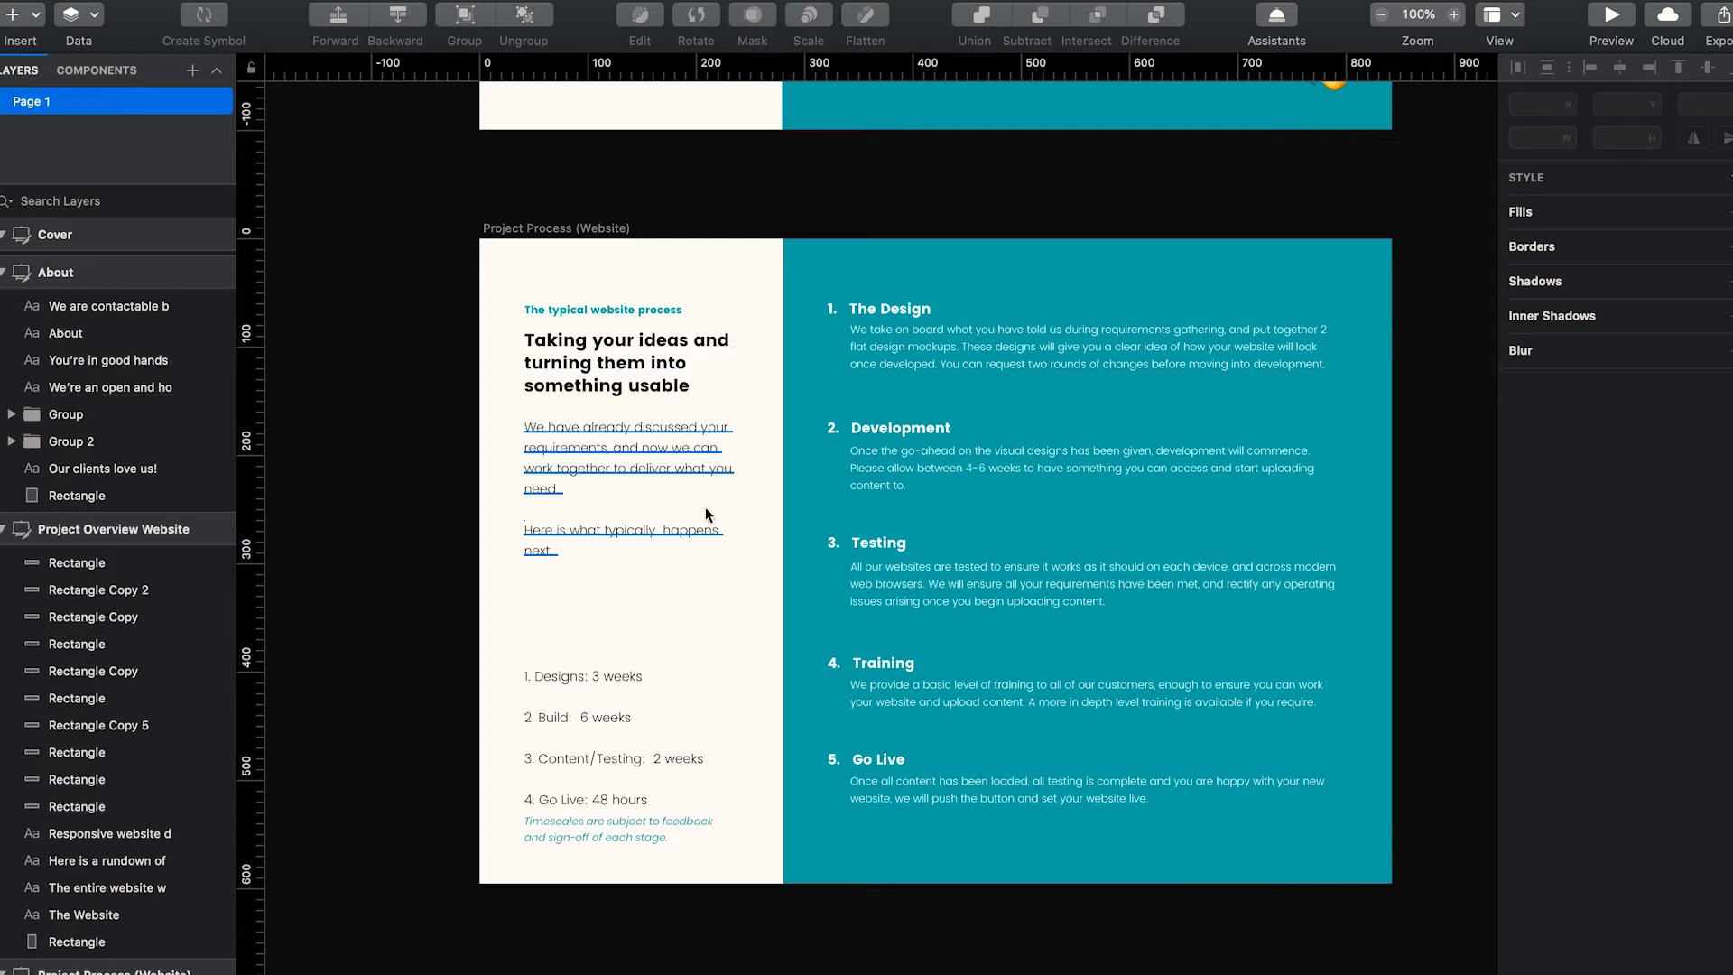
mouse_move(673, 479)
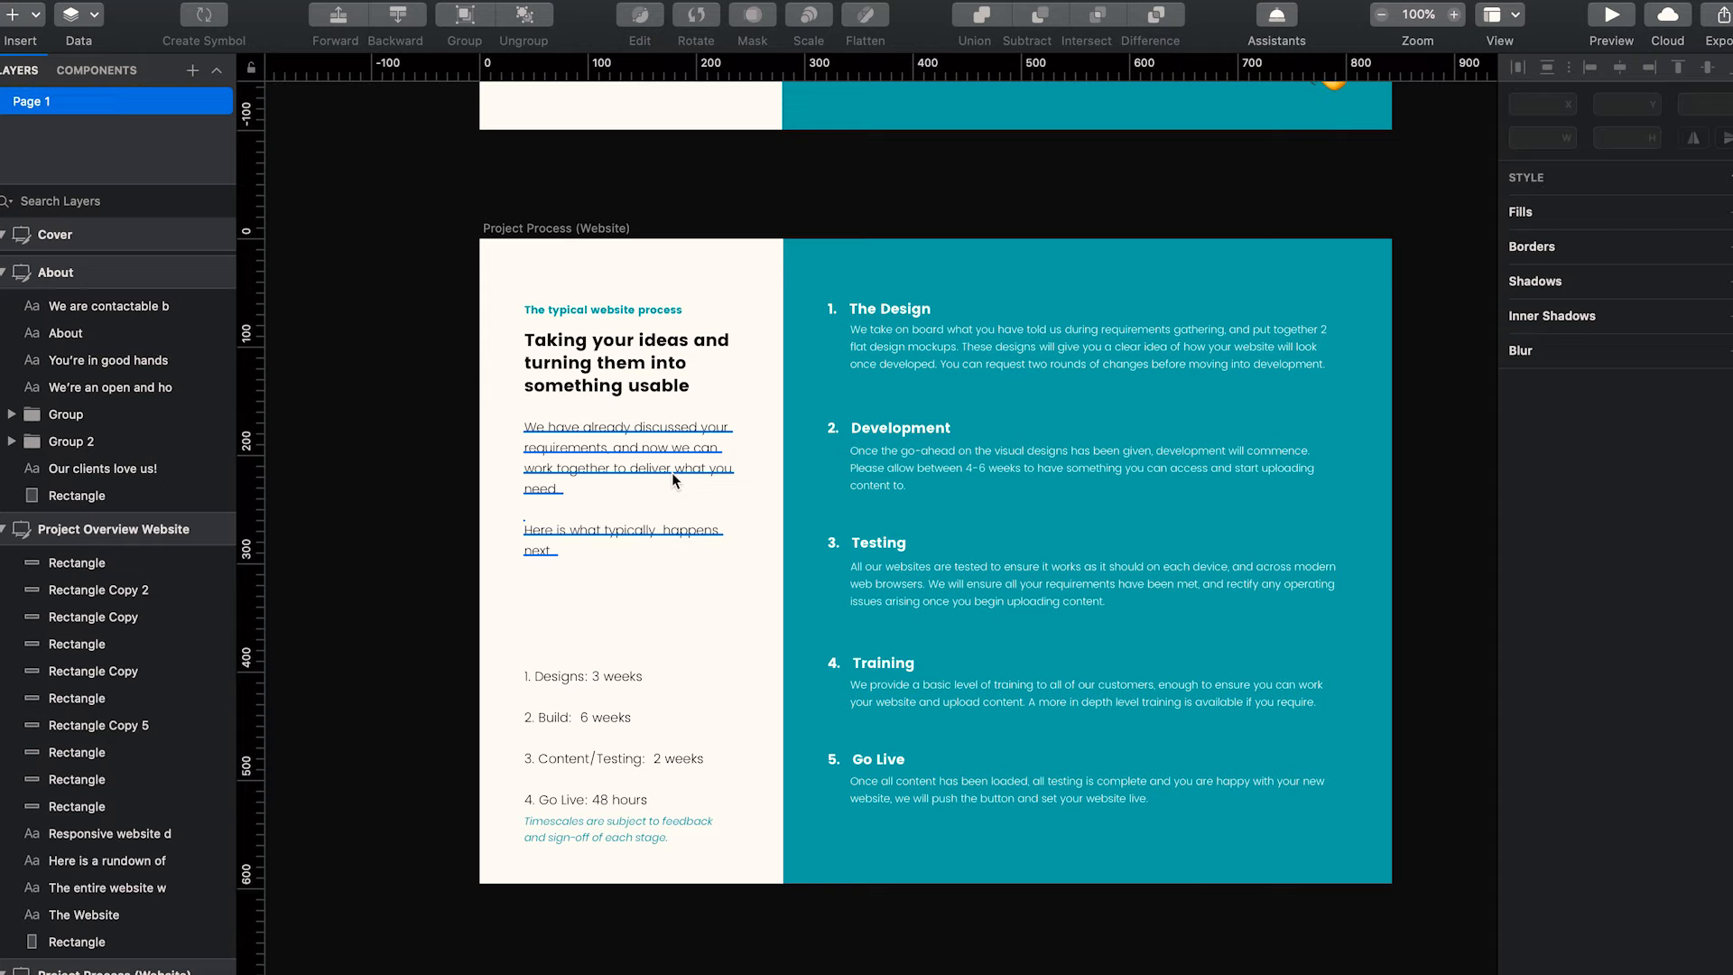
mouse_move(638, 499)
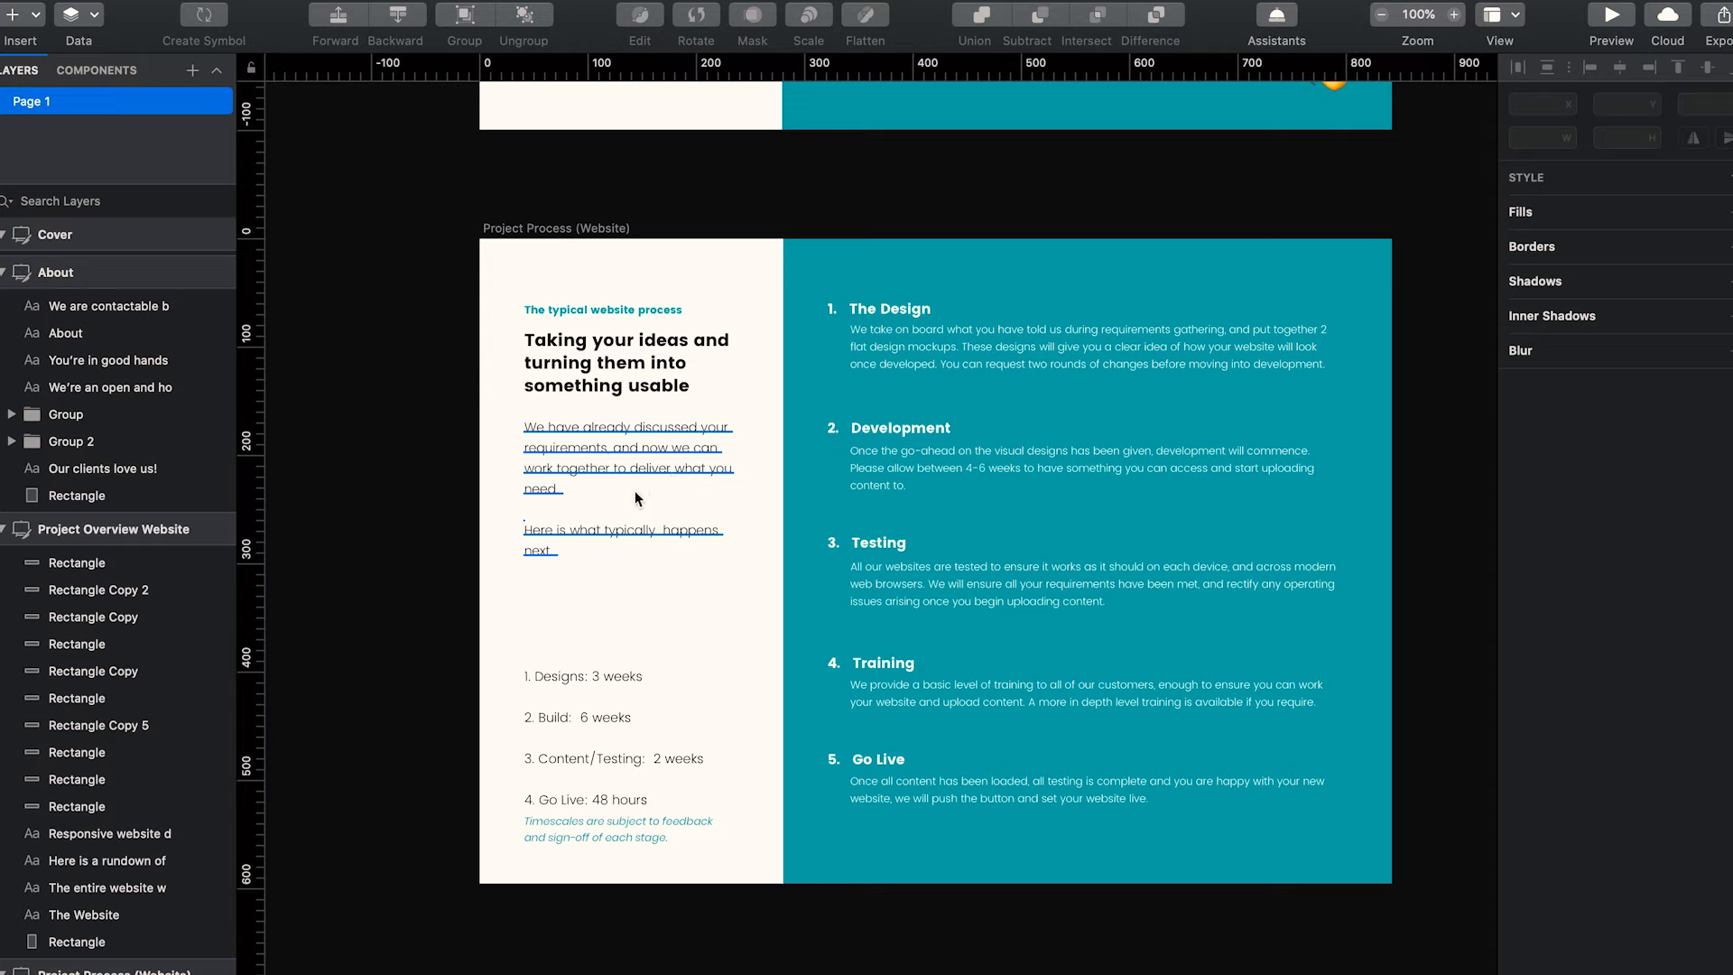
mouse_move(656, 484)
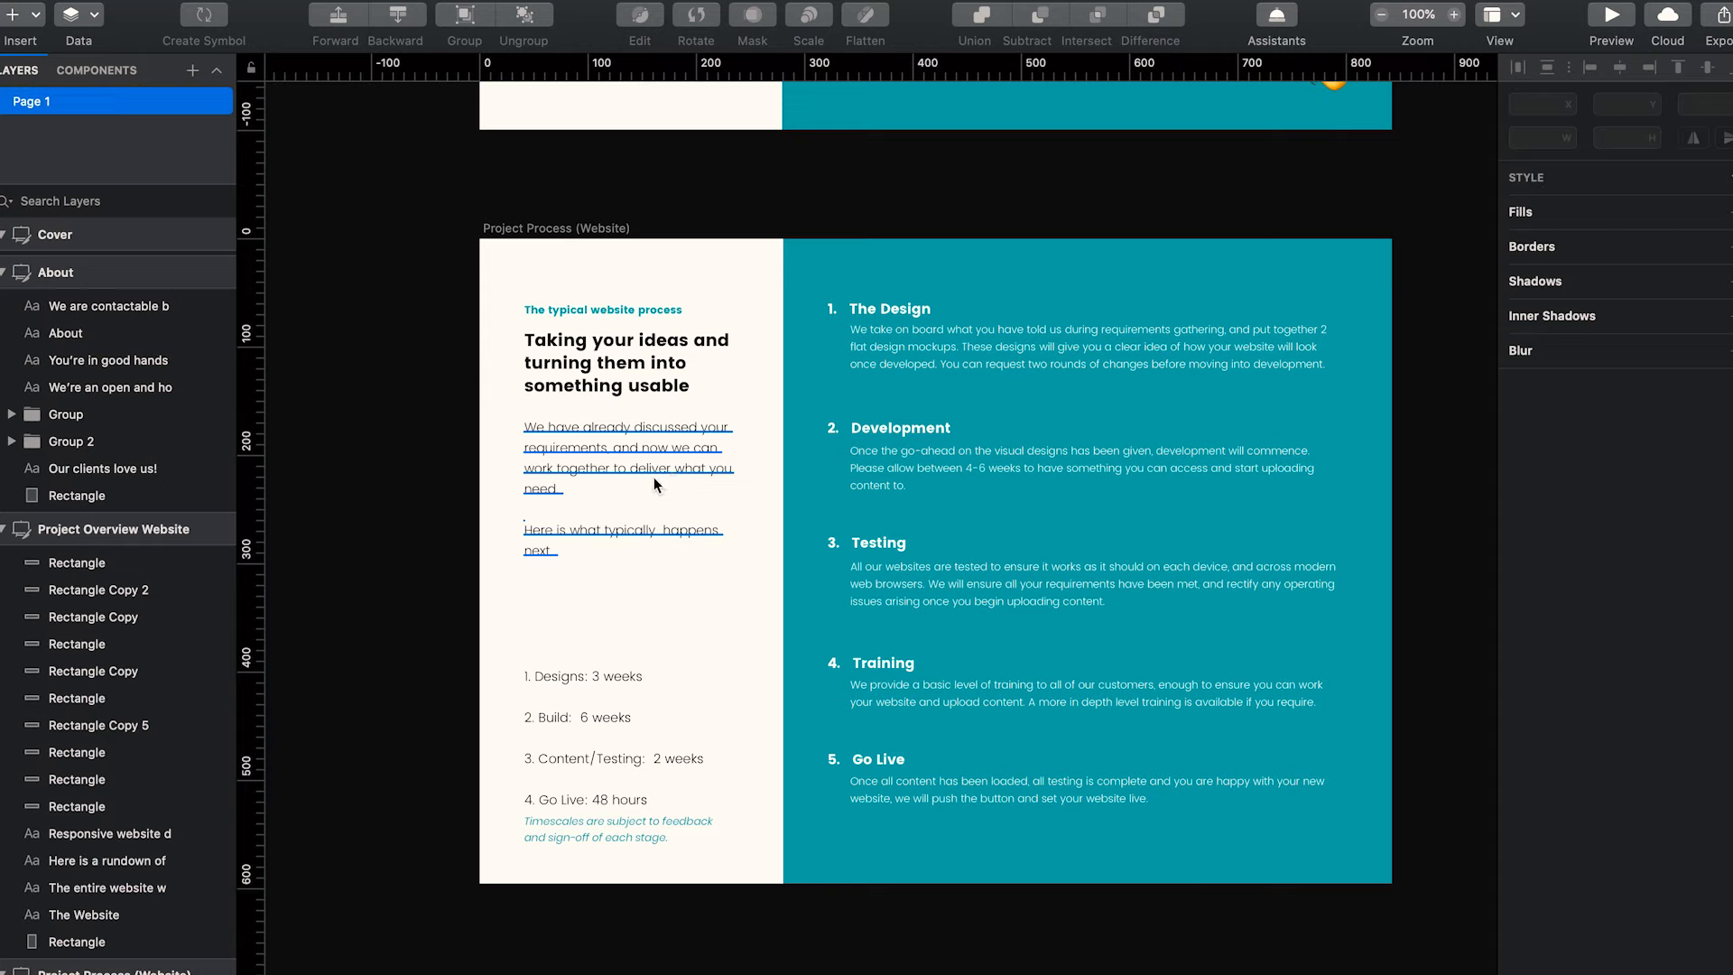
mouse_move(673, 504)
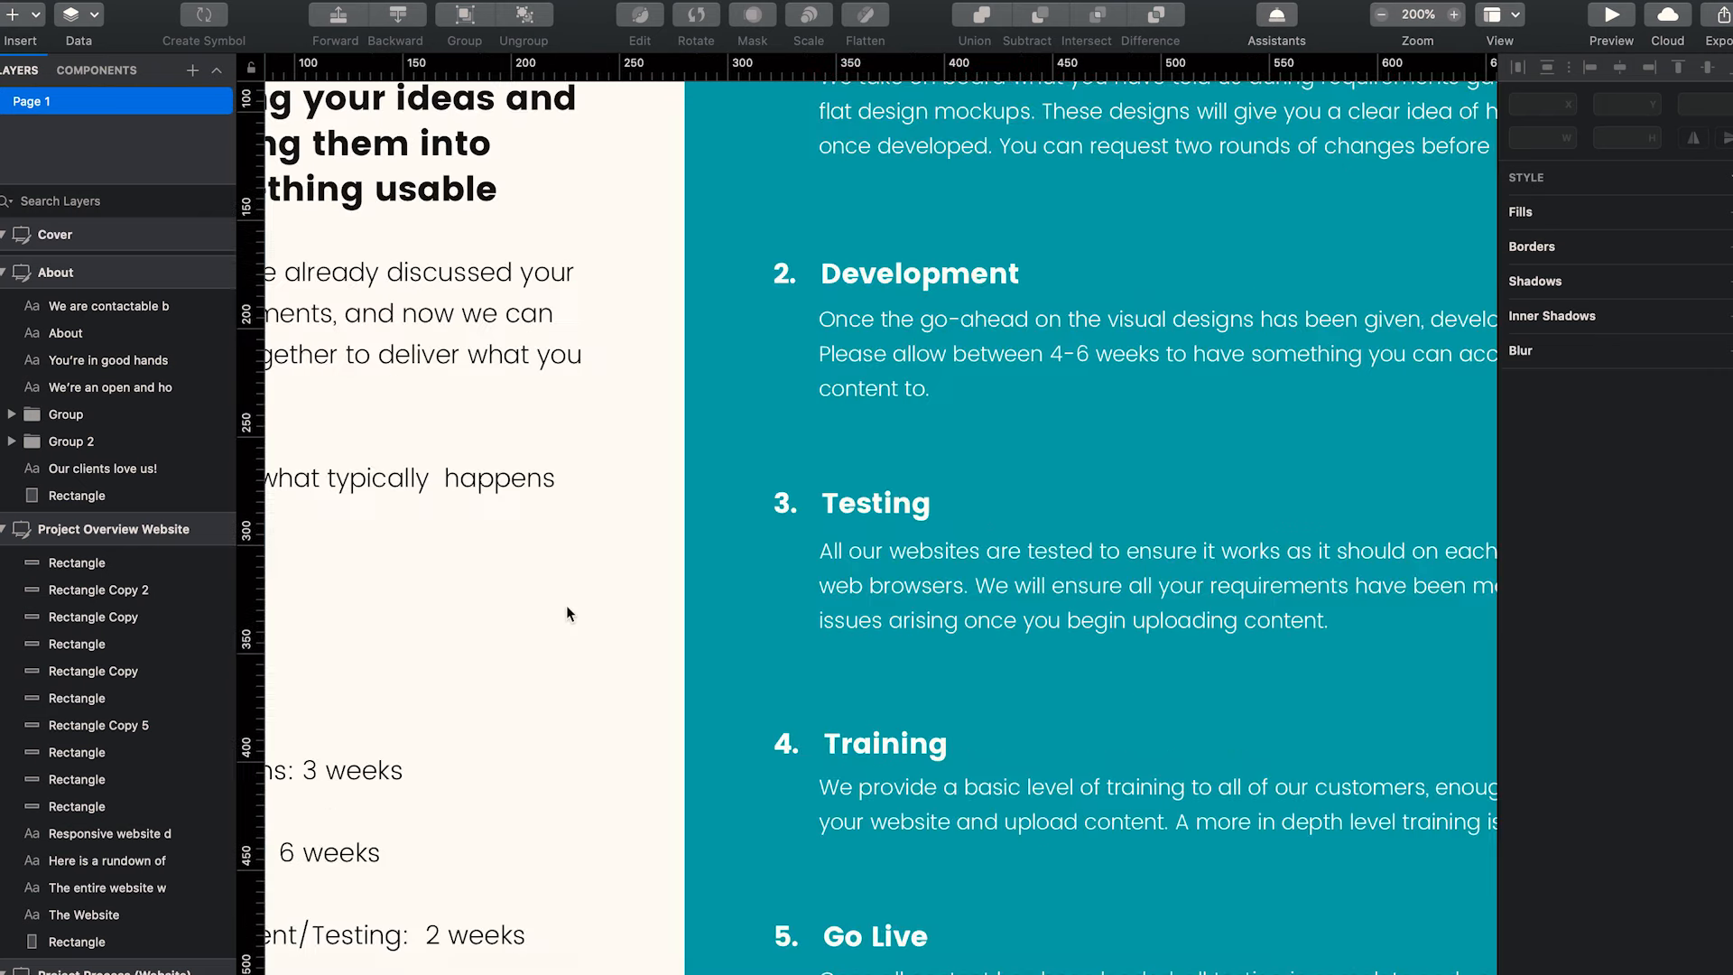
scroll("down", 3)
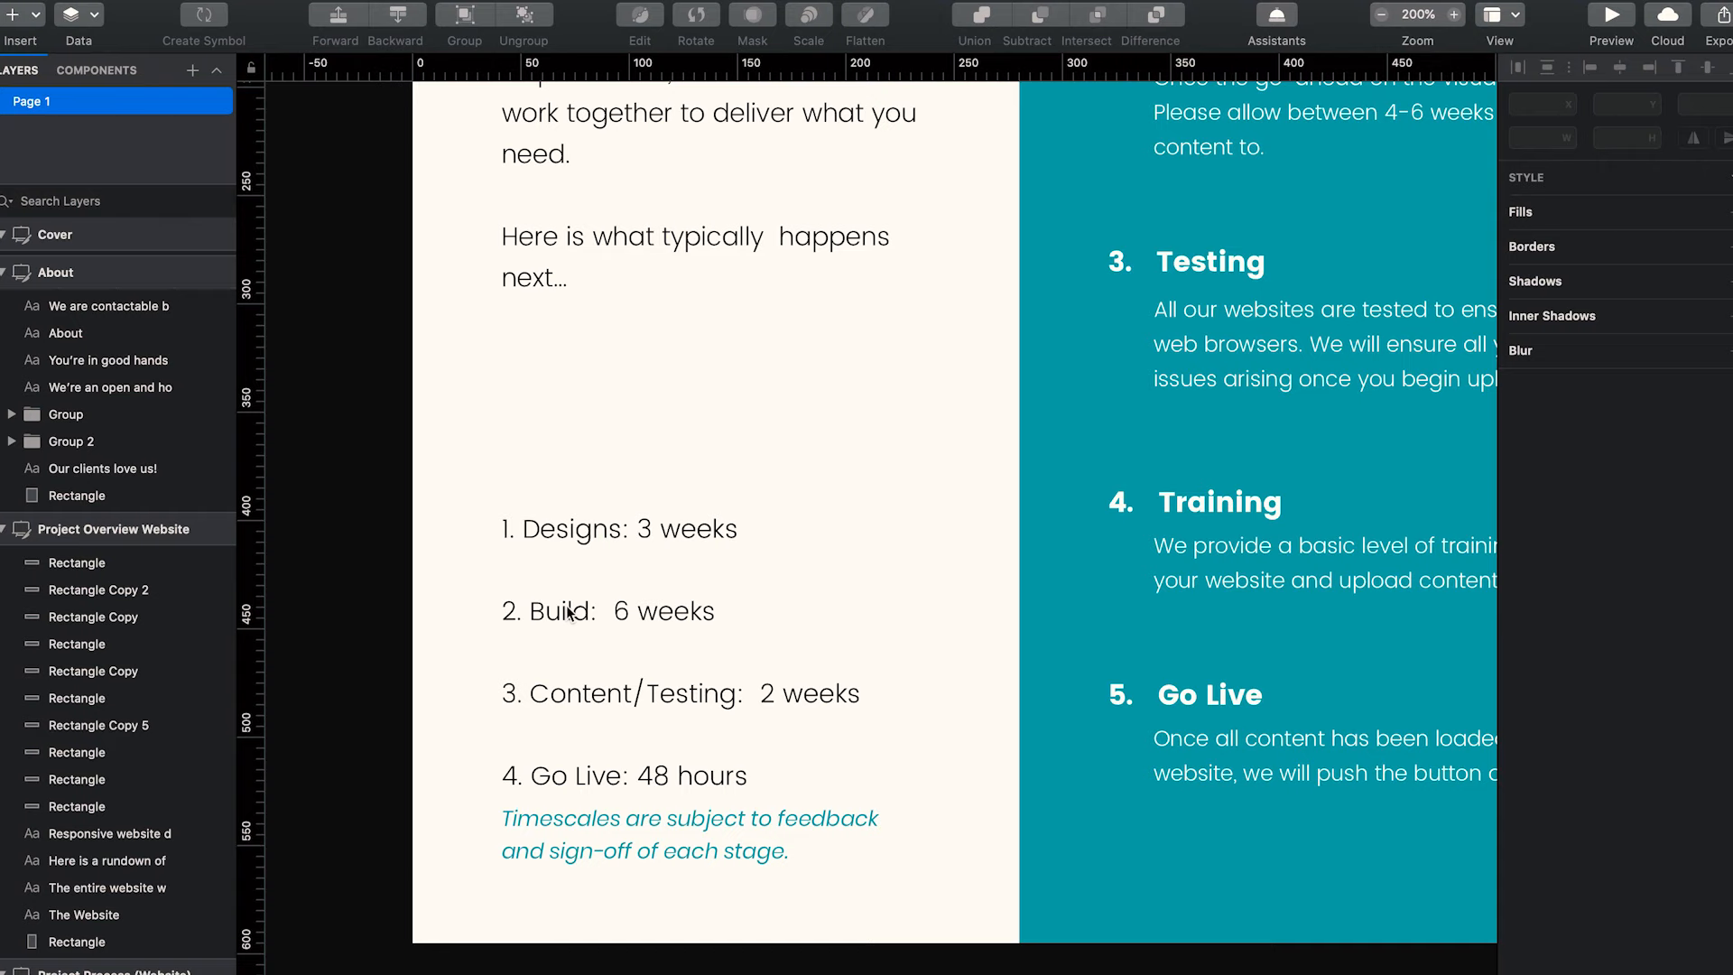
mouse_move(688, 493)
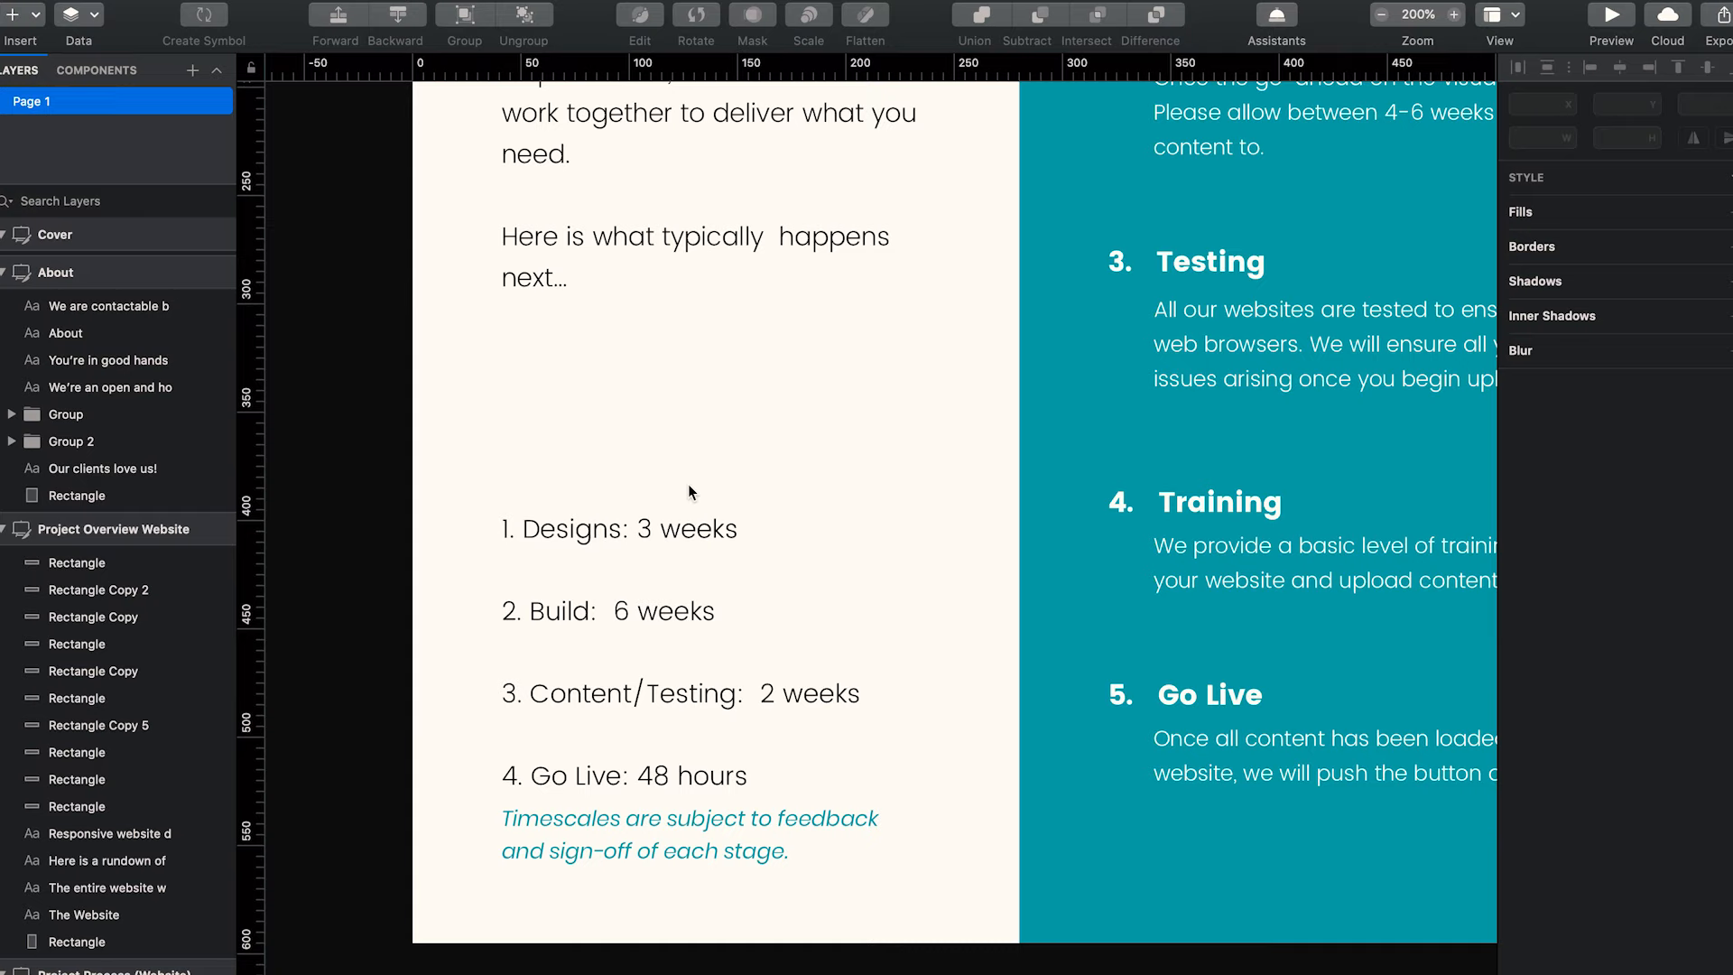
mouse_move(673, 511)
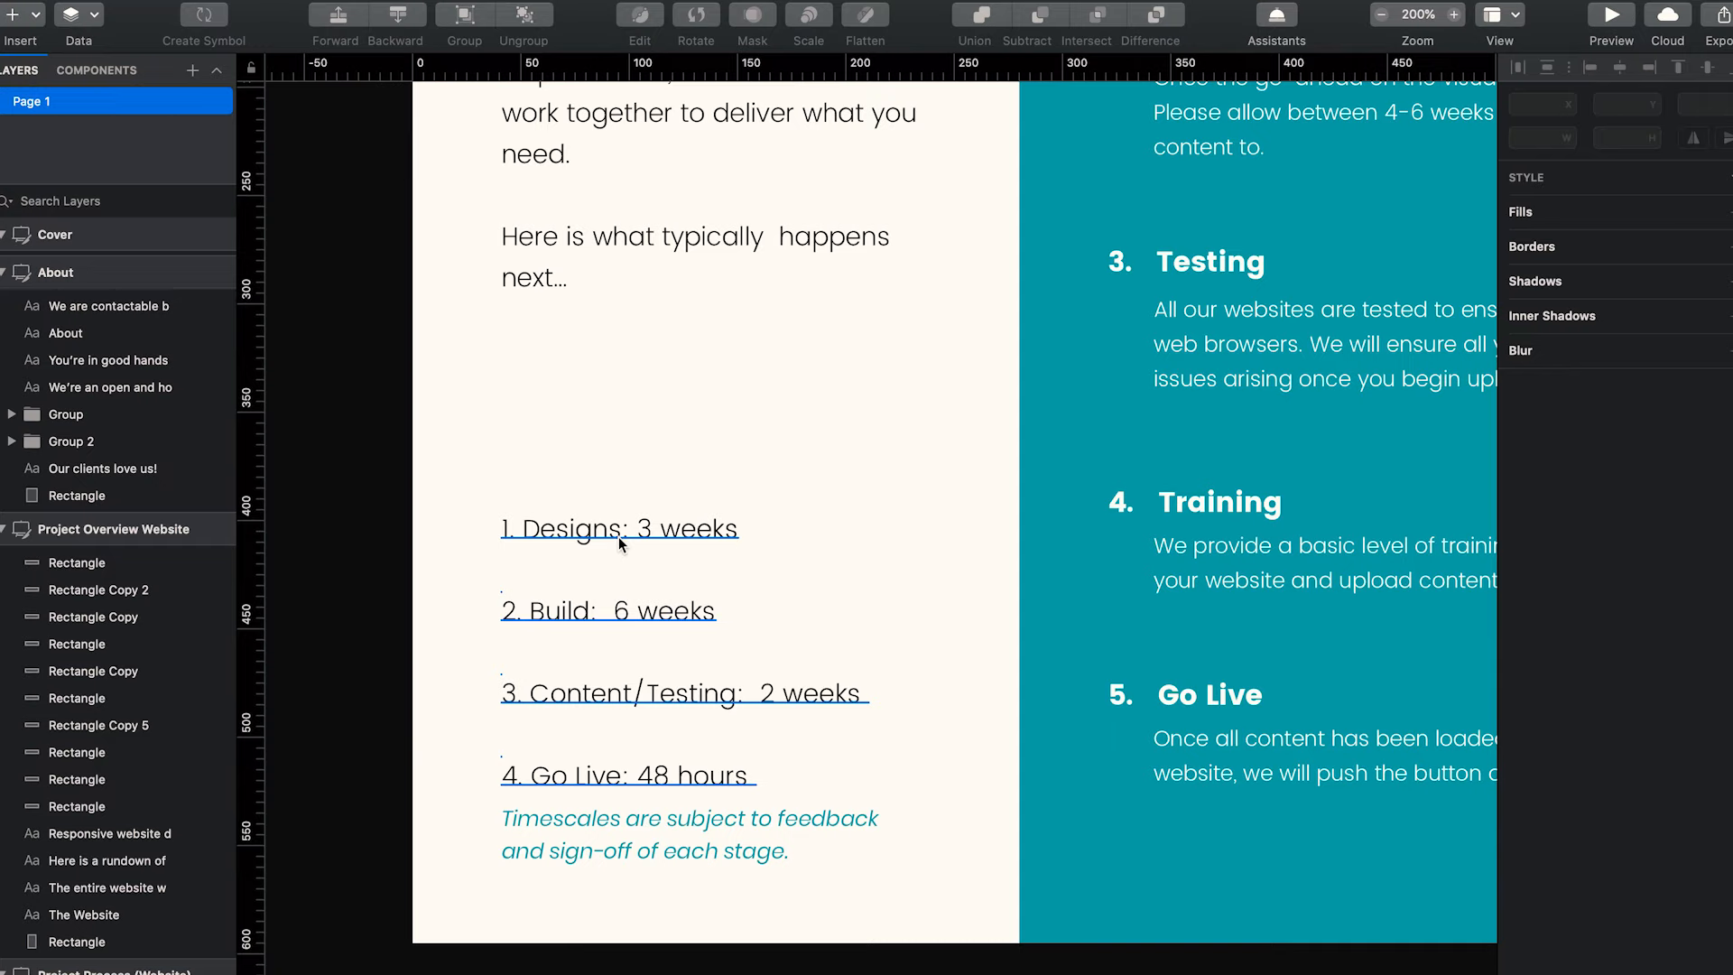
mouse_move(702, 619)
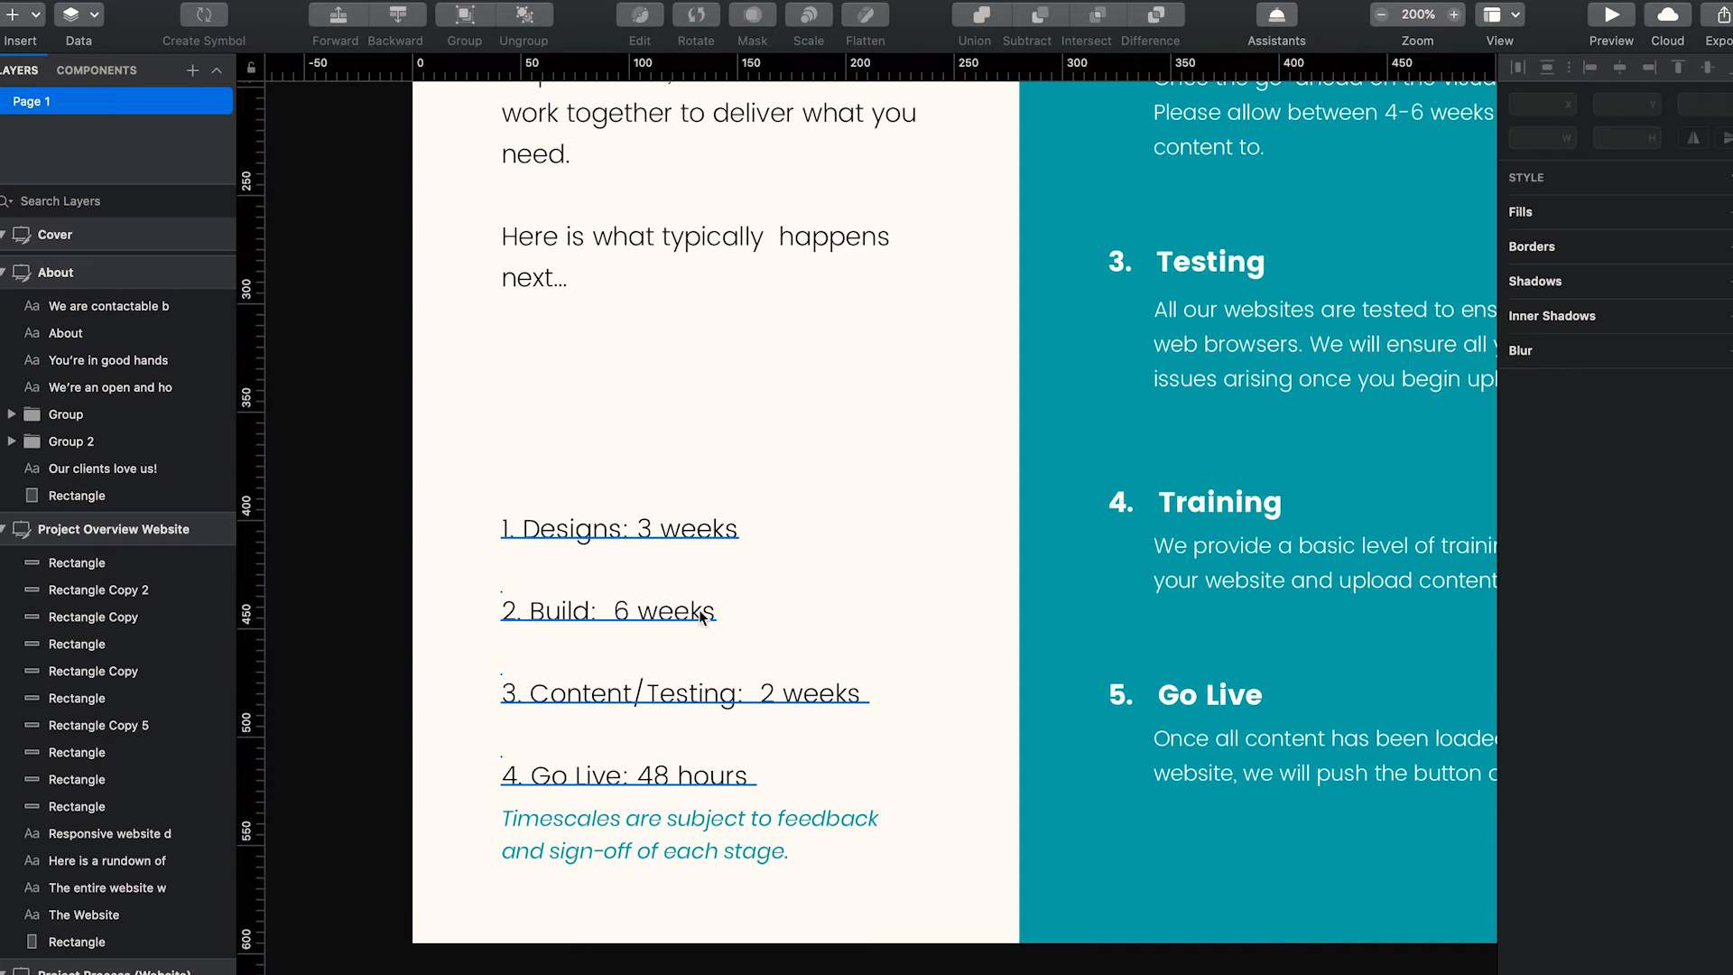
mouse_move(697, 598)
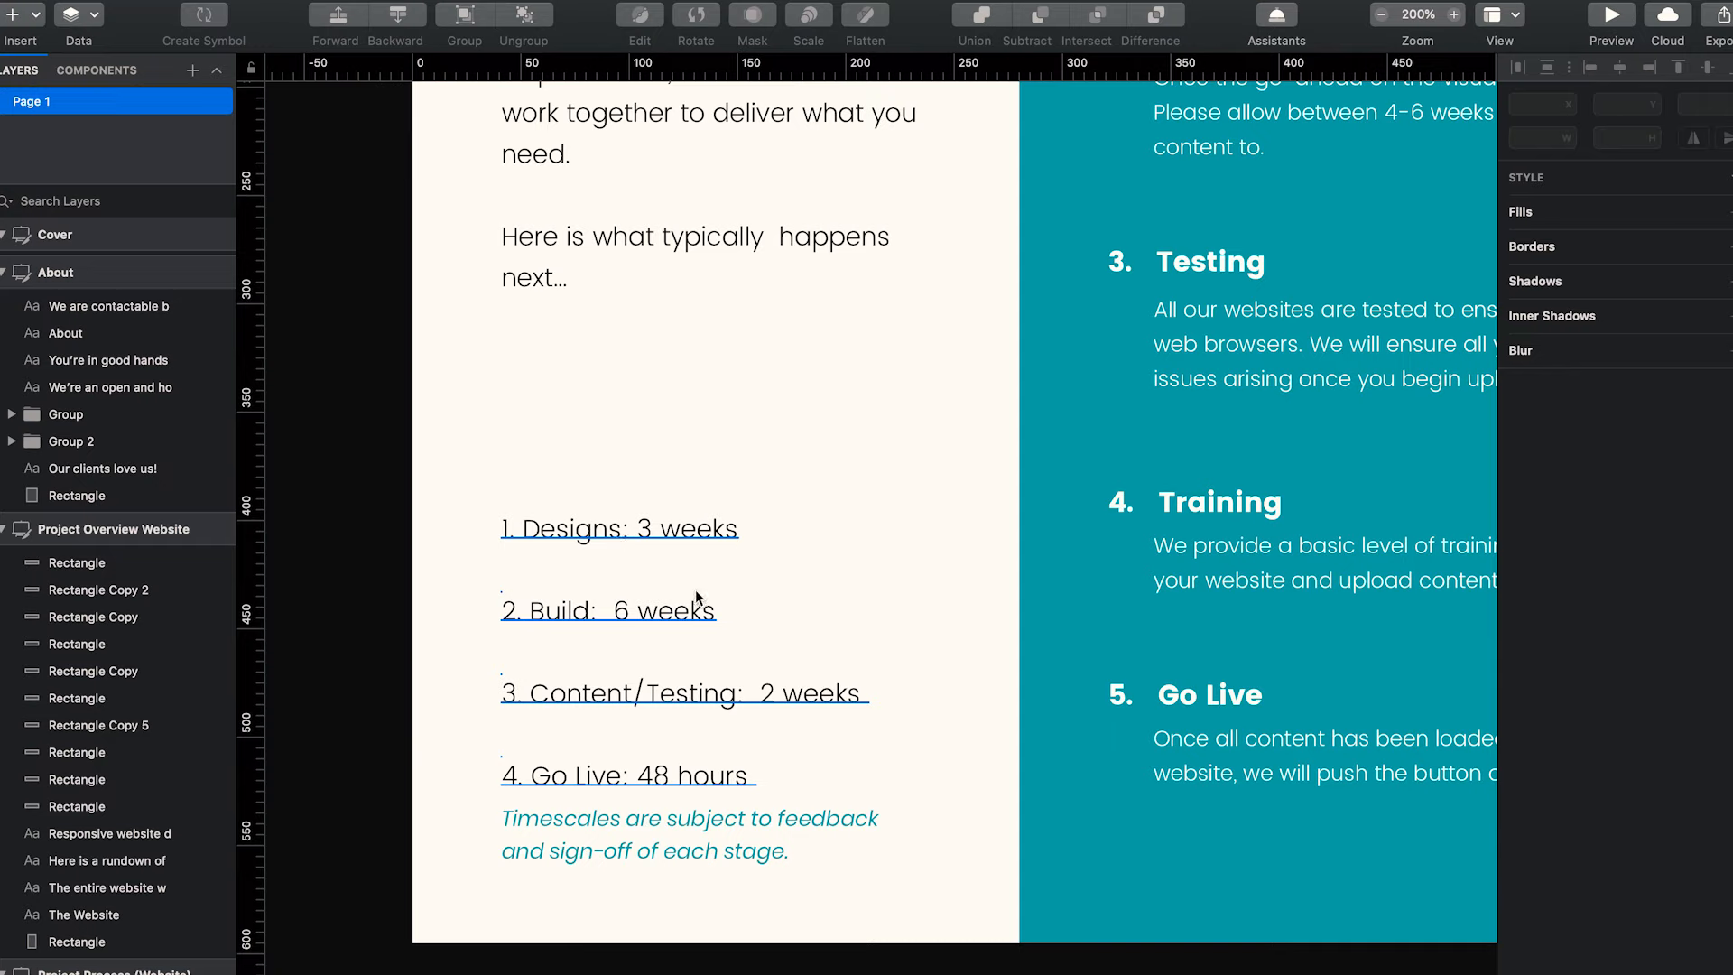
mouse_move(686, 537)
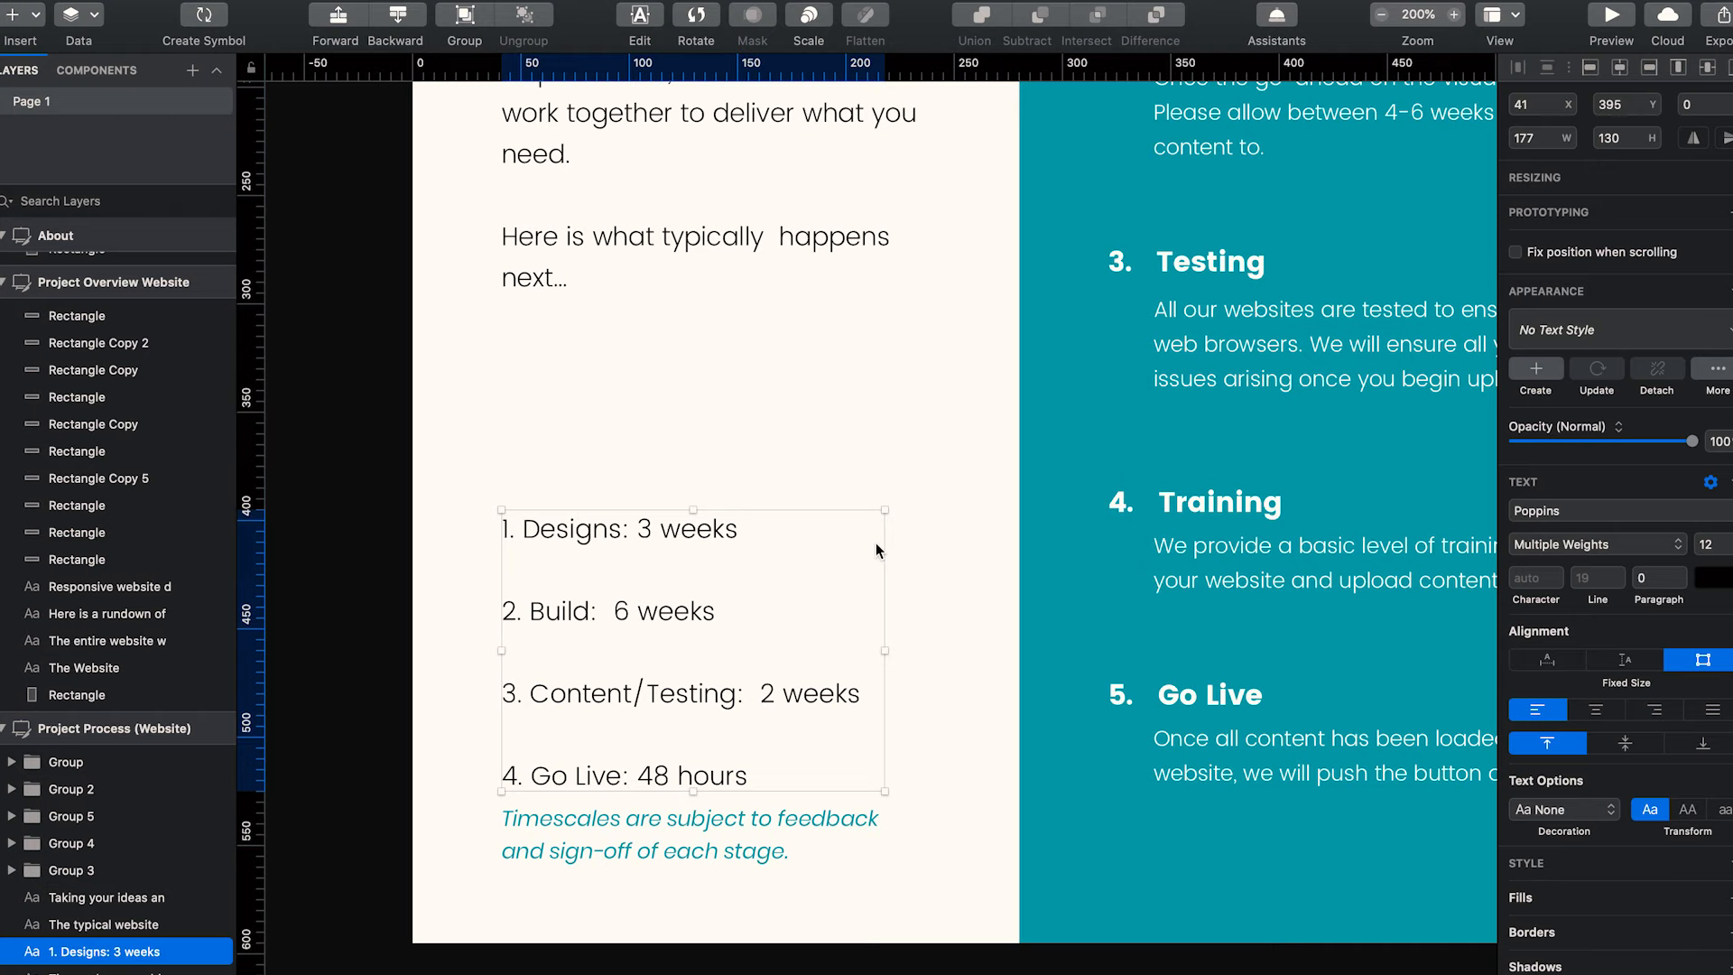
left_click(893, 491)
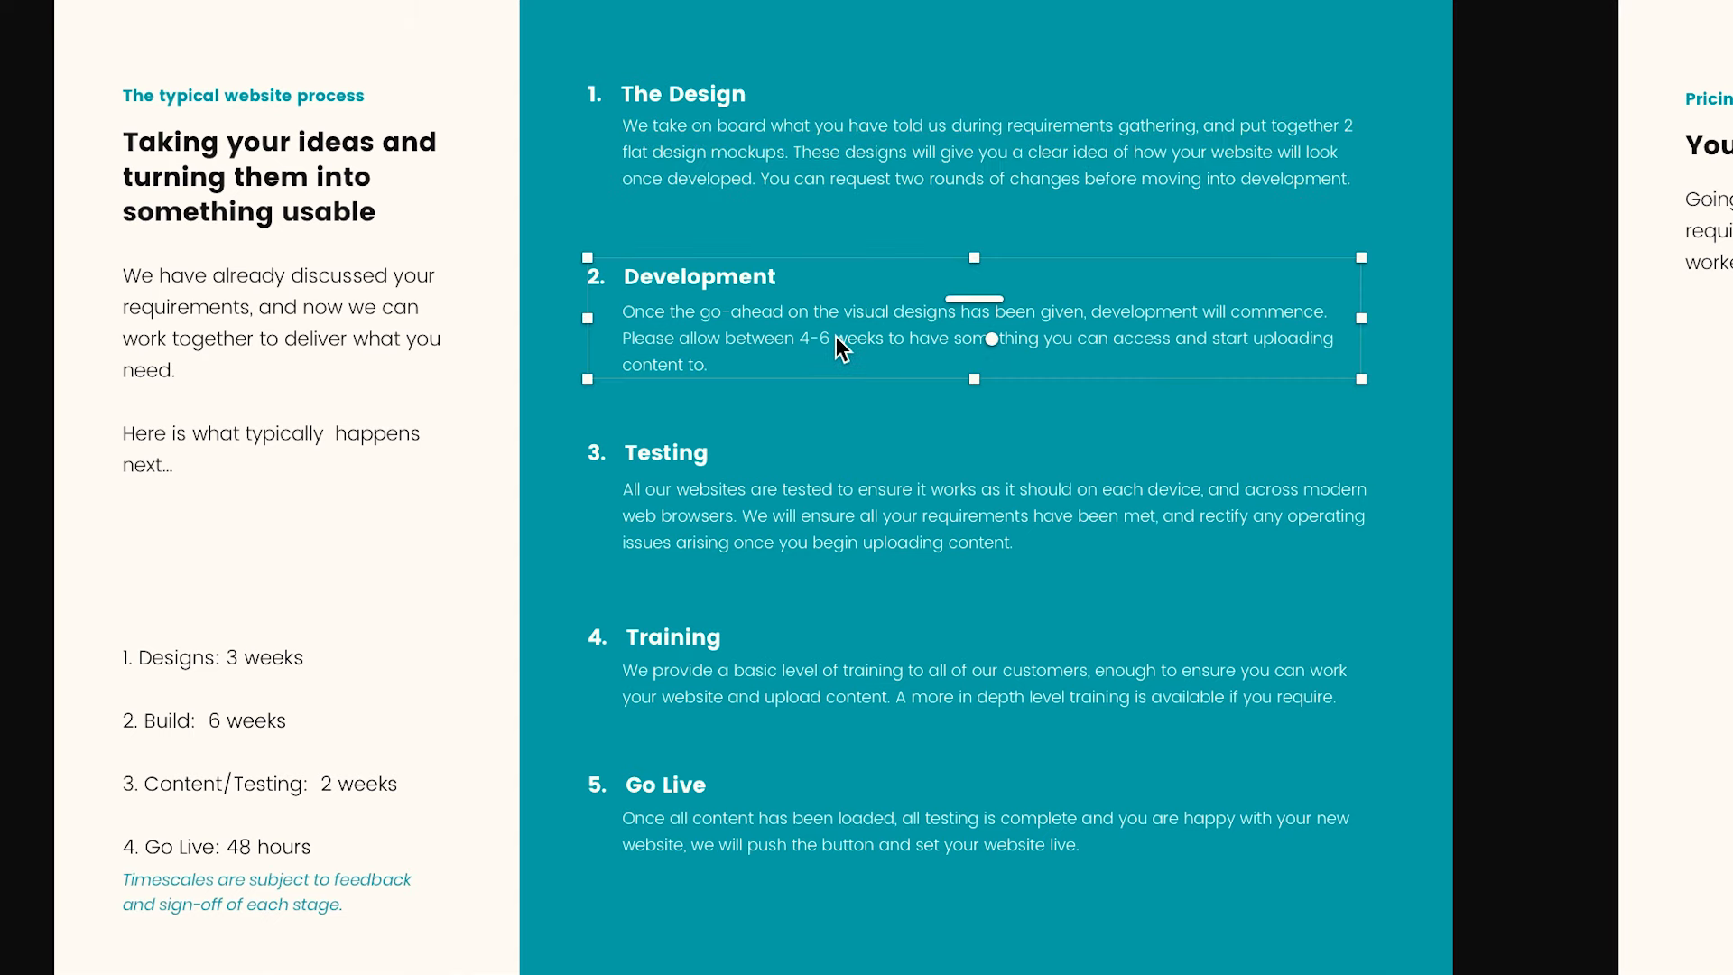
mouse_move(844, 372)
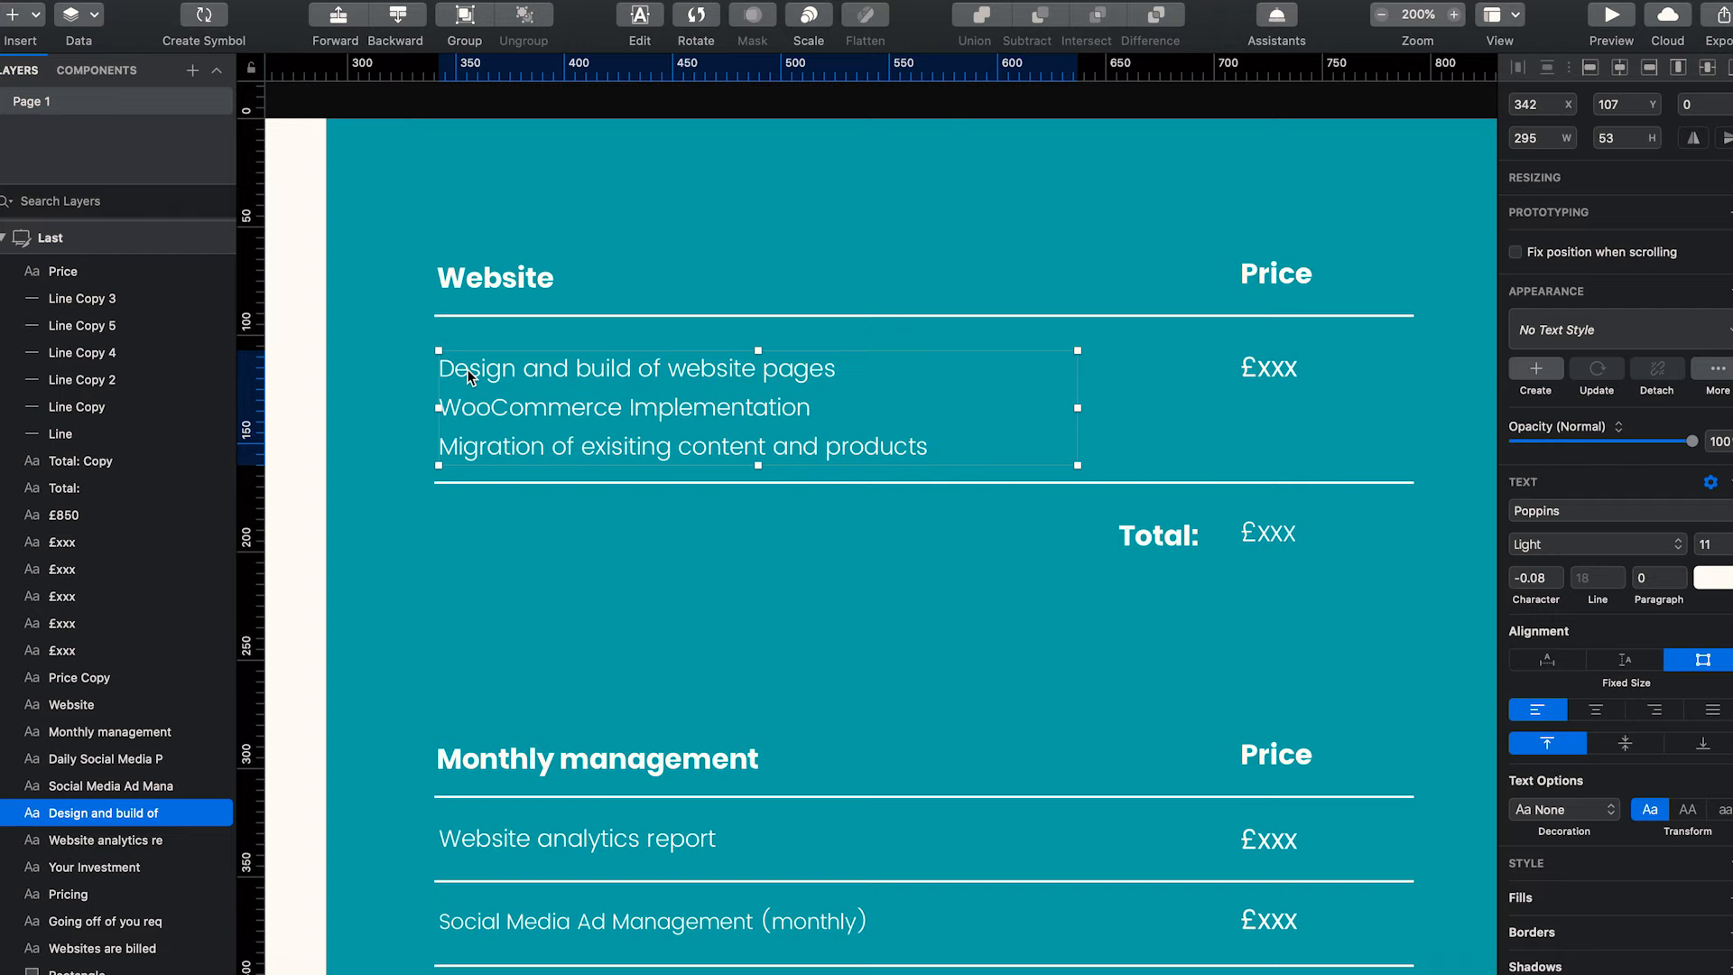
mouse_move(549, 390)
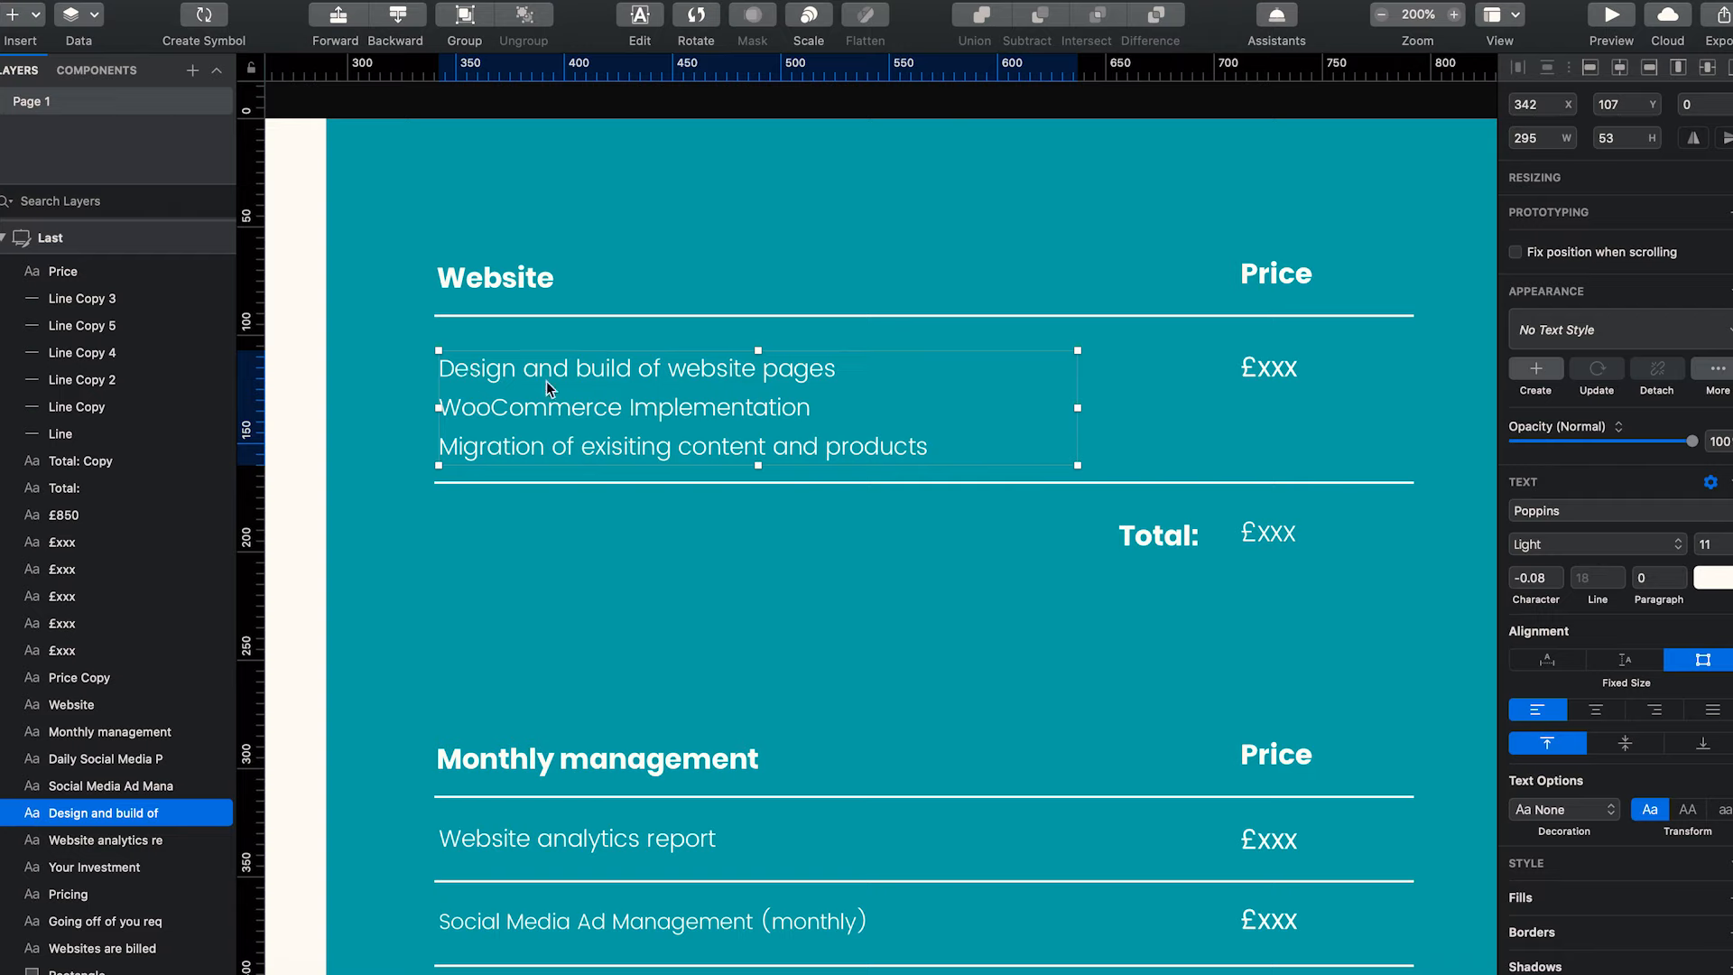
mouse_move(785, 373)
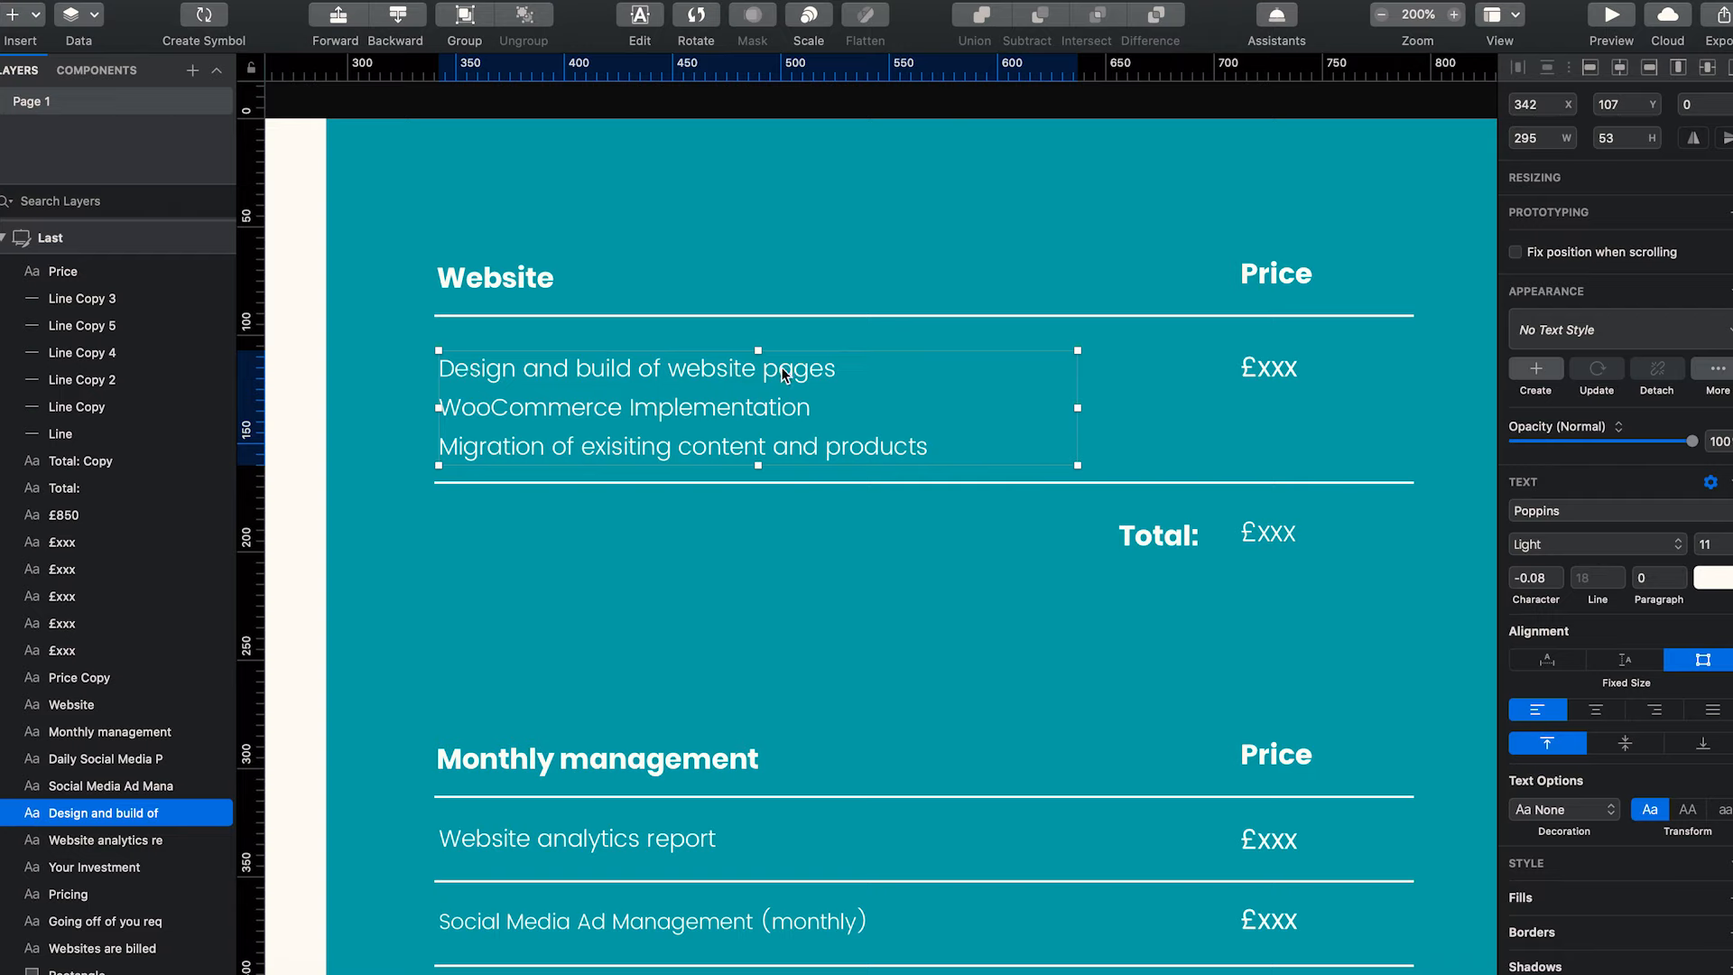
mouse_move(520, 417)
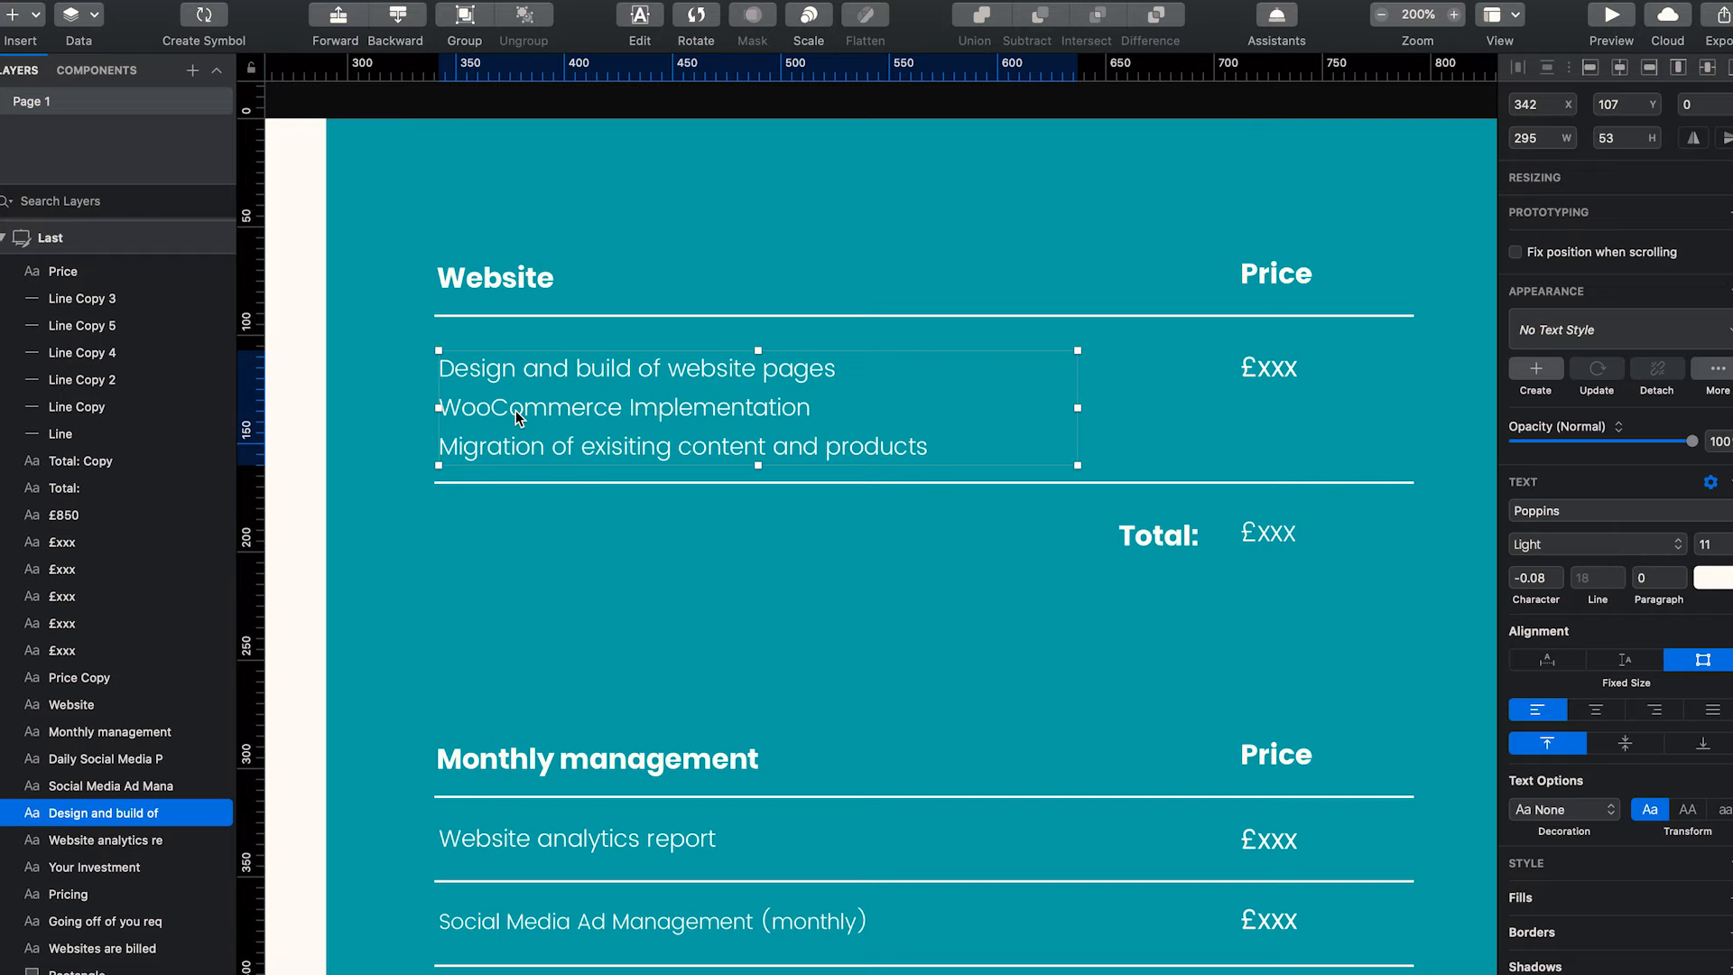
mouse_move(670, 412)
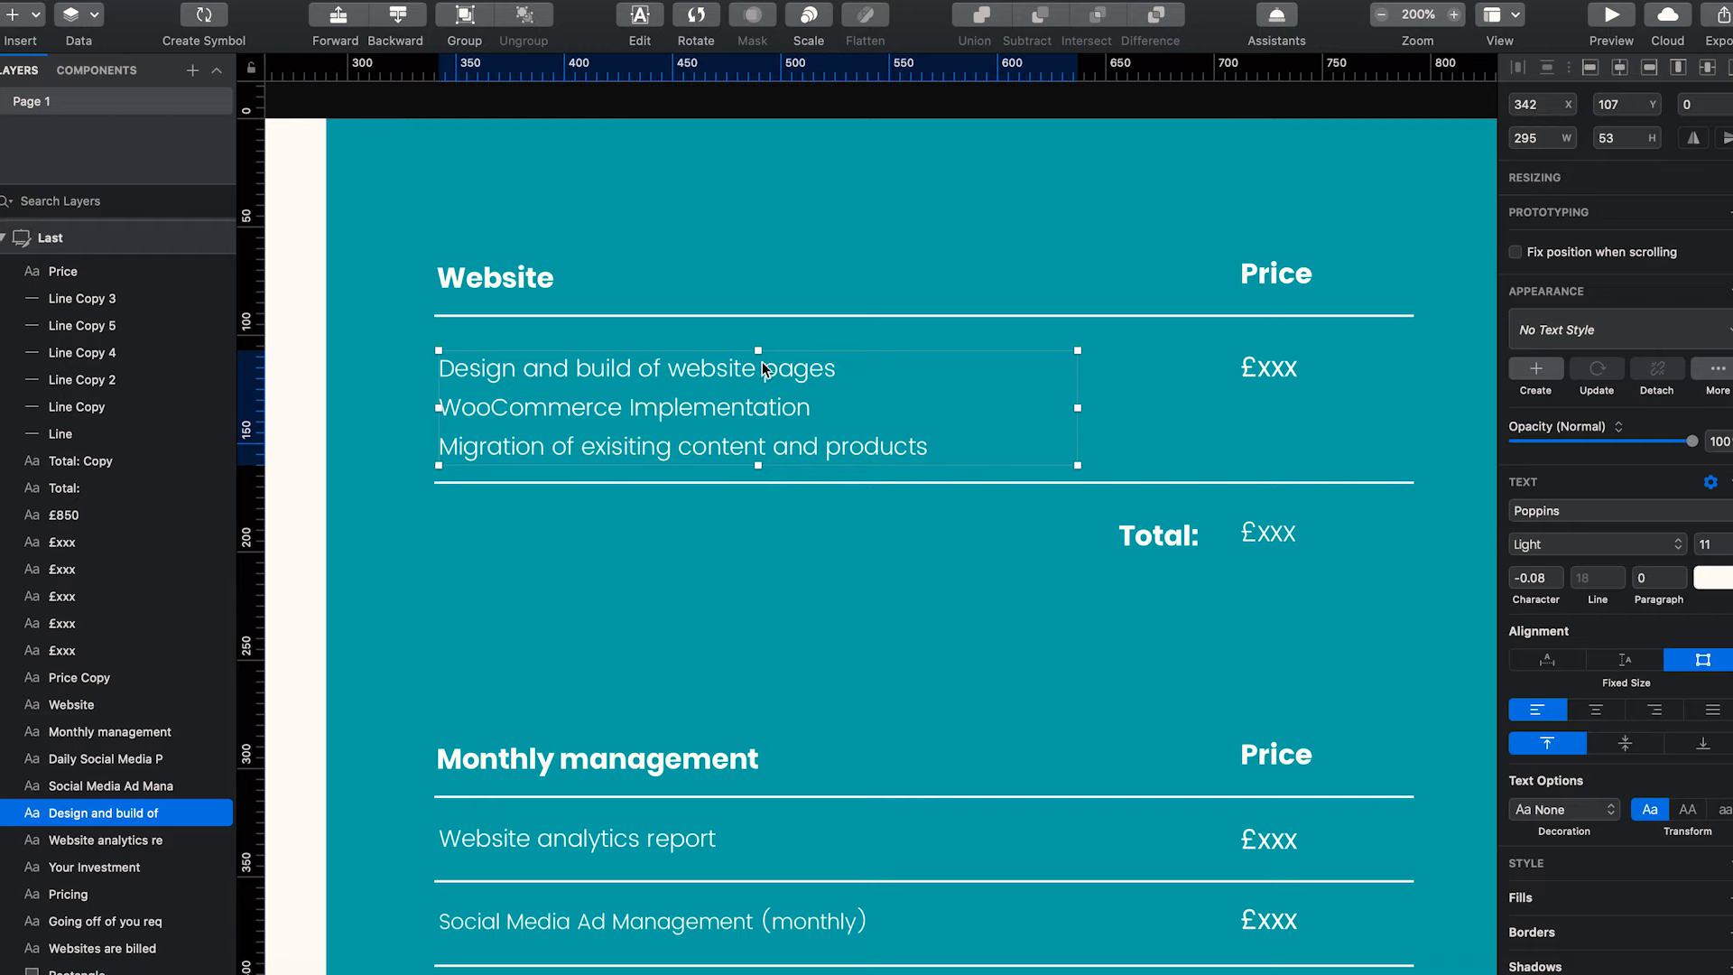
mouse_move(466, 467)
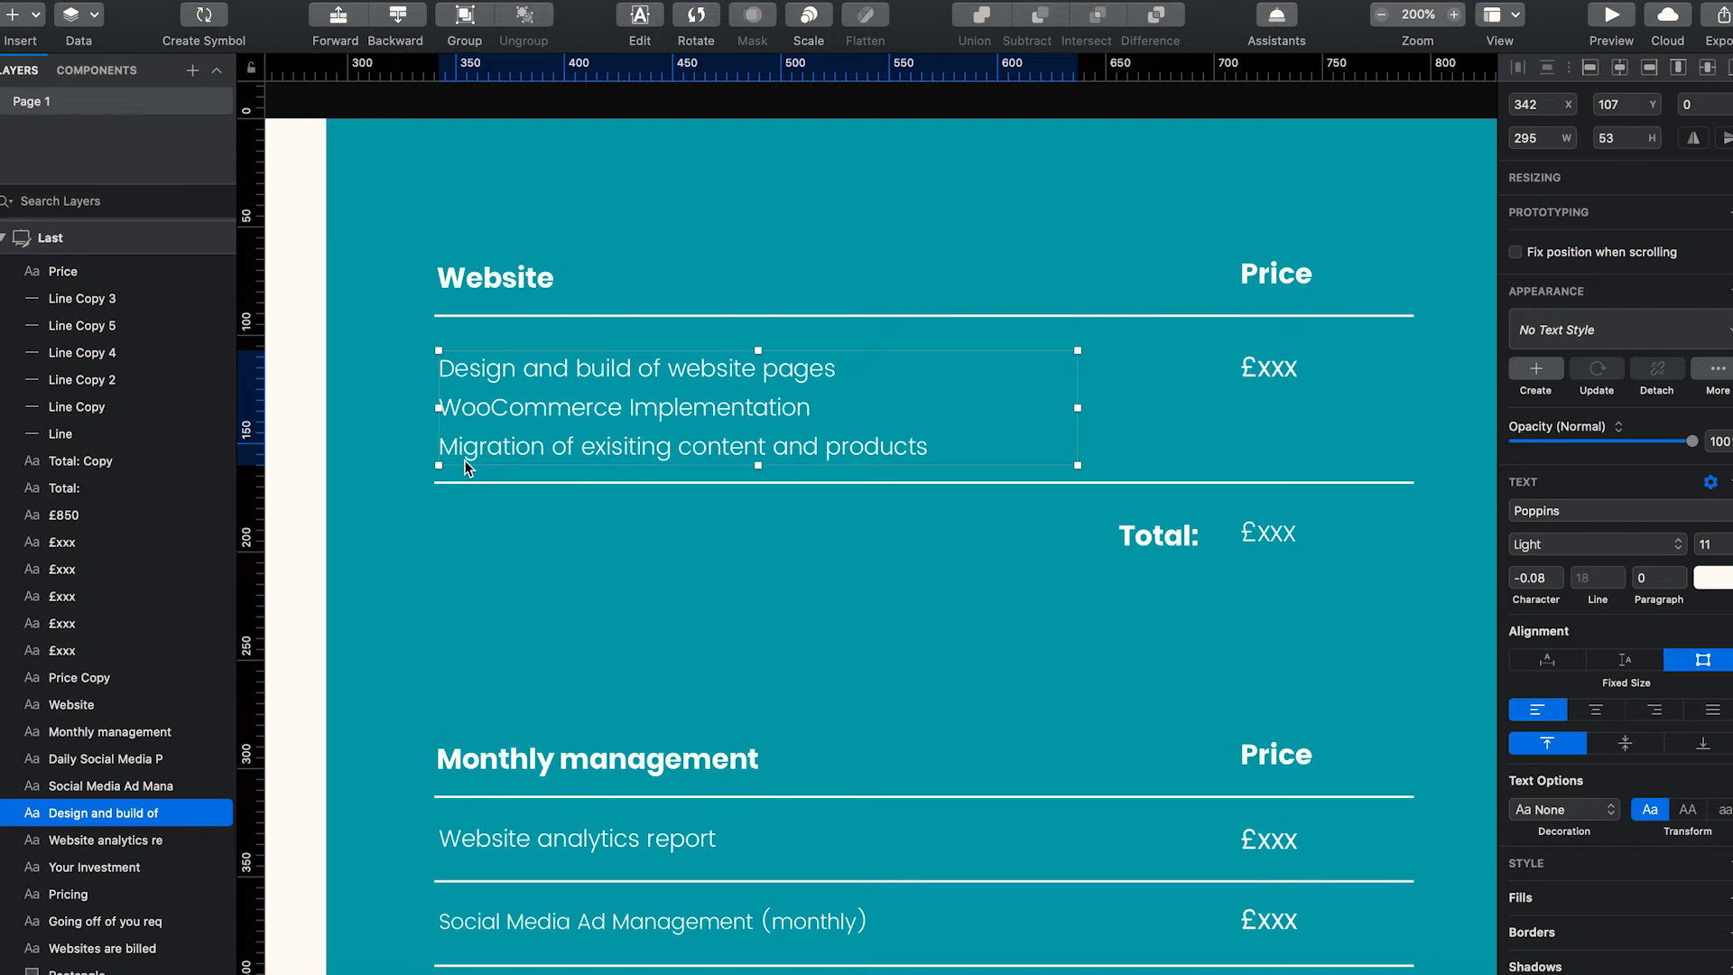
mouse_move(928, 437)
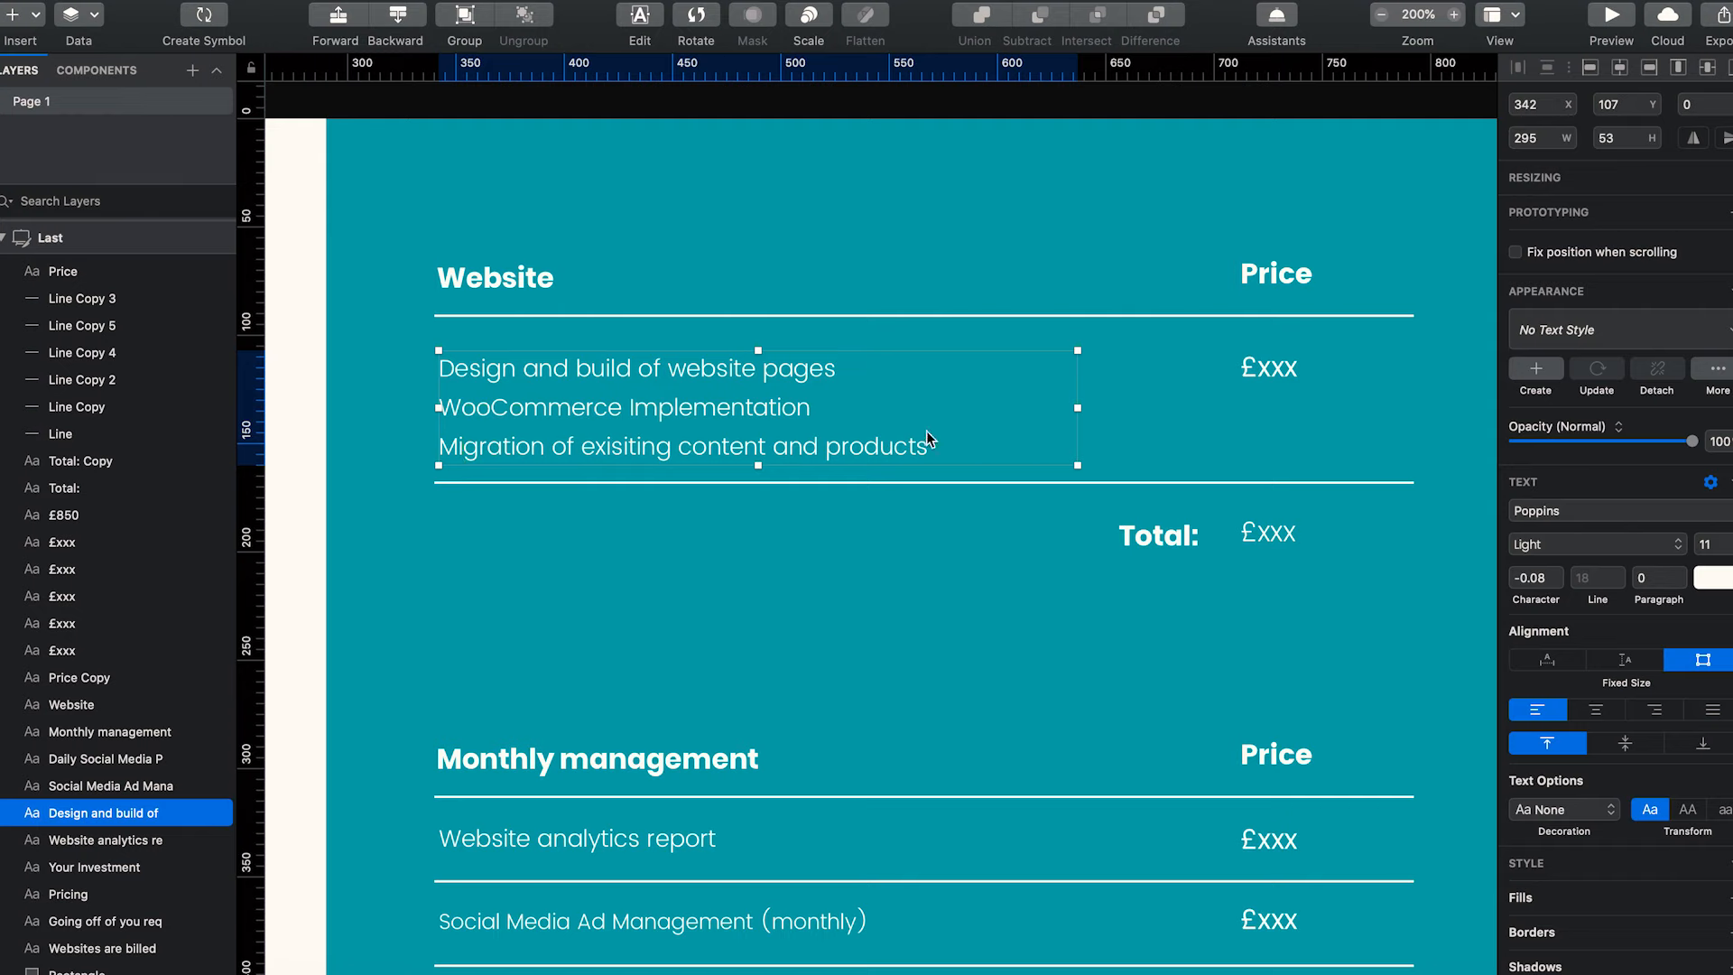
mouse_move(939, 440)
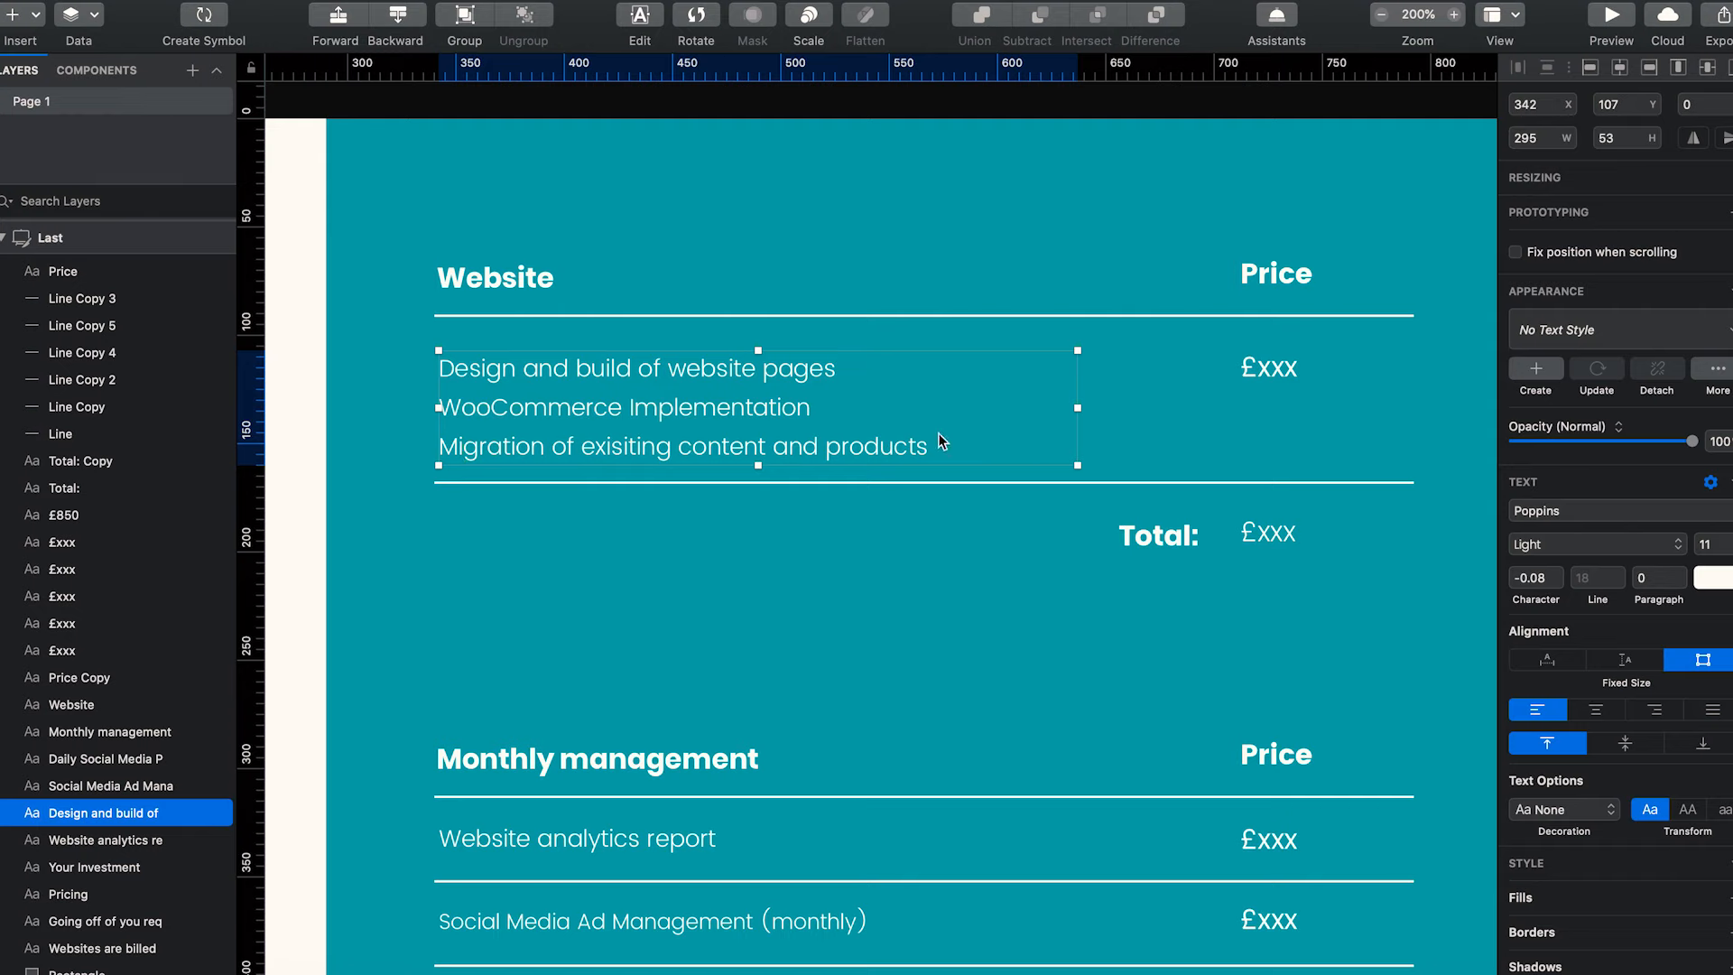
mouse_move(914, 446)
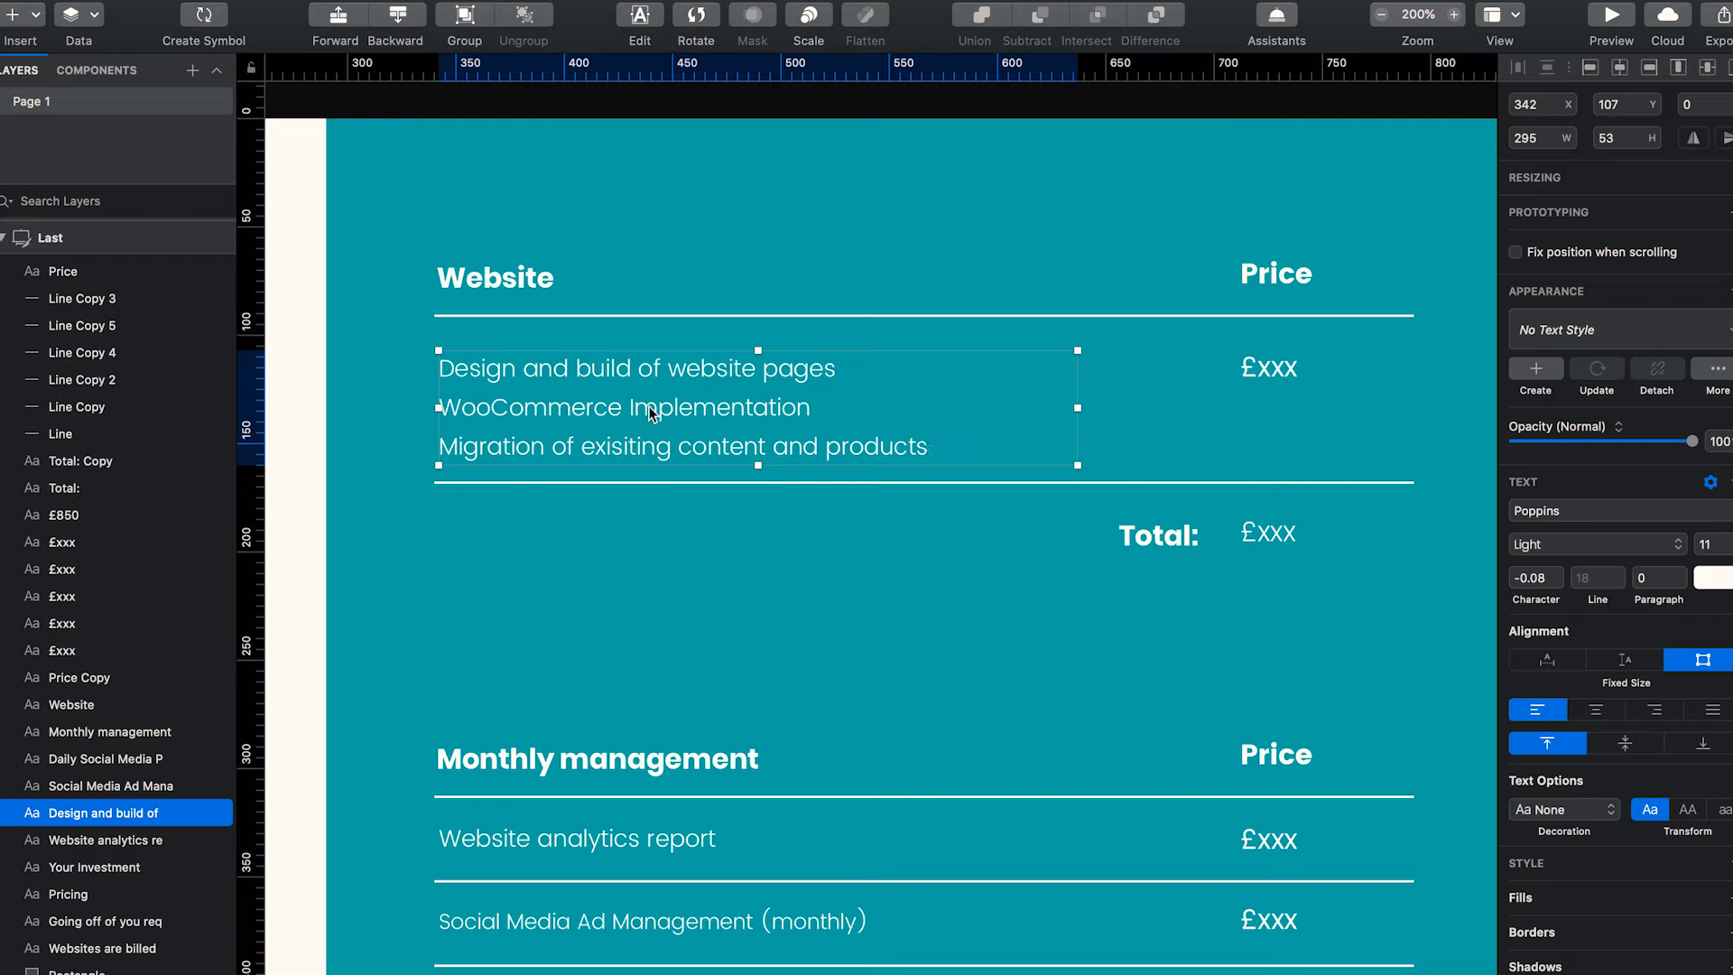
mouse_move(715, 386)
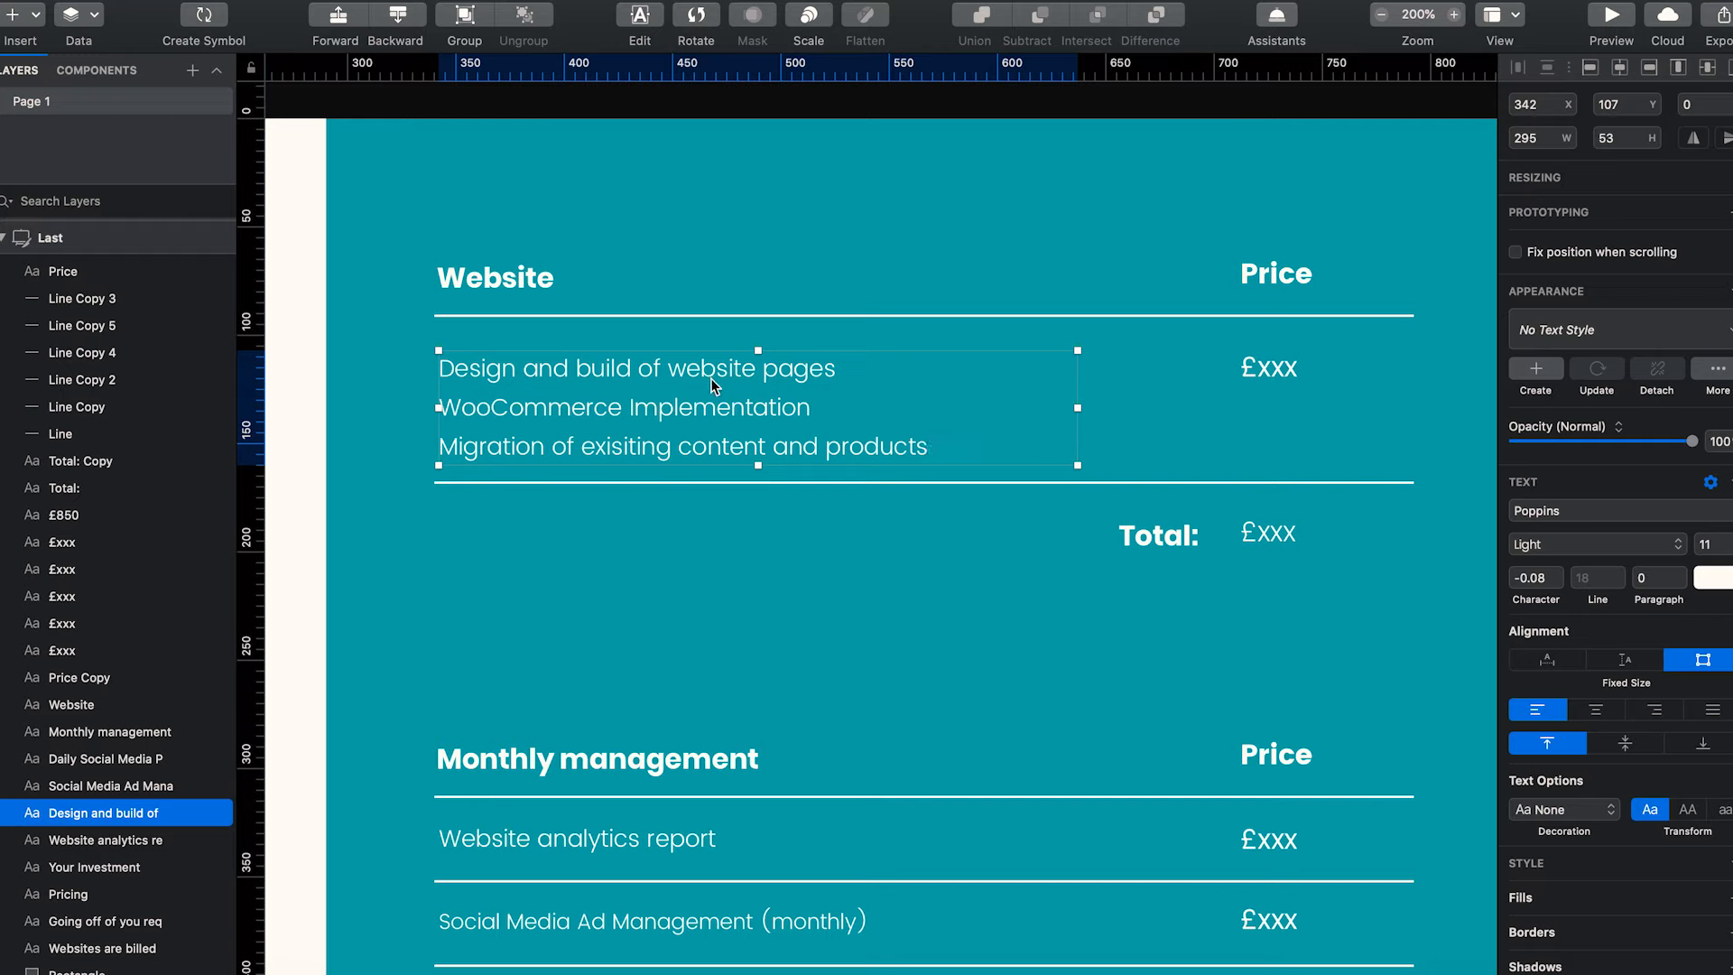
mouse_move(708, 414)
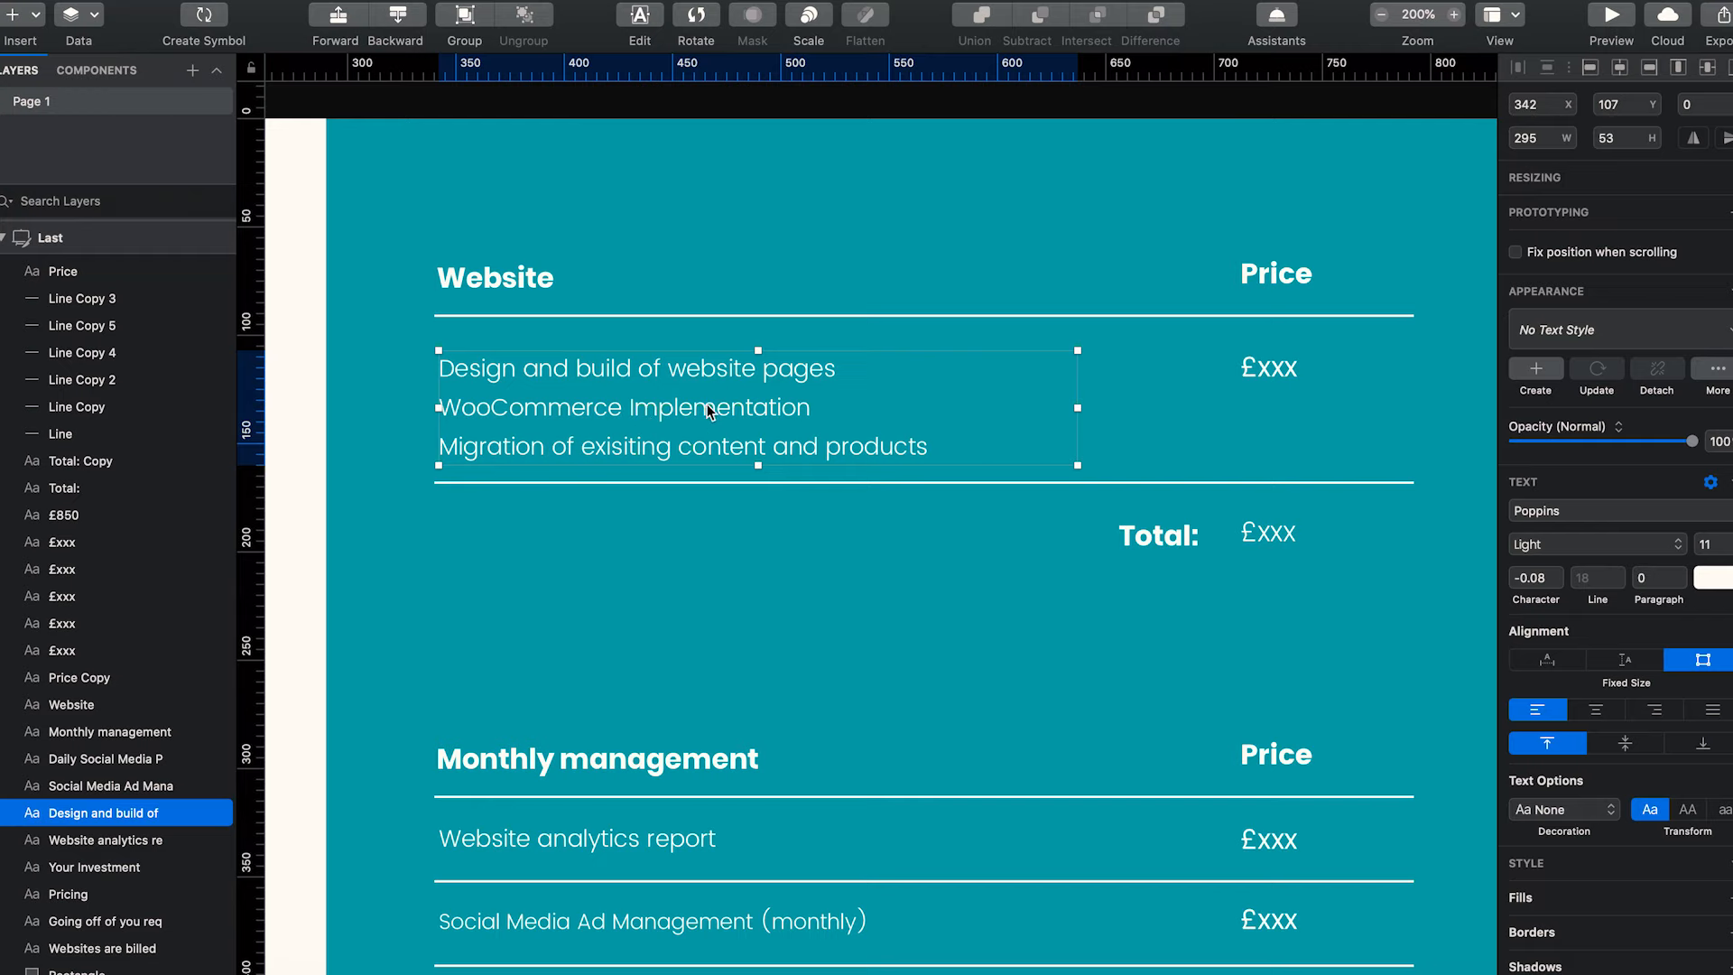
mouse_move(995, 414)
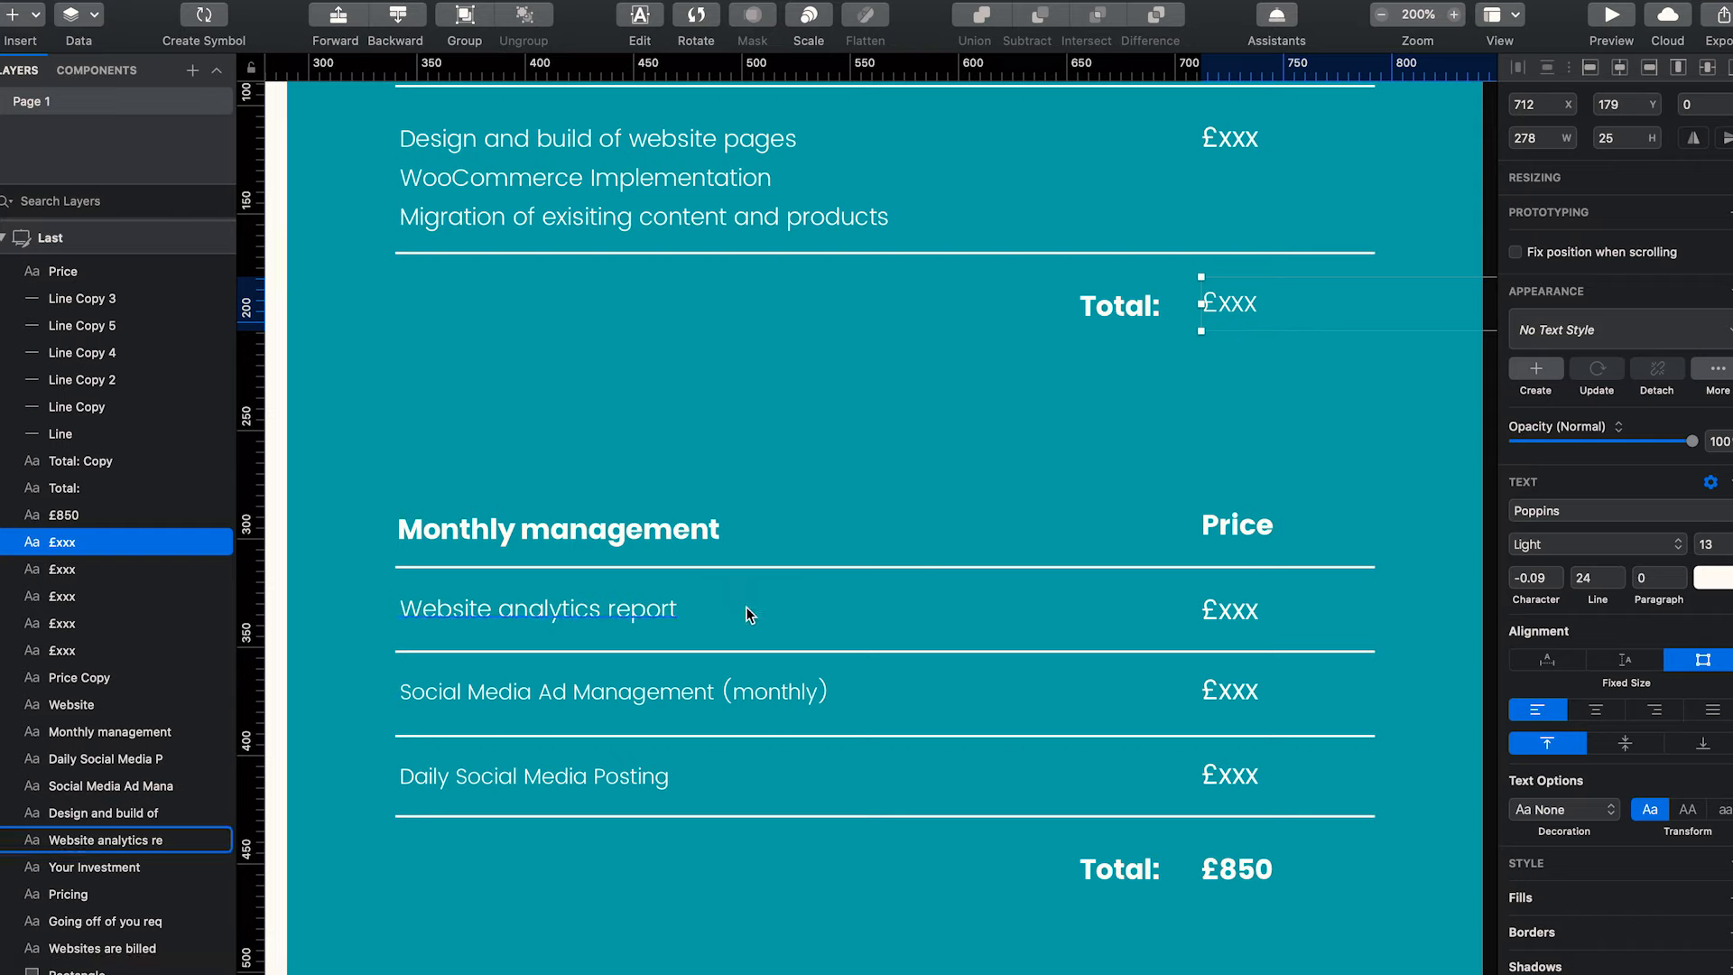
left_click(612, 692)
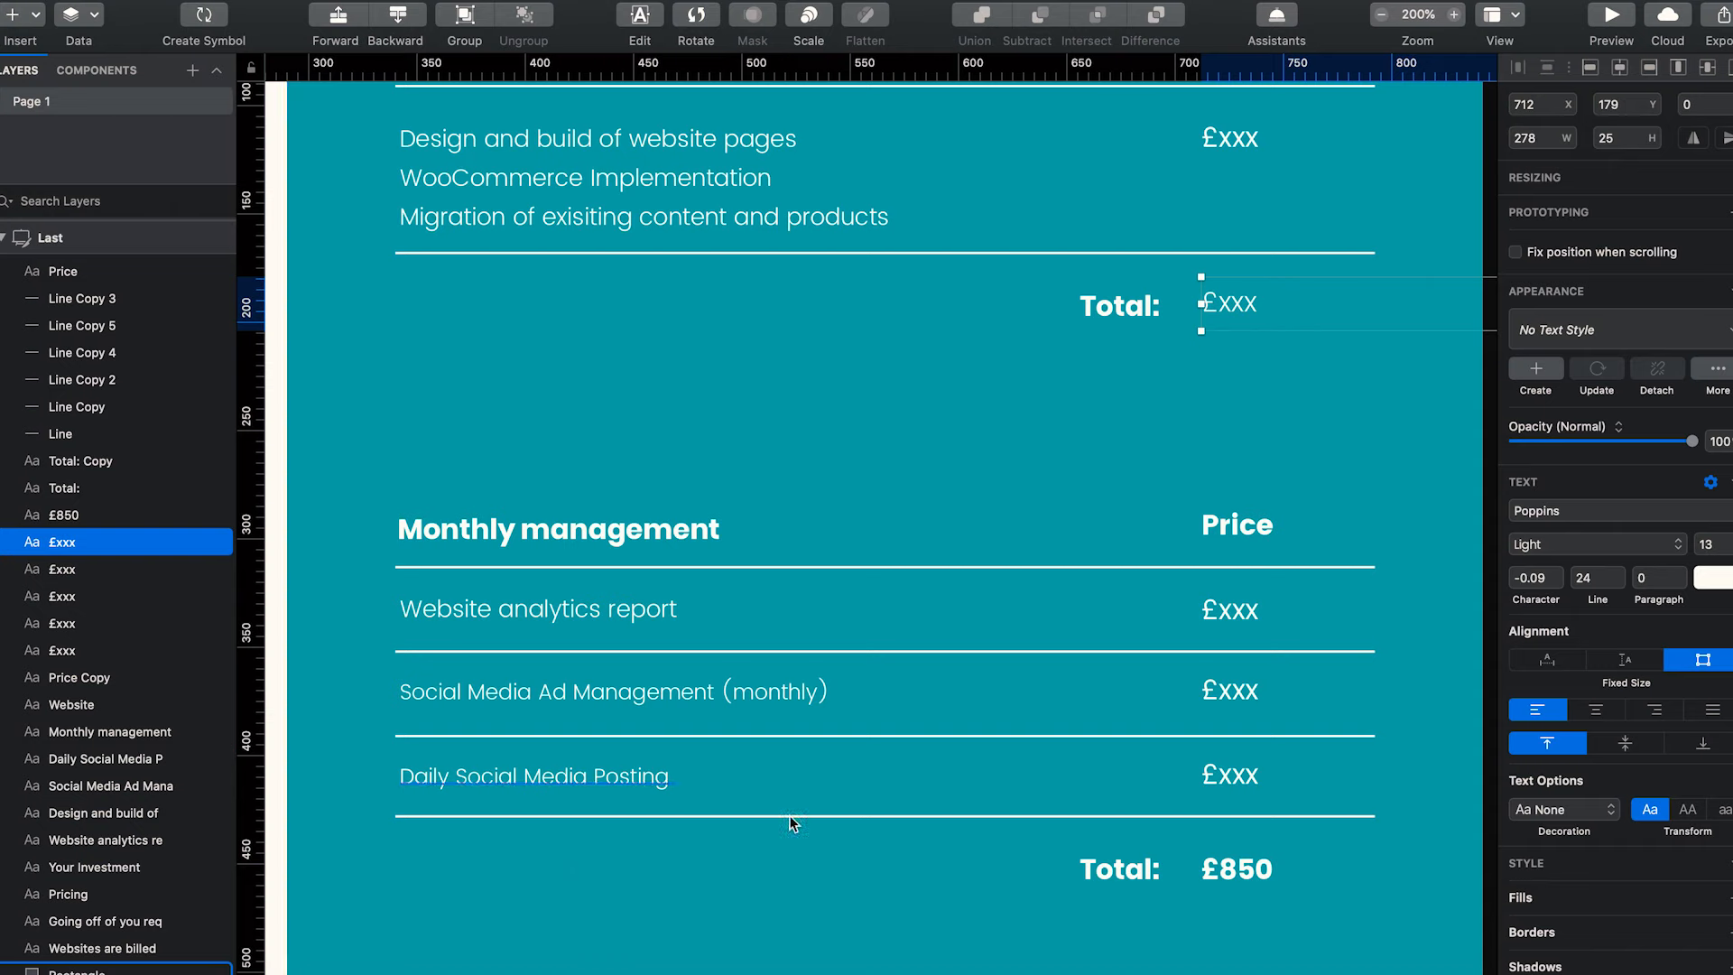
left_click(1235, 868)
type("£xxx")
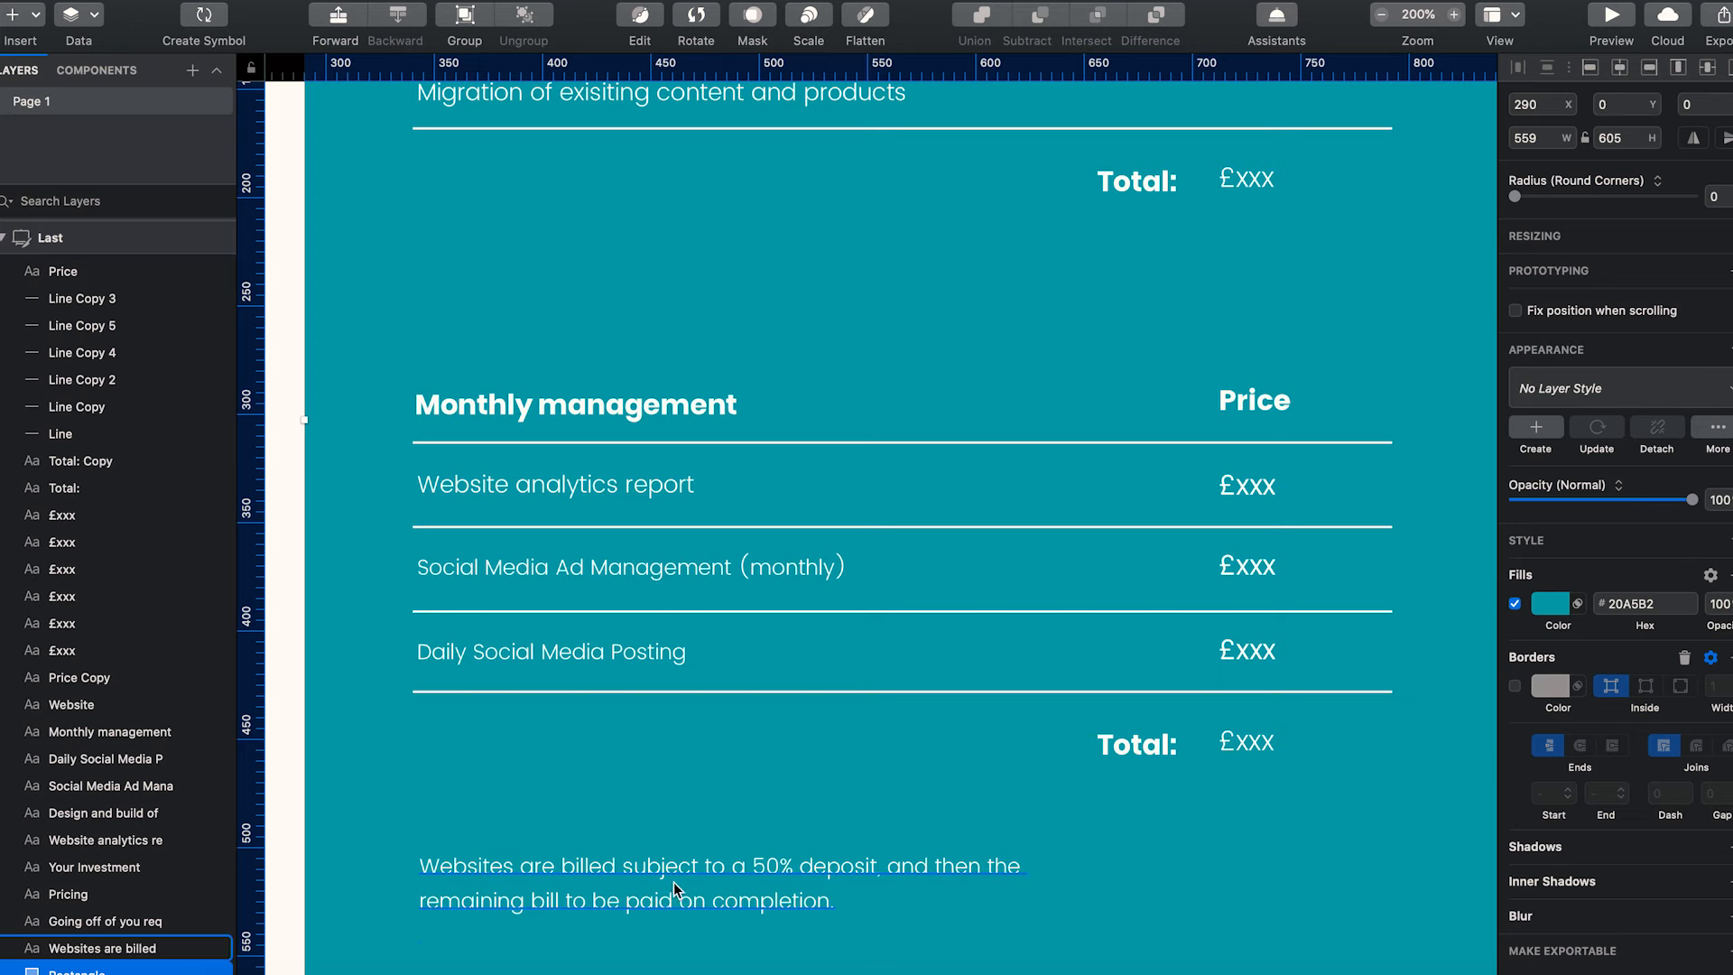
mouse_move(937, 891)
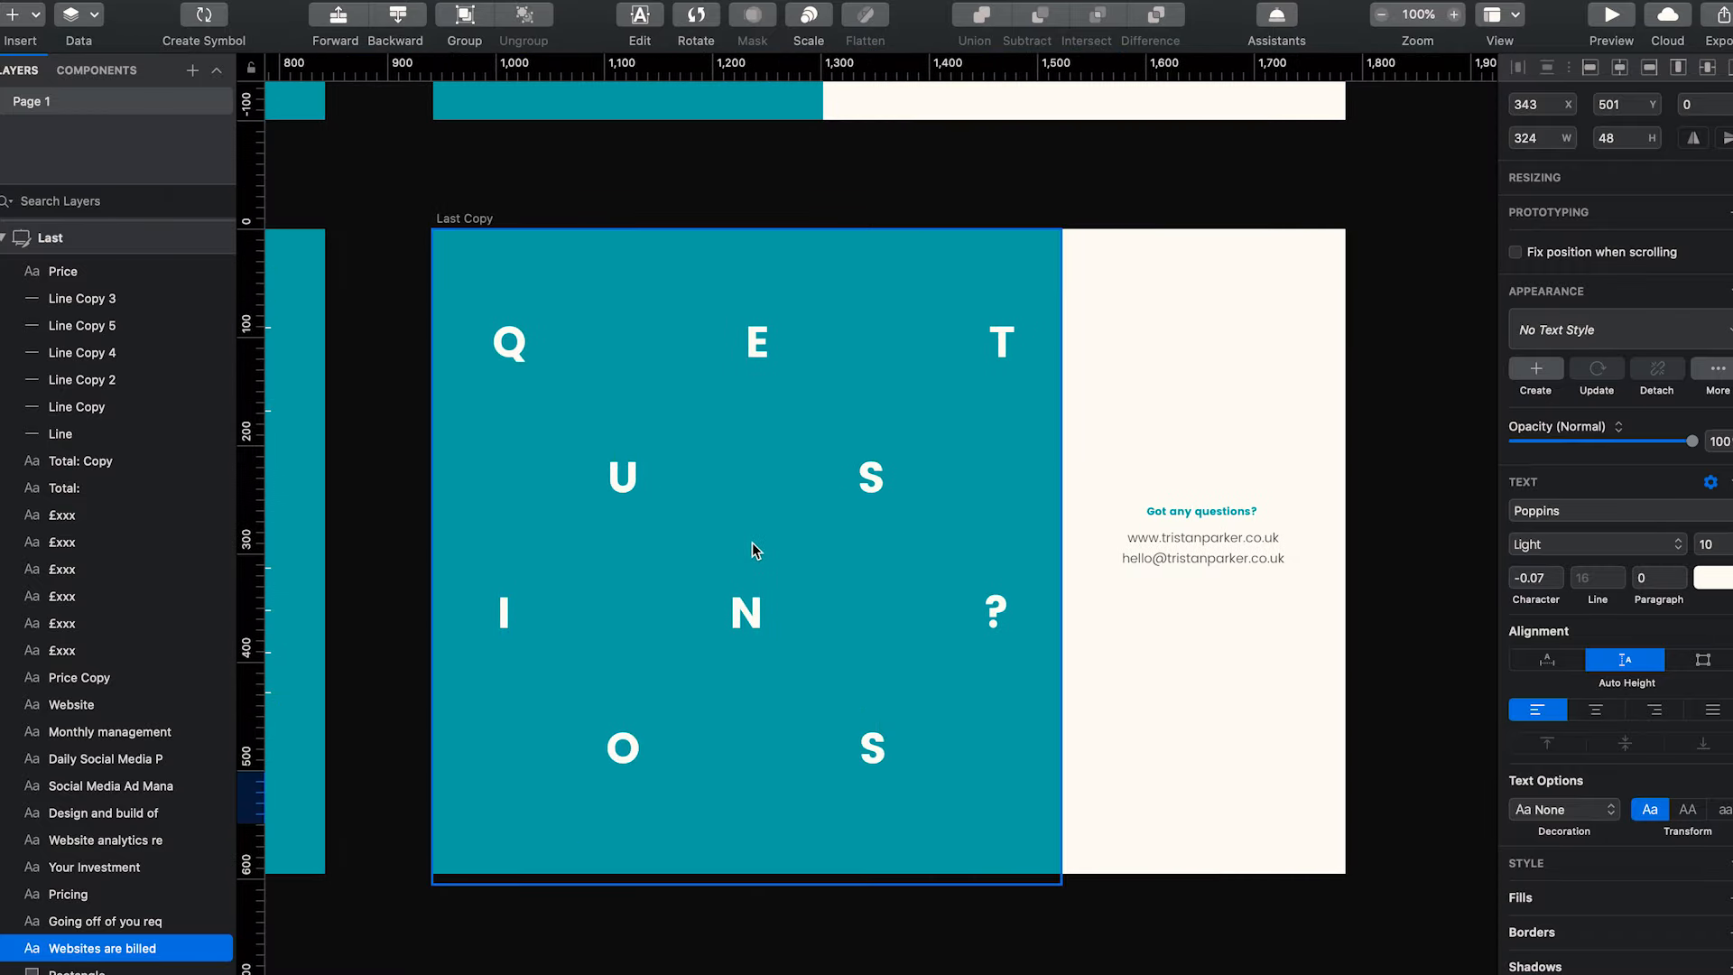
Select the 'Got any questions?' text on the closing Questions artboard
left_click(1203, 536)
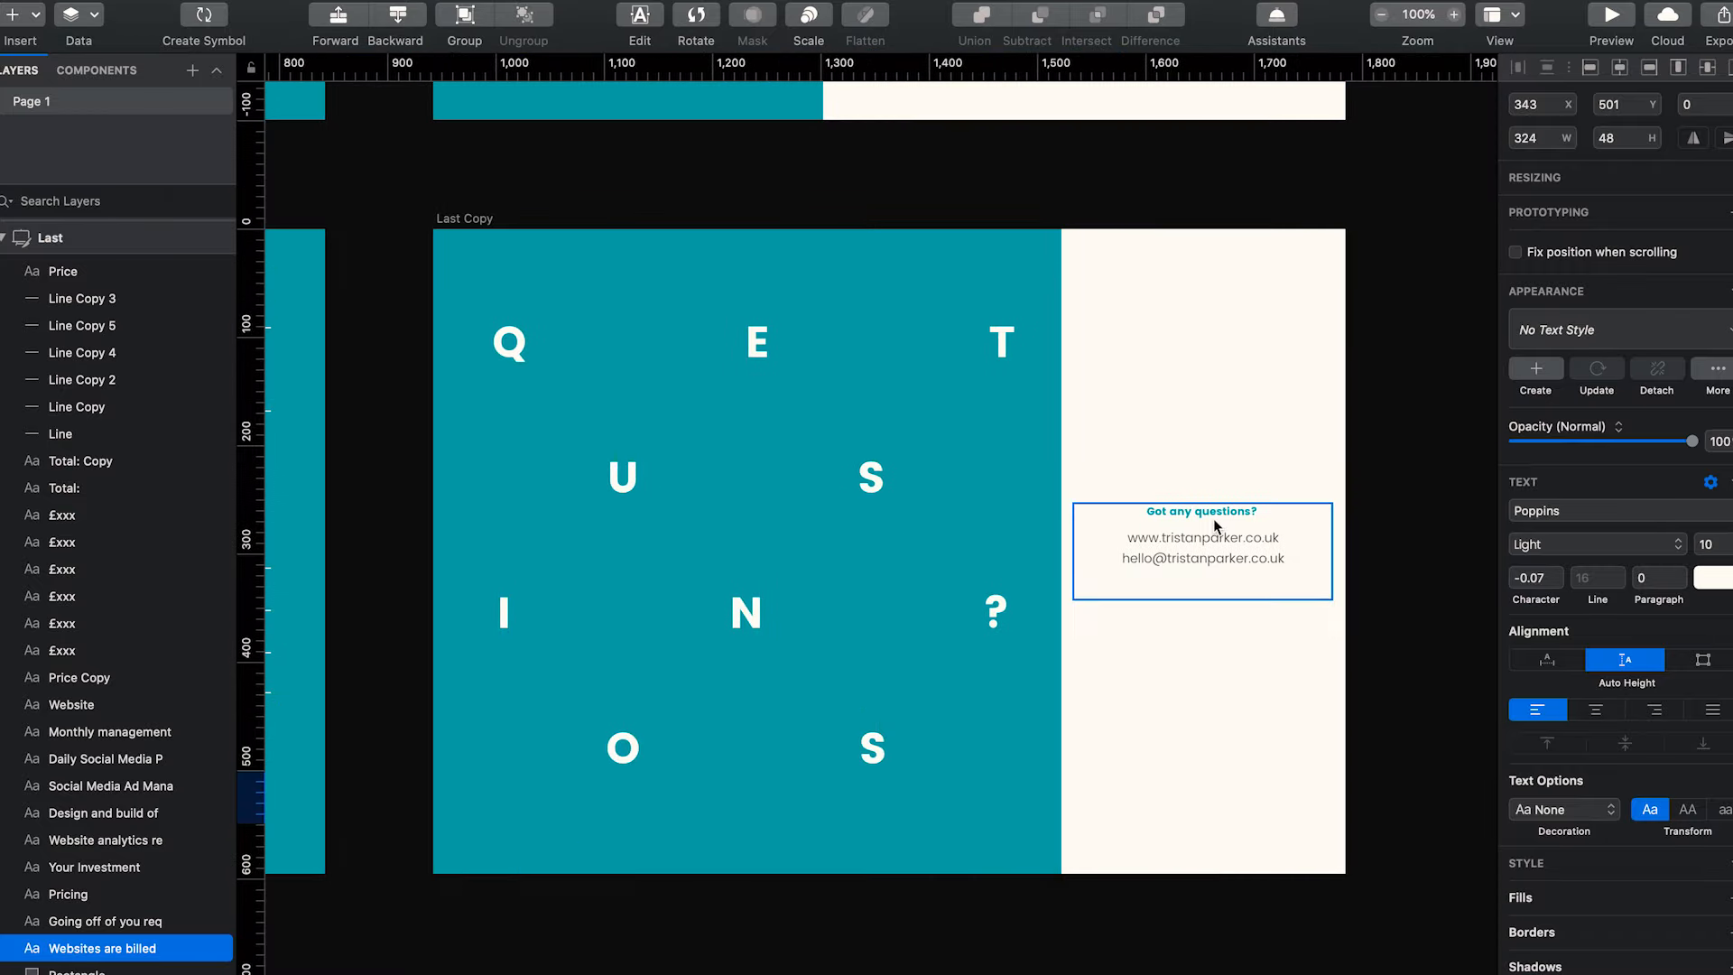